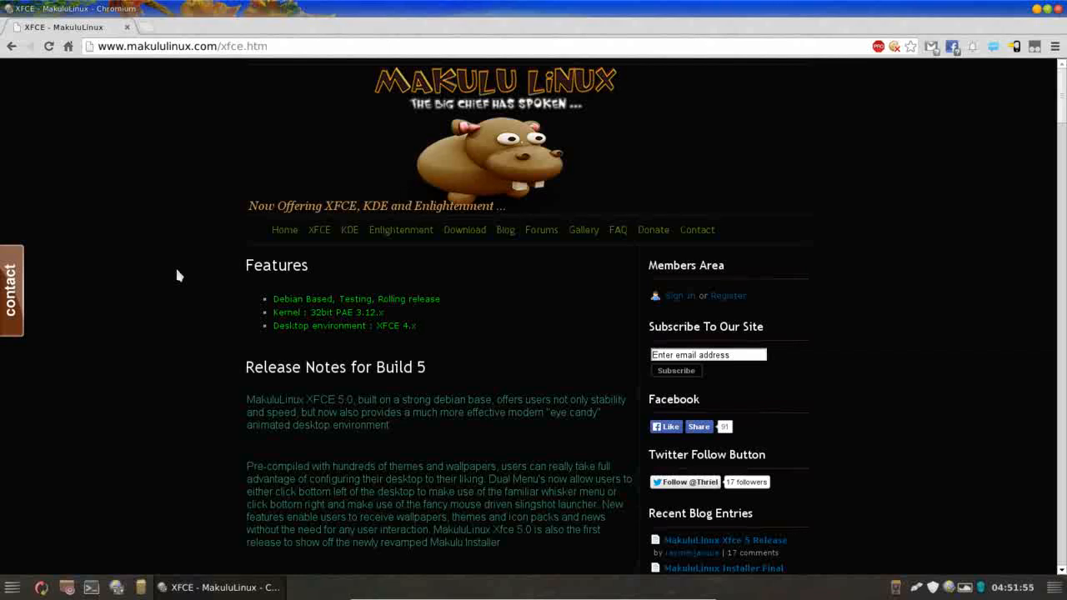
{"action": "mouse_move", "coordinate": [347, 223]}
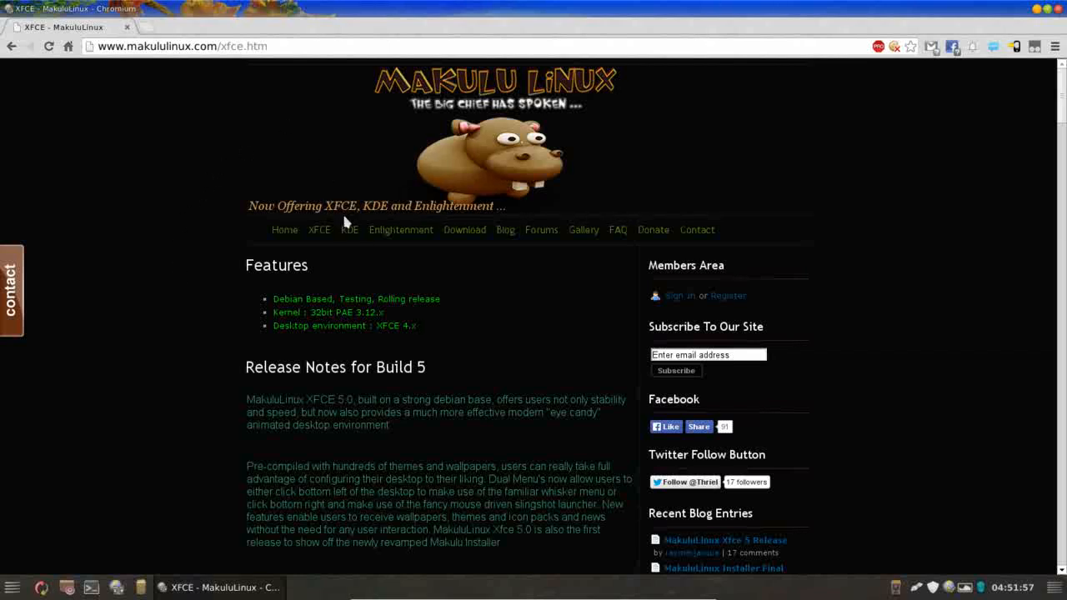
{"action": "mouse_move", "coordinate": [587, 357]}
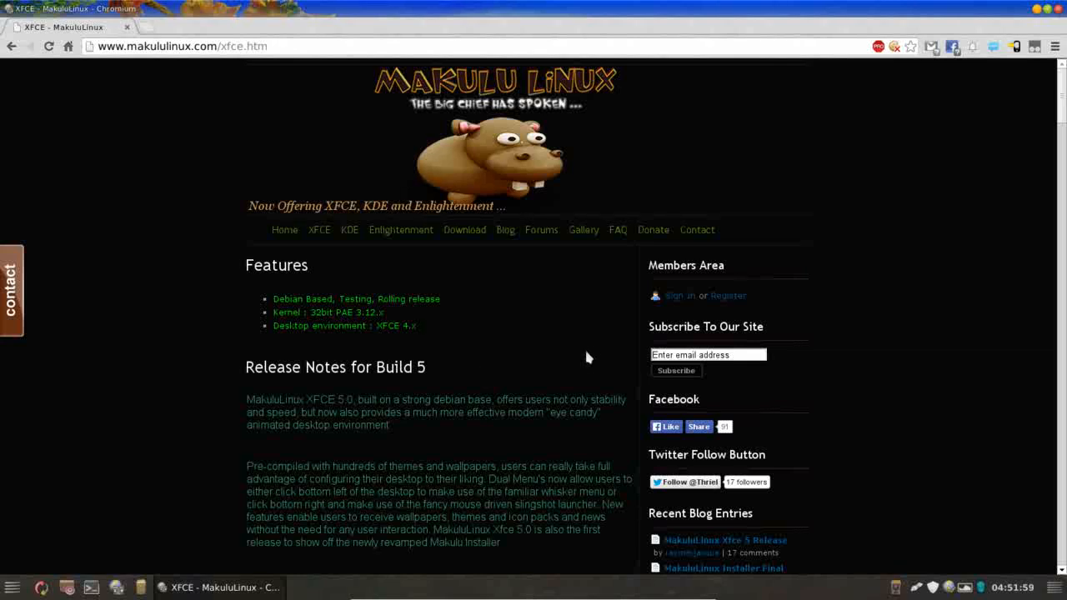
{"action": "mouse_move", "coordinate": [770, 165]}
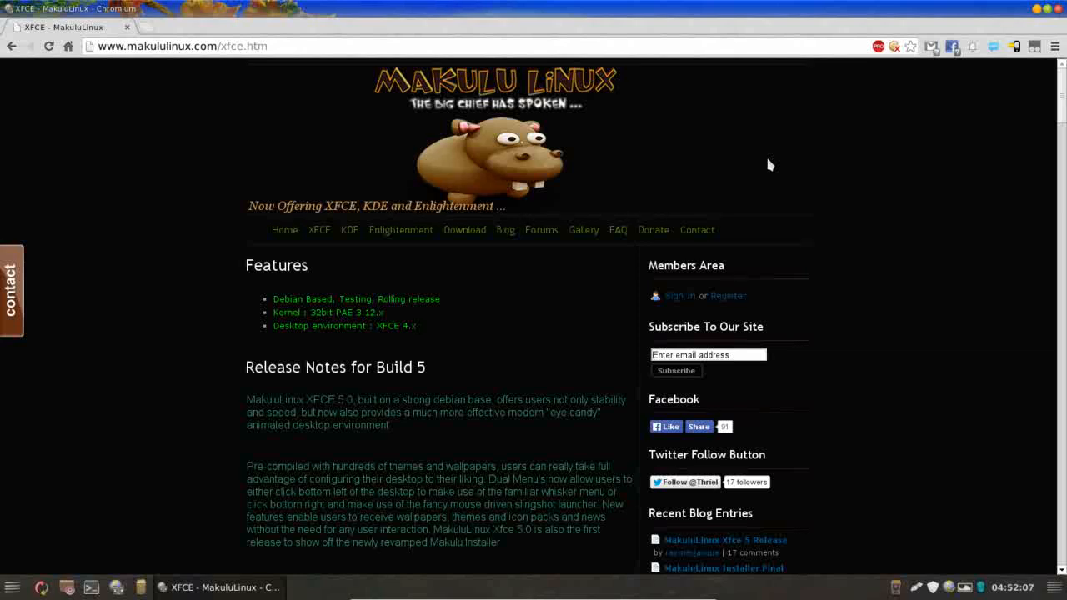
{"action": "mouse_move", "coordinate": [435, 139]}
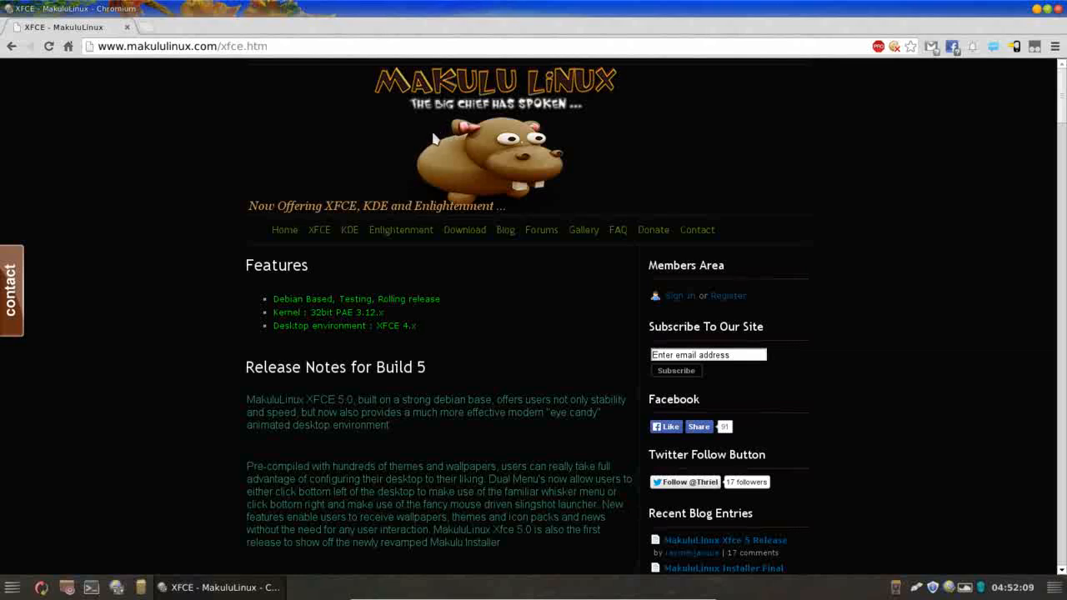
{"action": "mouse_move", "coordinate": [503, 37]}
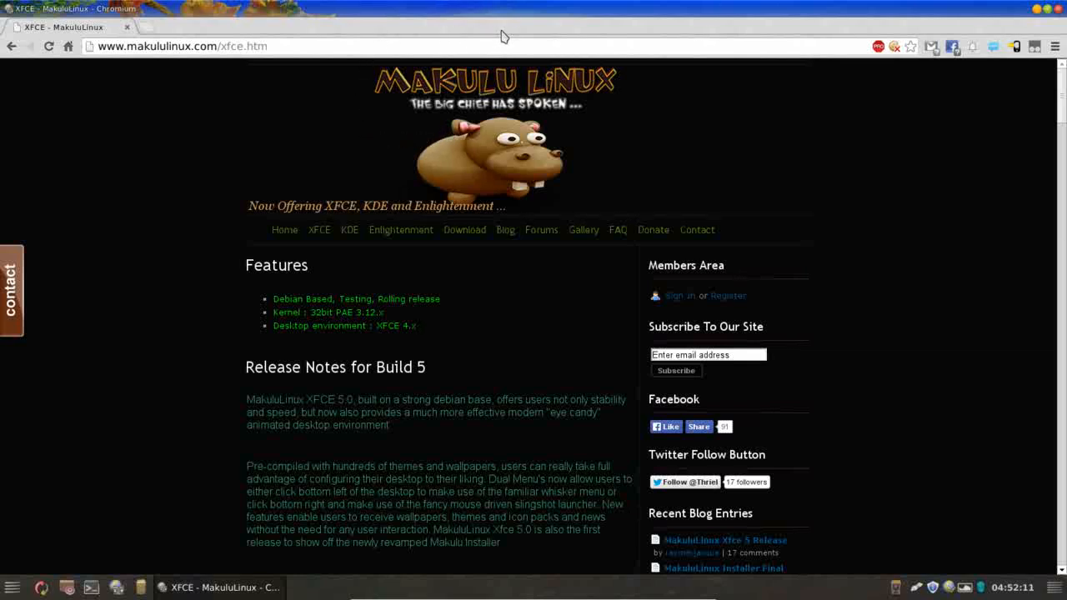
{"action": "mouse_move", "coordinate": [671, 120]}
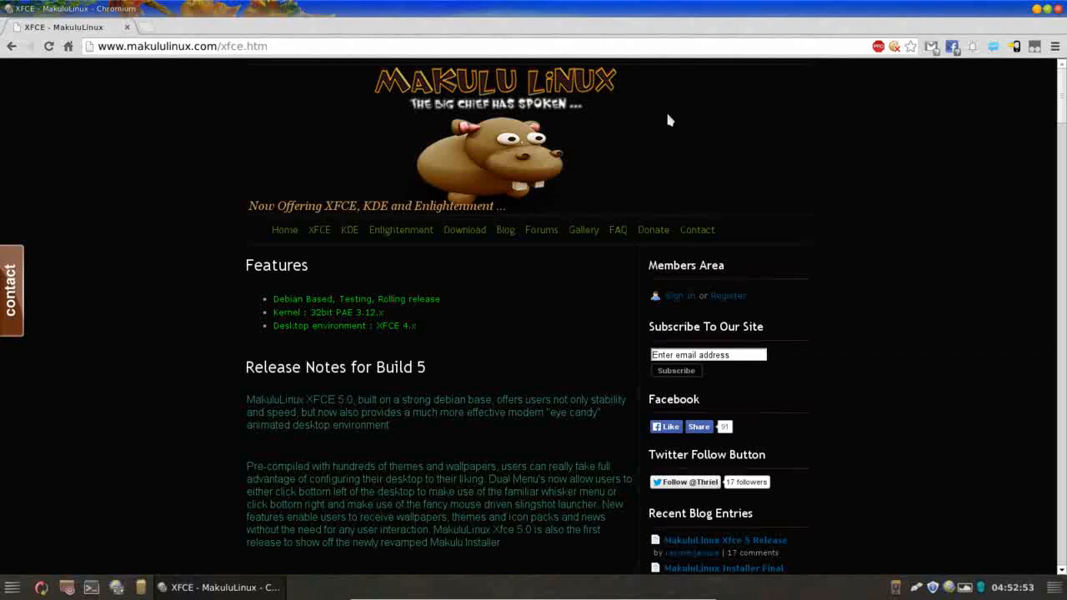
{"action": "mouse_move", "coordinate": [537, 290]}
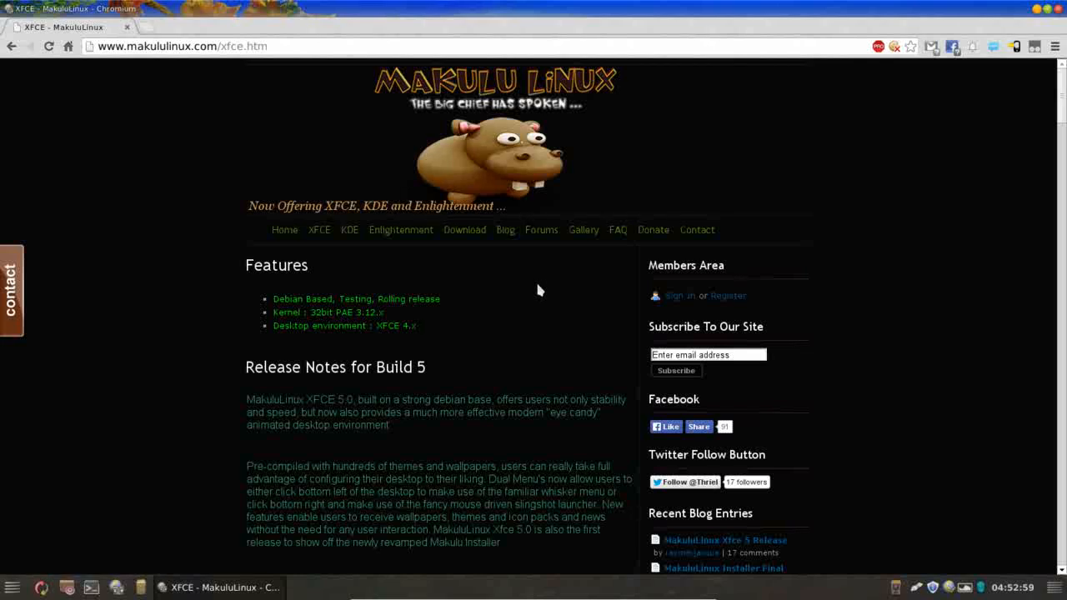
Scroll the Build 5 release notes to the software change lists, briefly marking the 32bit PAE kernel detail.
{"action": "scroll", "scroll_direction": "down", "scroll_amount": 3}
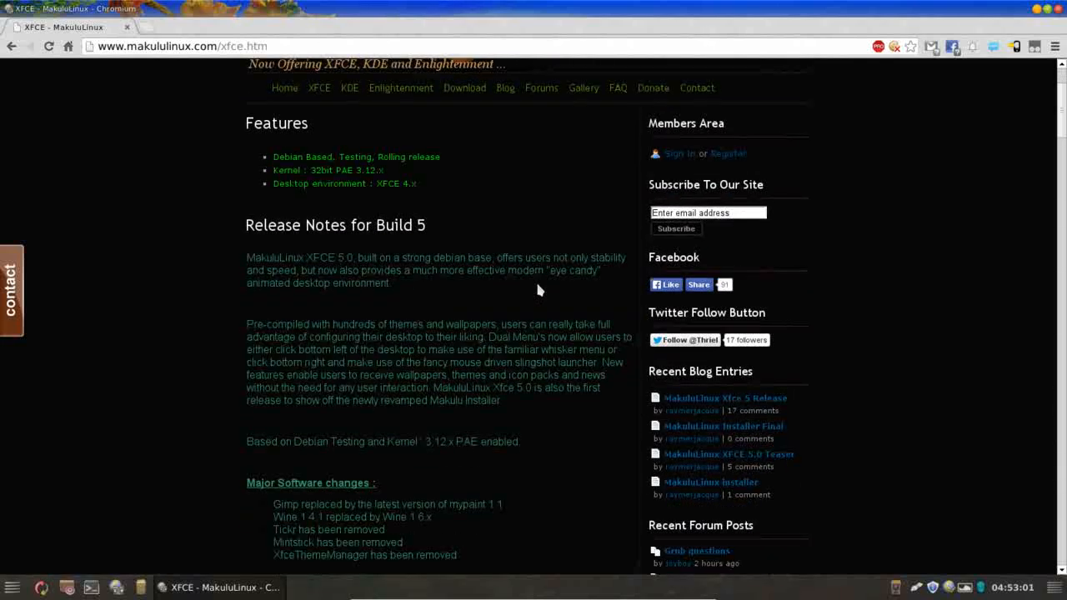
{"action": "scroll", "scroll_direction": "down", "scroll_amount": 3}
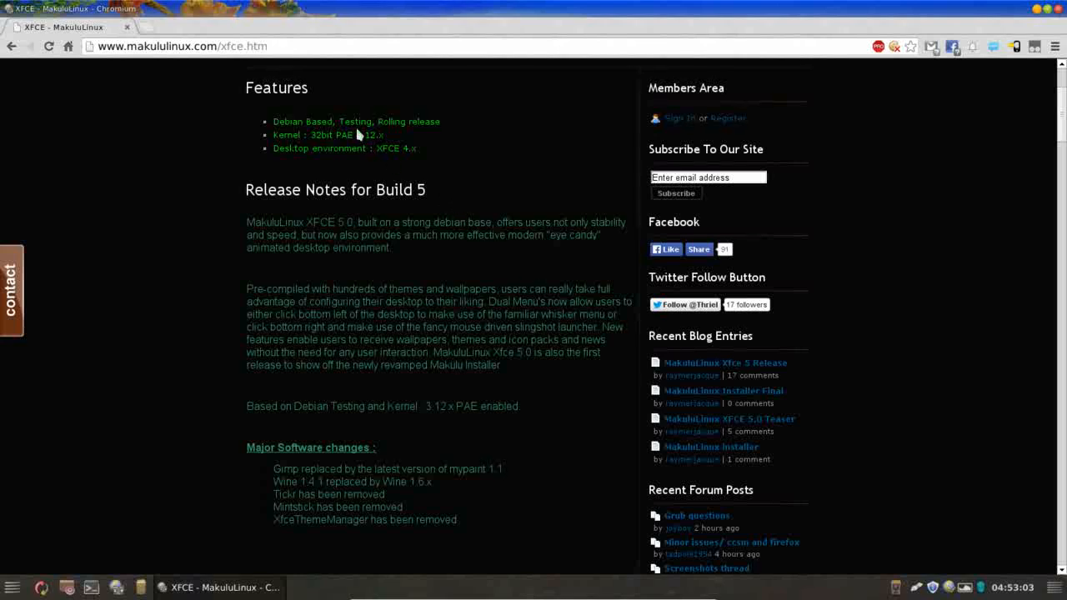
{"action": "mouse_move", "coordinate": [490, 183]}
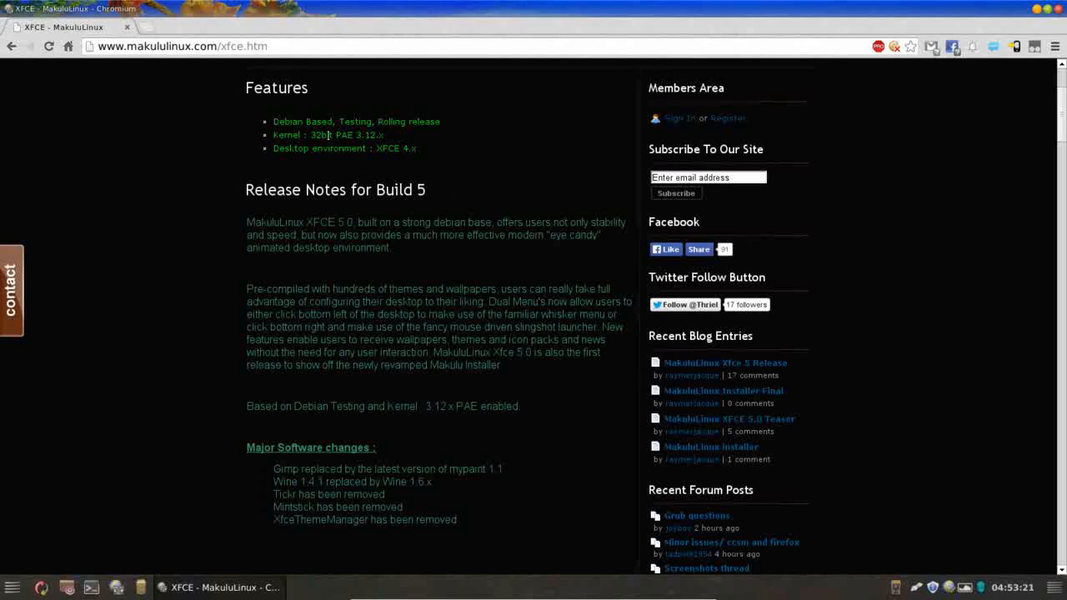
{"action": "double_click", "coordinate": [344, 134]}
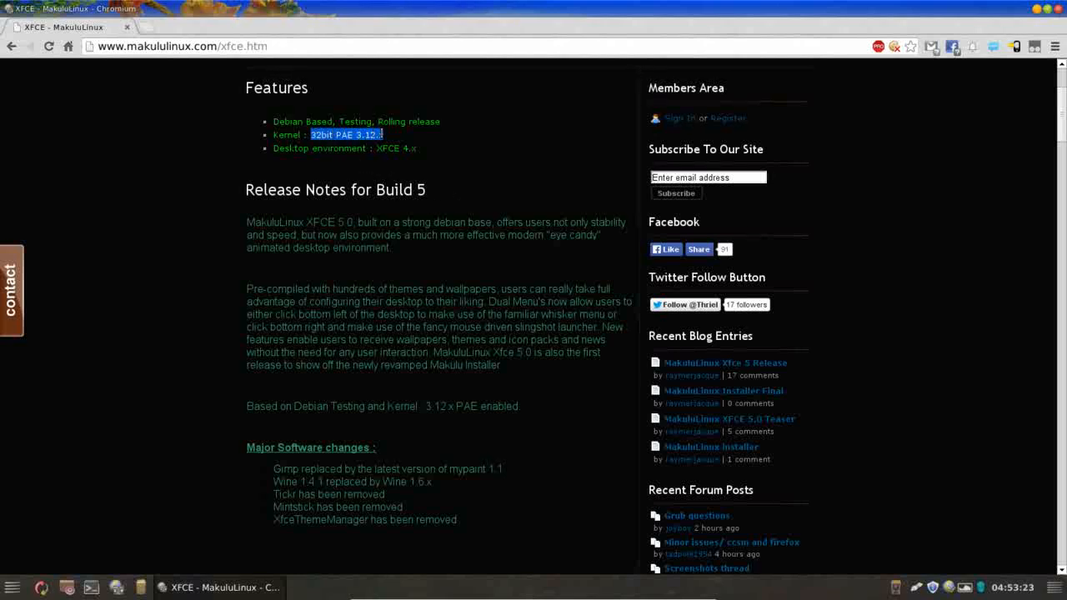
{"action": "left_click", "coordinate": [448, 167]}
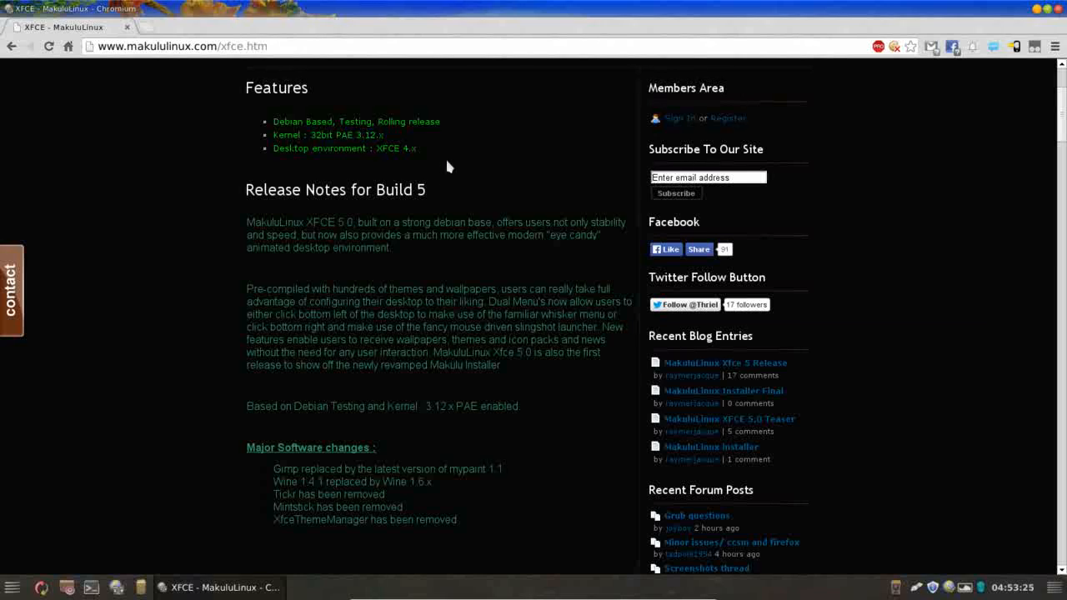
{"action": "scroll", "scroll_direction": "down", "scroll_amount": 3}
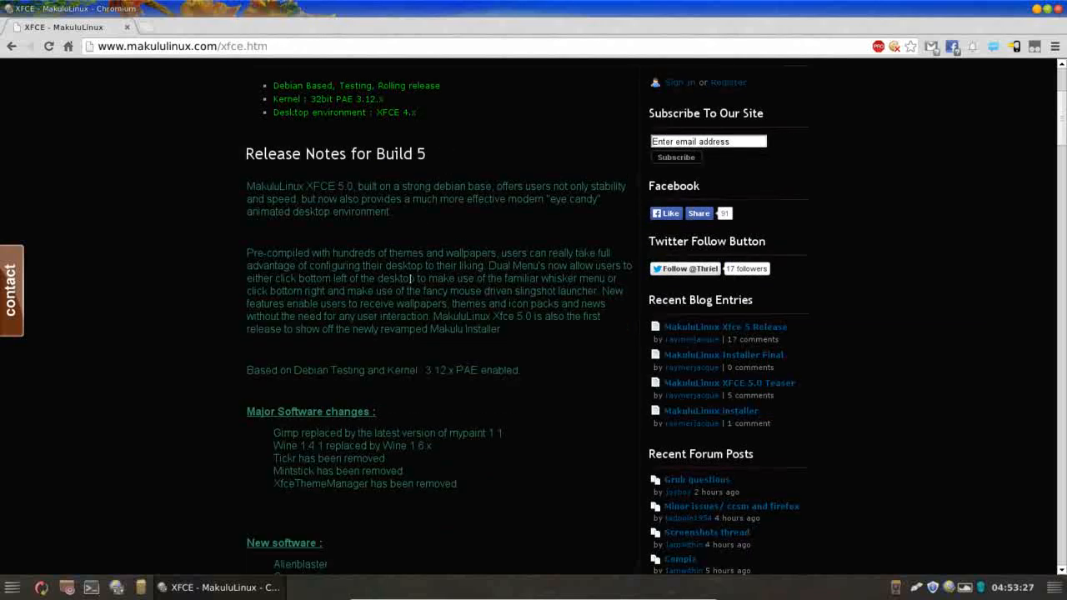
{"action": "scroll", "scroll_direction": "down", "scroll_amount": 3}
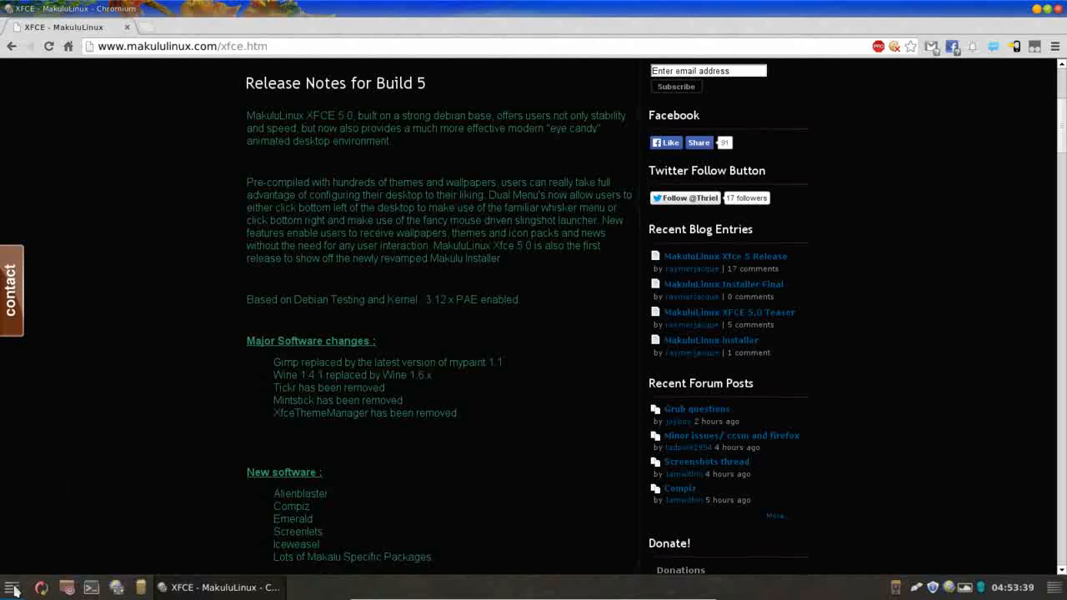
Bring up the Whisker application menu over the browser.
{"action": "left_click", "coordinate": [14, 586]}
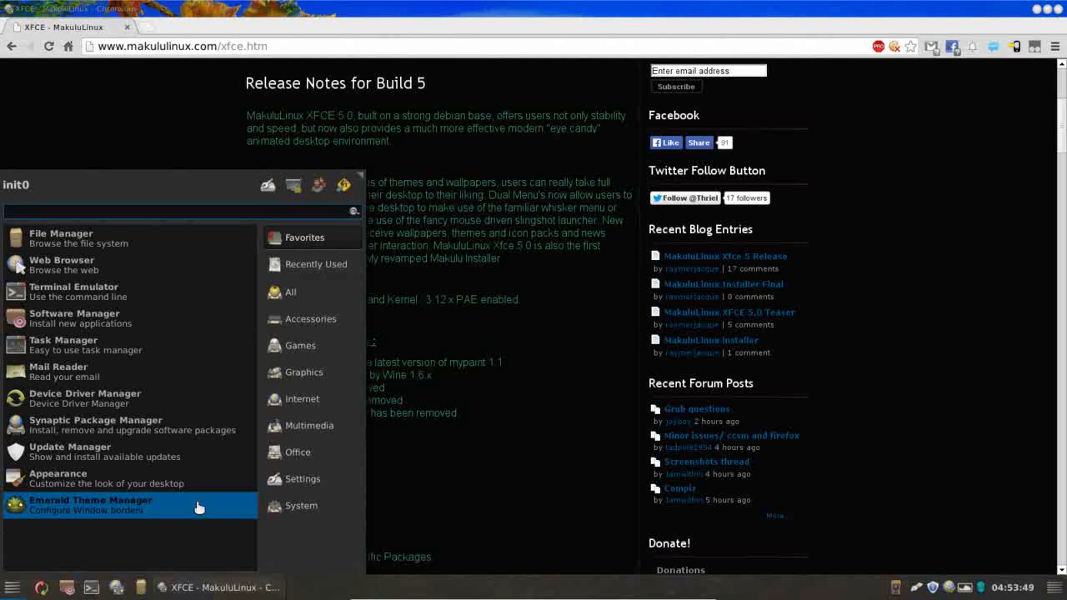
{"action": "left_click", "coordinate": [290, 292]}
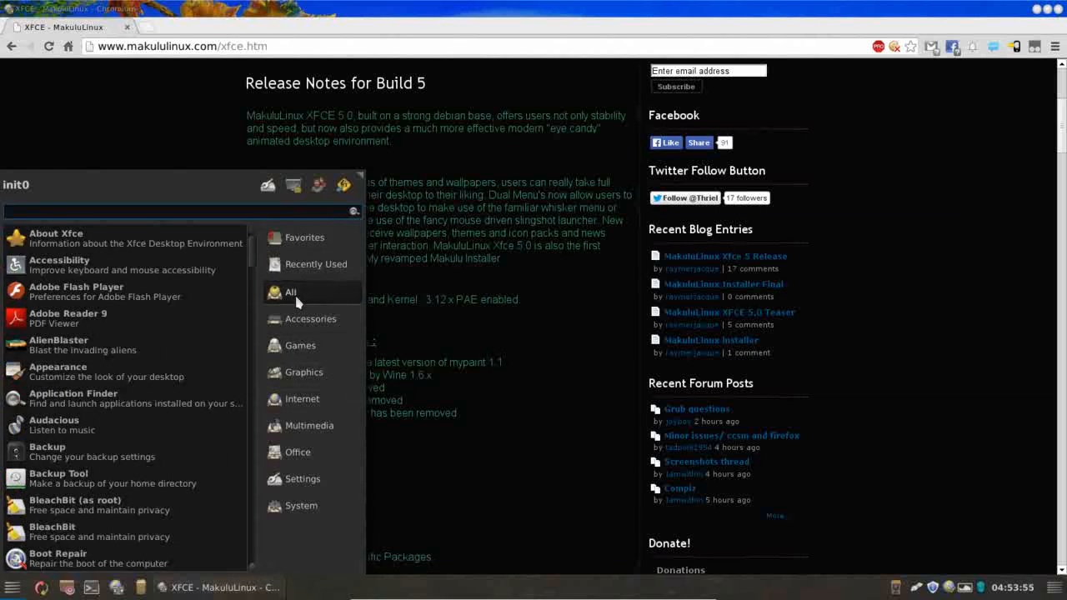
{"action": "left_click", "coordinate": [311, 319]}
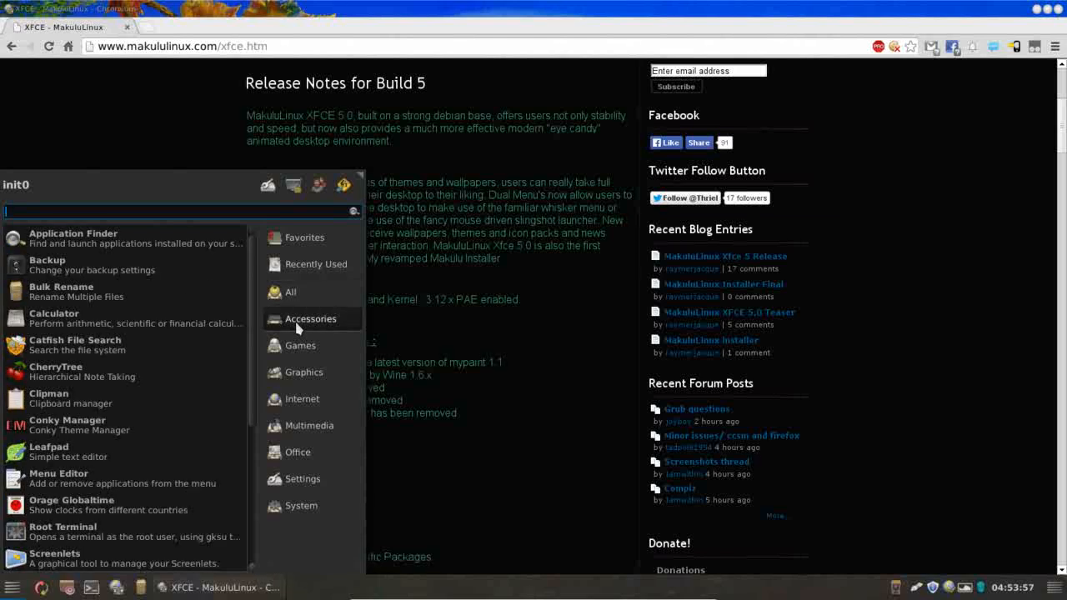
{"action": "mouse_move", "coordinate": [254, 310]}
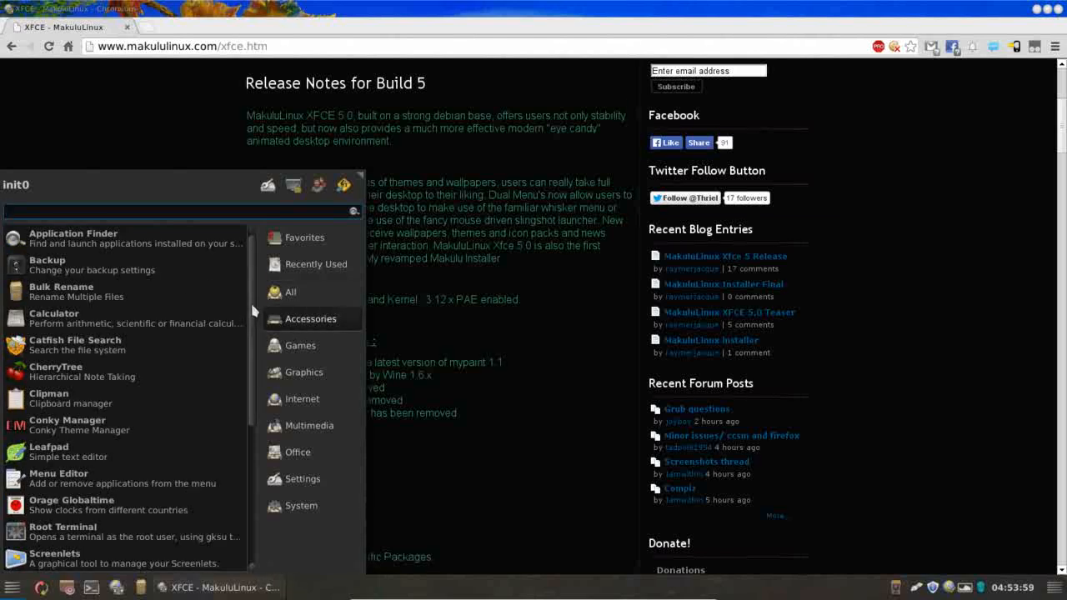
{"action": "scroll", "scroll_direction": "down", "scroll_amount": 3}
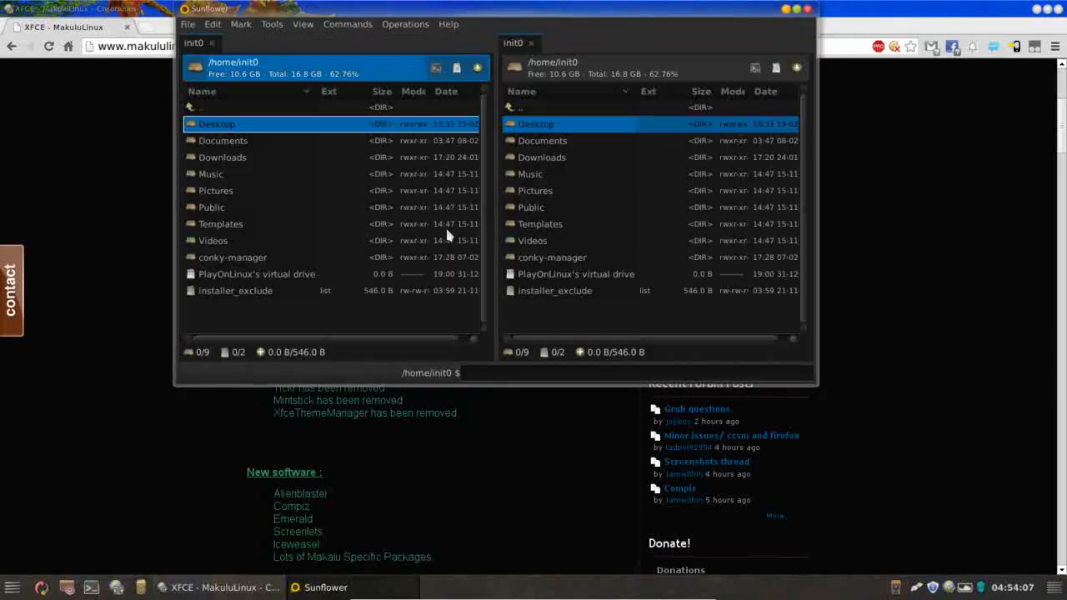
{"action": "mouse_move", "coordinate": [565, 17]}
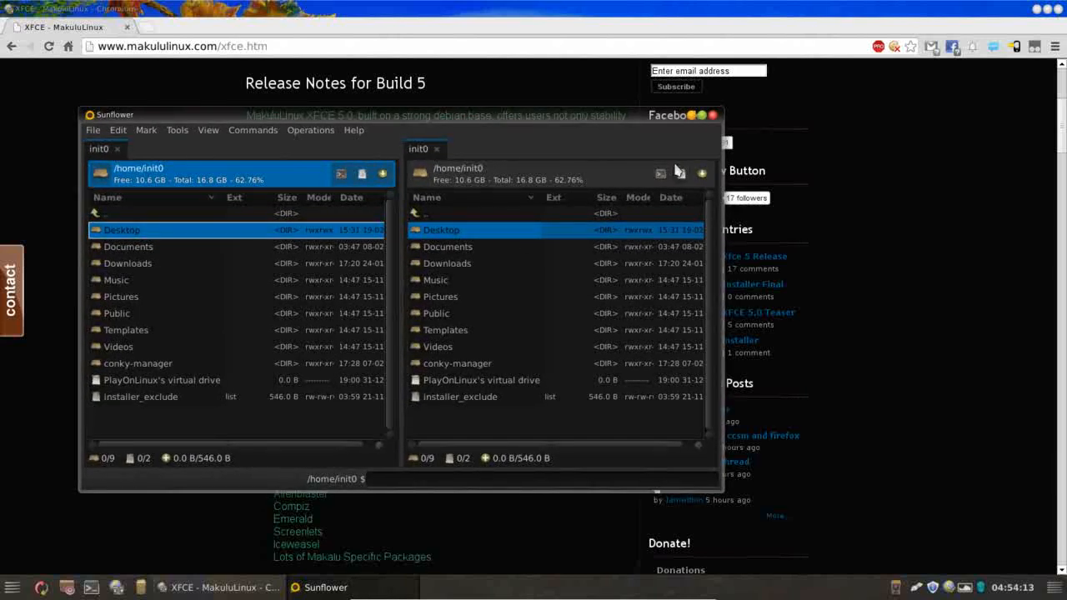
{"action": "mouse_move", "coordinate": [714, 115]}
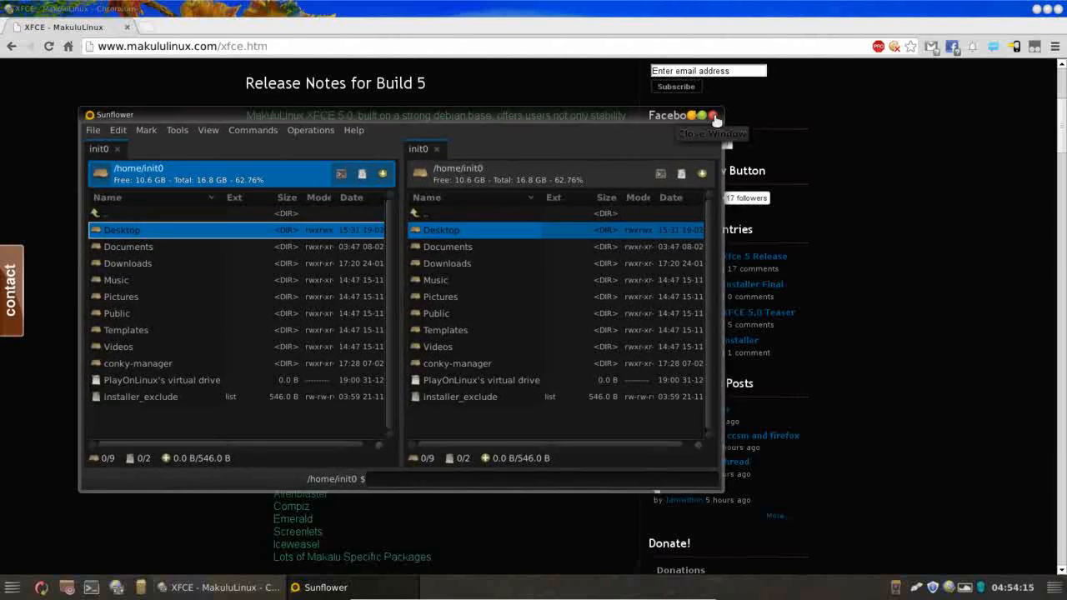
{"action": "mouse_move", "coordinate": [223, 325]}
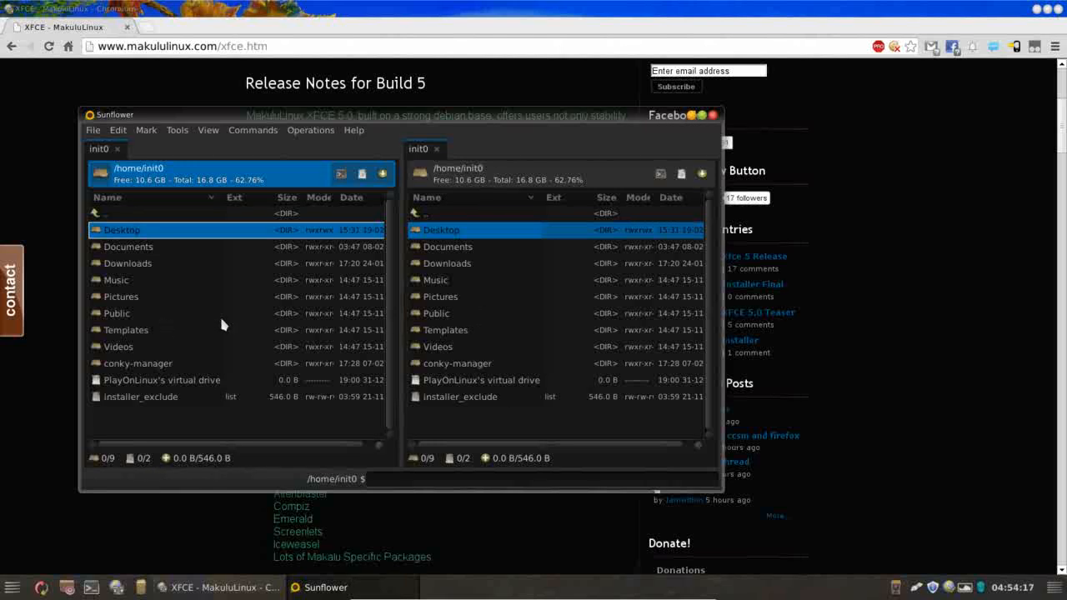
{"action": "mouse_move", "coordinate": [443, 280]}
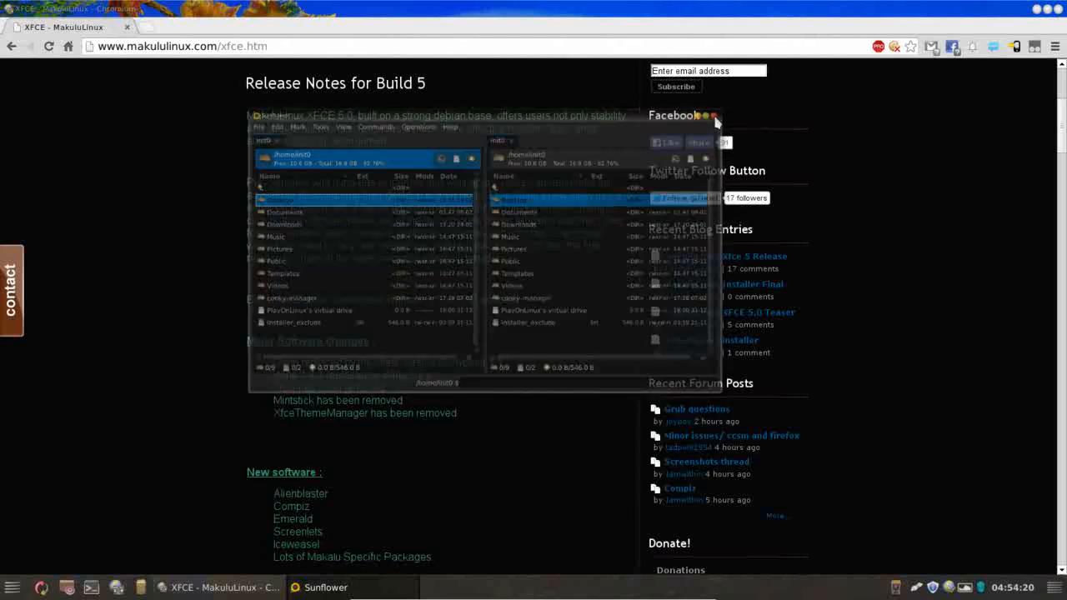
Browse the Internet then Office application categories in Whisker Menu, then dismiss it.
{"action": "left_click", "coordinate": [12, 587]}
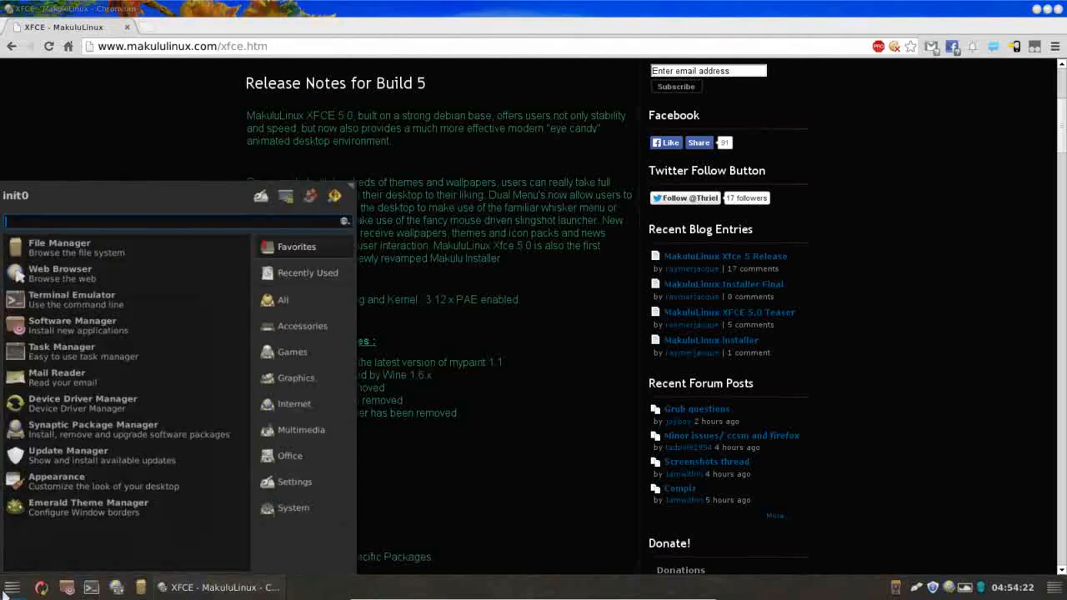
{"action": "left_click", "coordinate": [293, 352]}
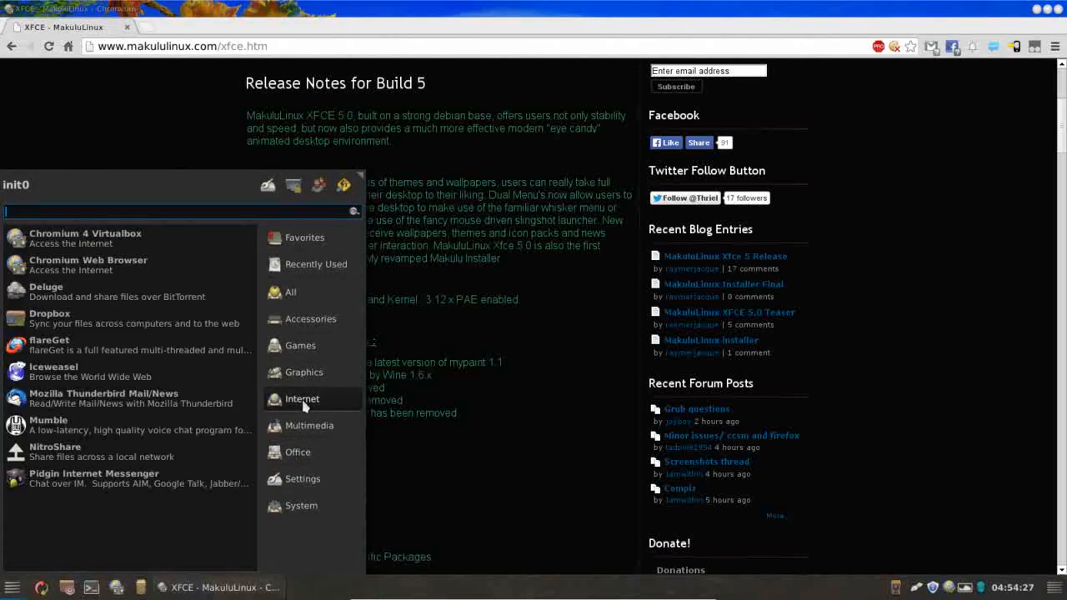
{"action": "left_click", "coordinate": [296, 452]}
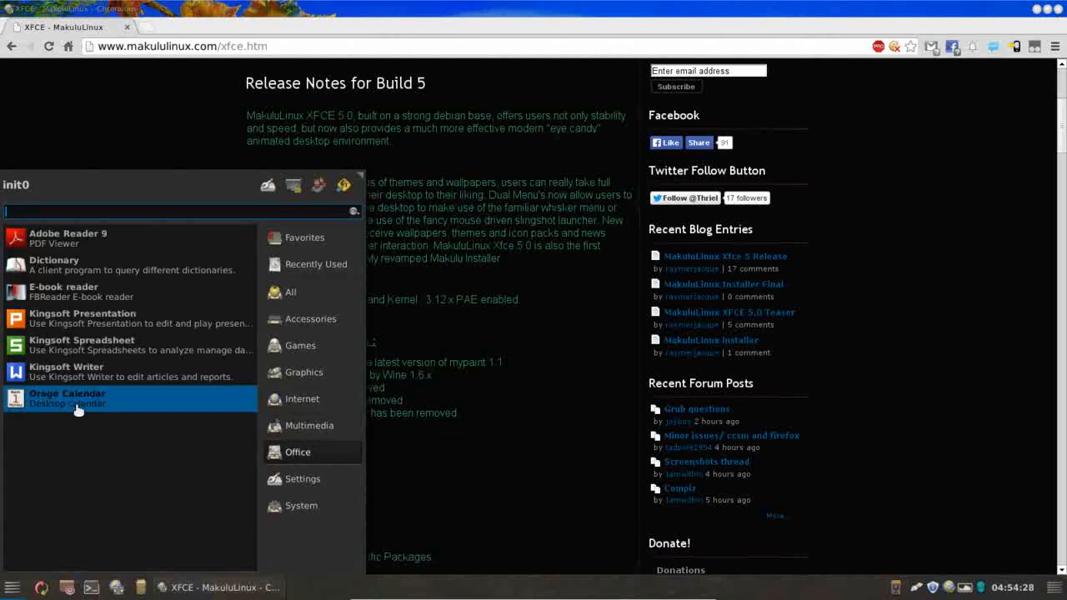
{"action": "mouse_move", "coordinate": [50, 325]}
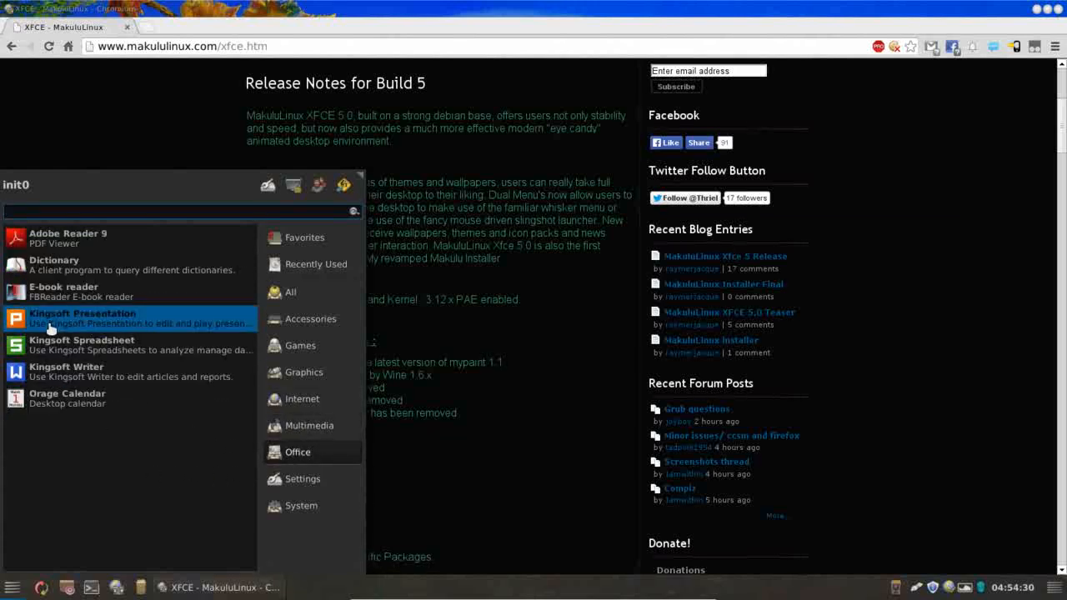
{"action": "mouse_move", "coordinate": [50, 377]}
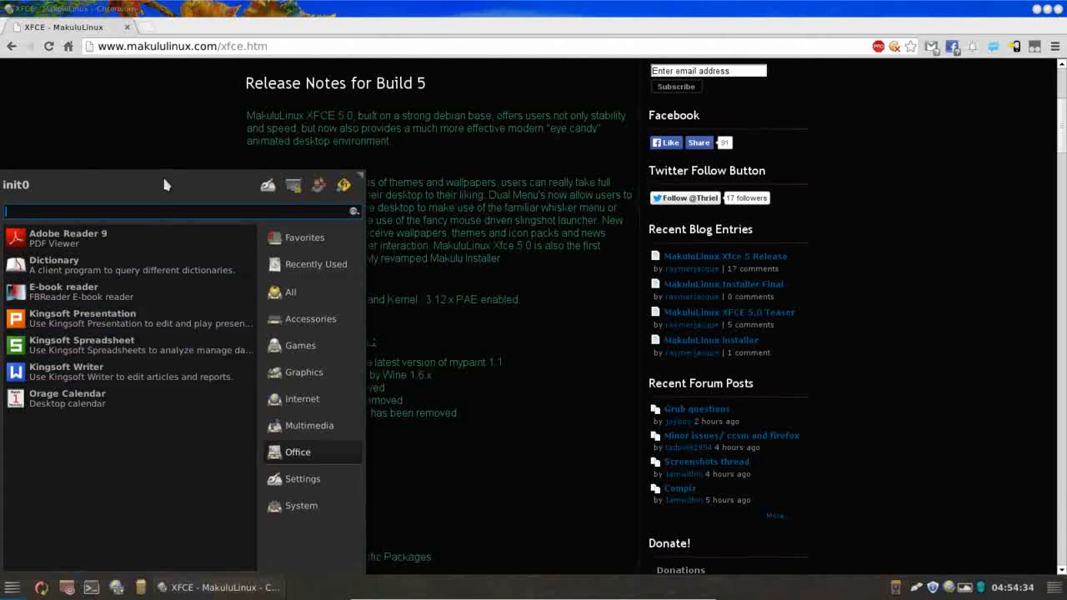
{"action": "left_click", "coordinate": [153, 120]}
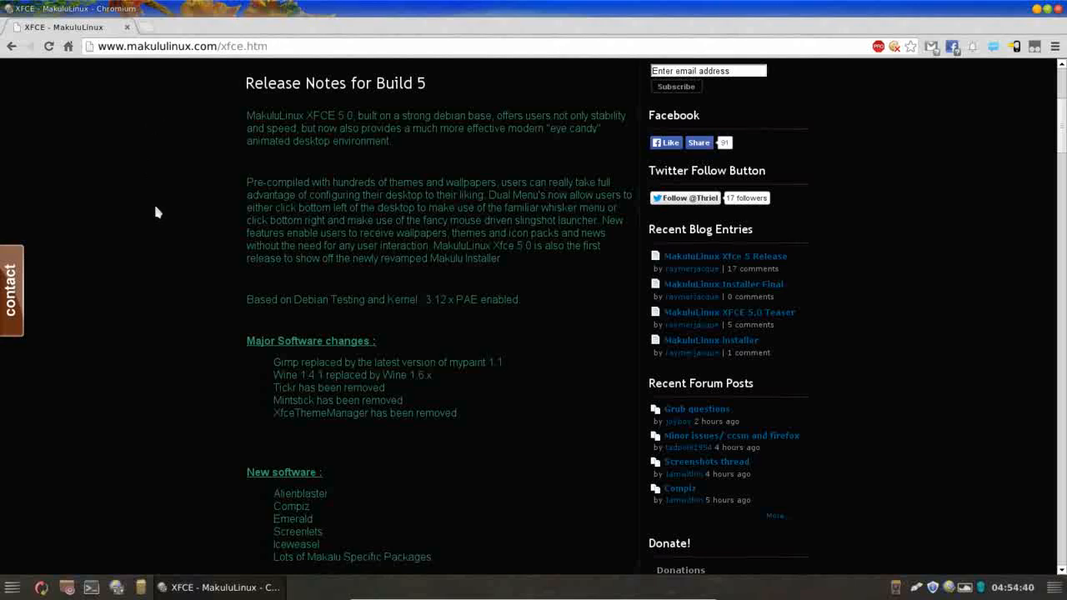
Scroll to Major Software changes and highlight the mypaint and Wine upgrade lines.
{"action": "scroll", "scroll_direction": "down", "scroll_amount": 3}
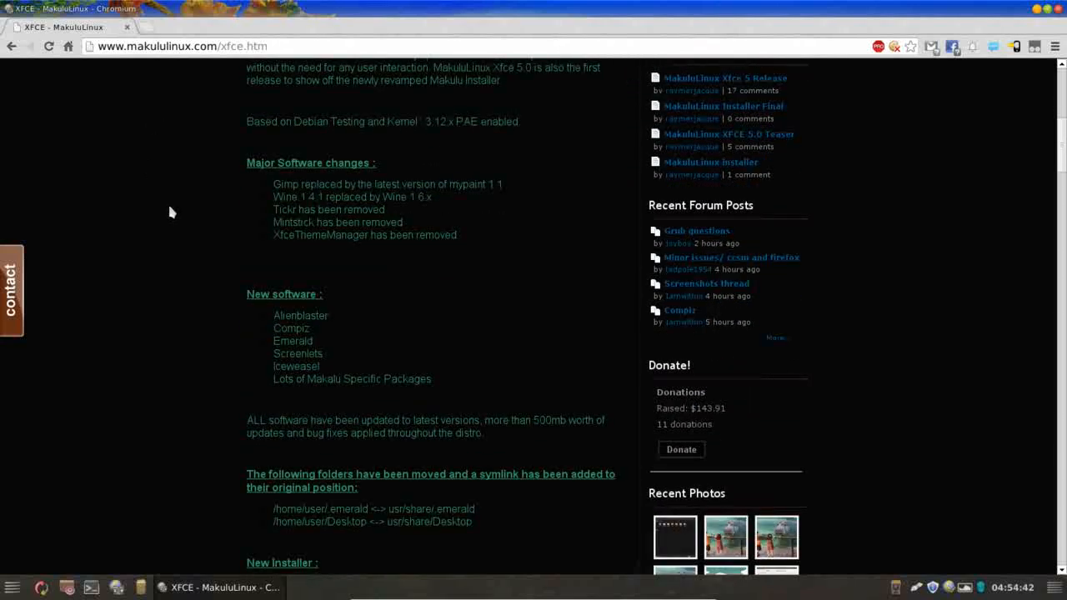
{"action": "mouse_move", "coordinate": [334, 175]}
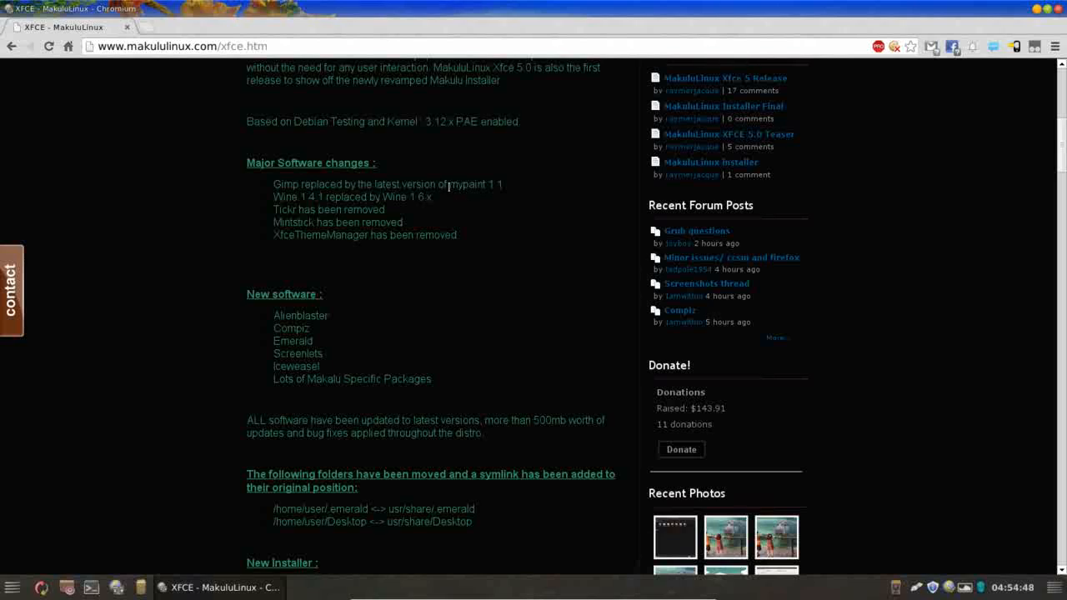
{"action": "left_click_drag", "start_coordinate": [447, 184], "coordinate": [434, 196]}
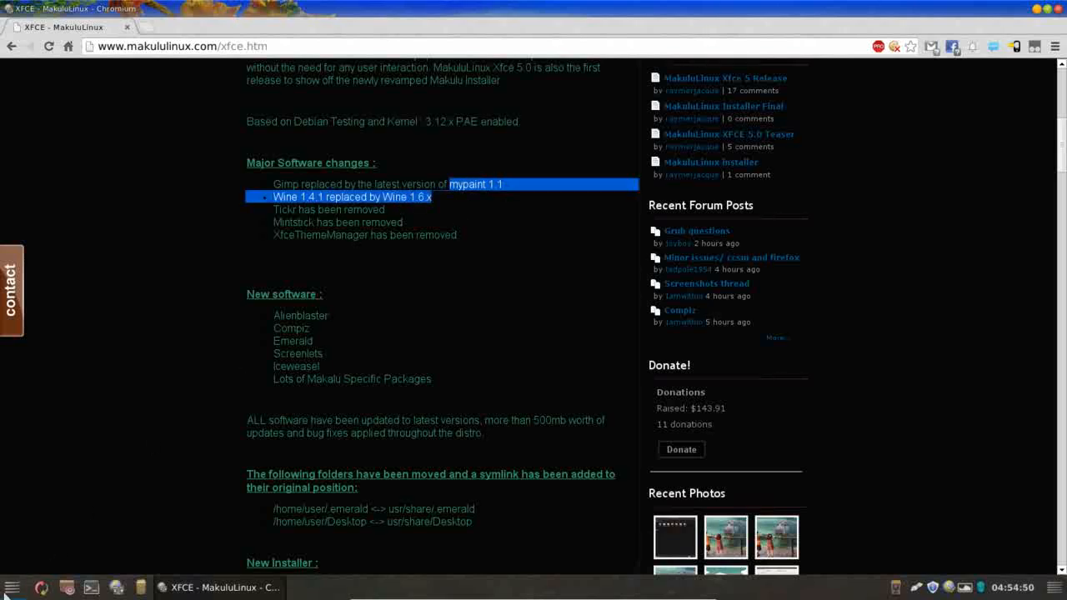
{"action": "left_click", "coordinate": [13, 586]}
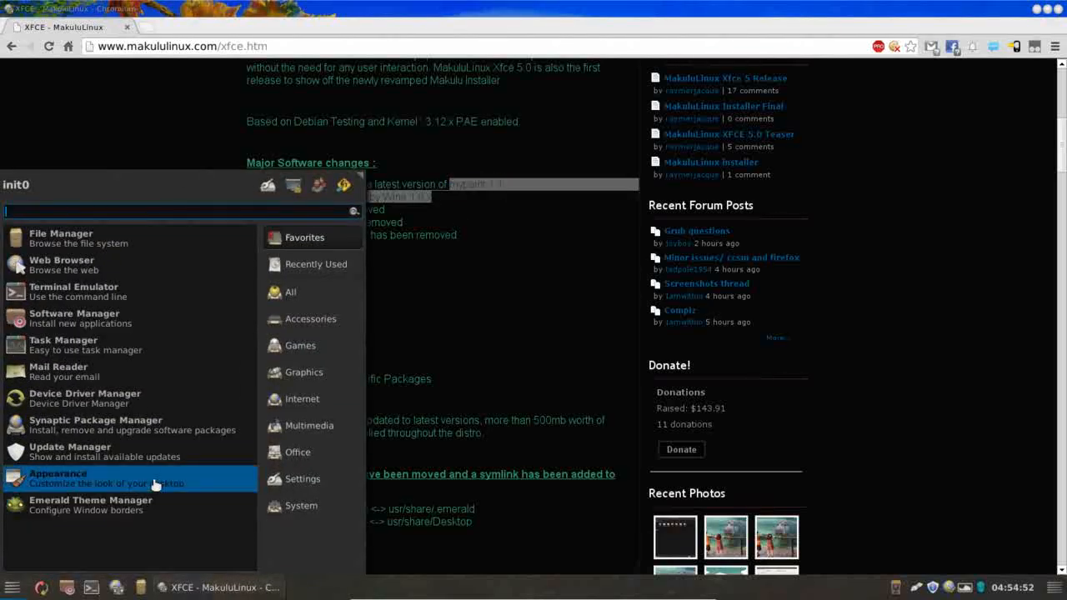
{"action": "mouse_move", "coordinate": [216, 464]}
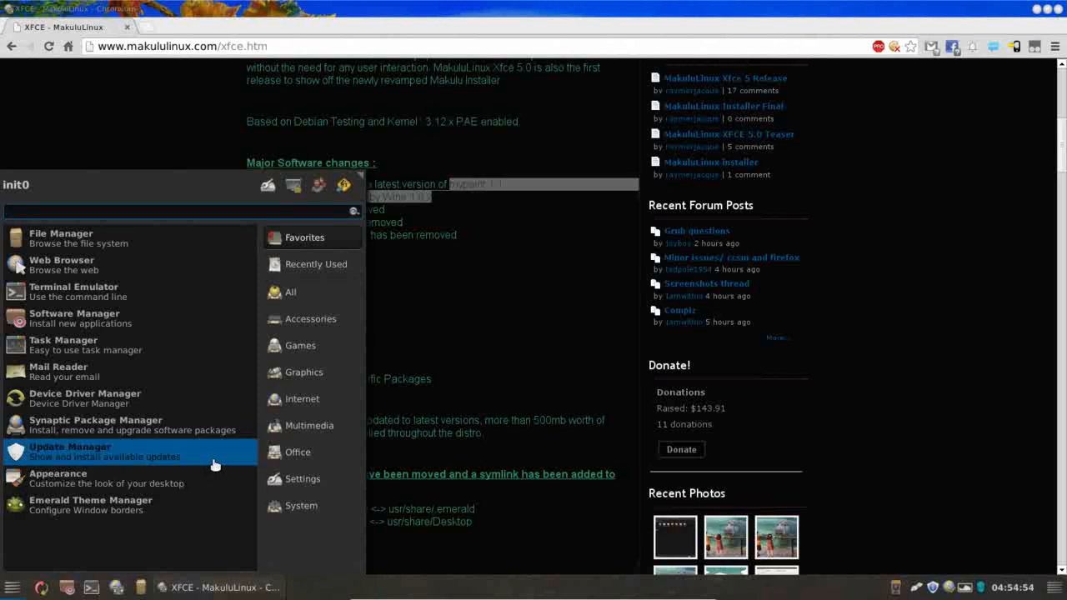
{"action": "left_click", "coordinate": [304, 372]}
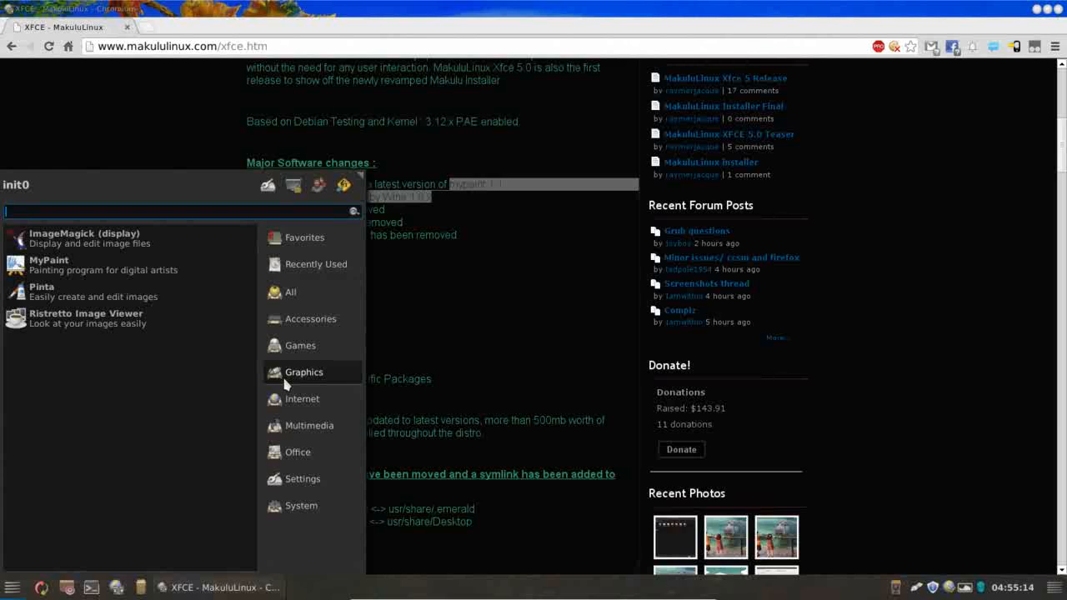
{"action": "mouse_move", "coordinate": [84, 263]}
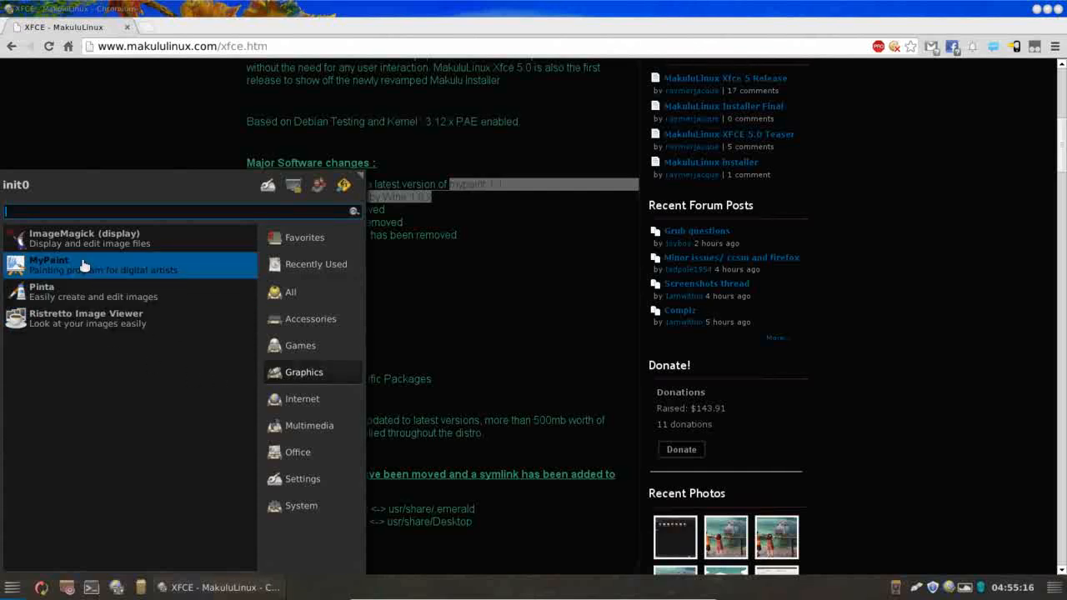
{"action": "mouse_move", "coordinate": [192, 73]}
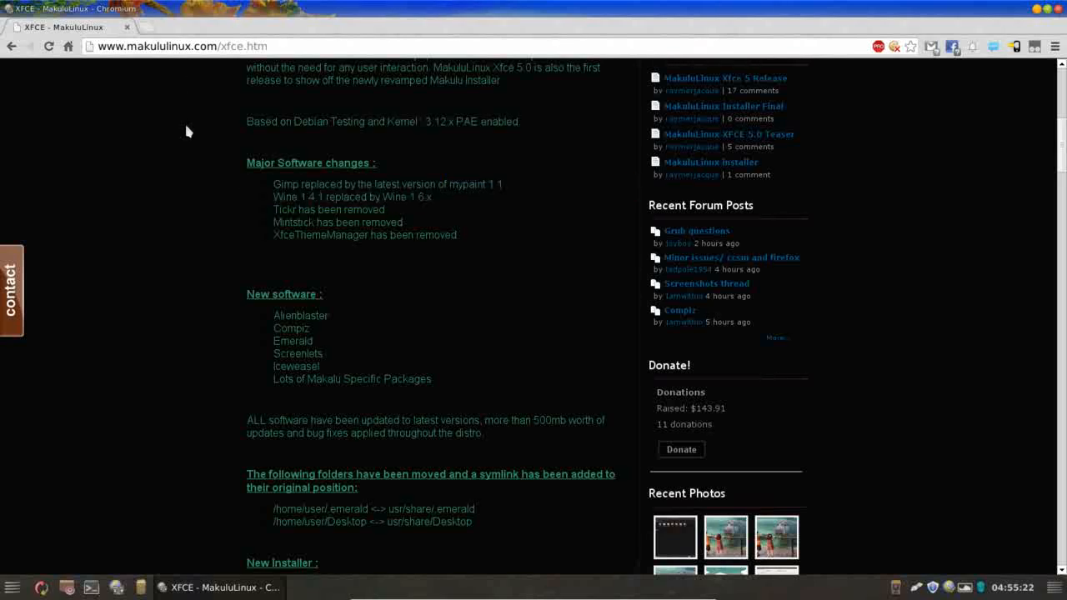
{"action": "mouse_move", "coordinate": [271, 196]}
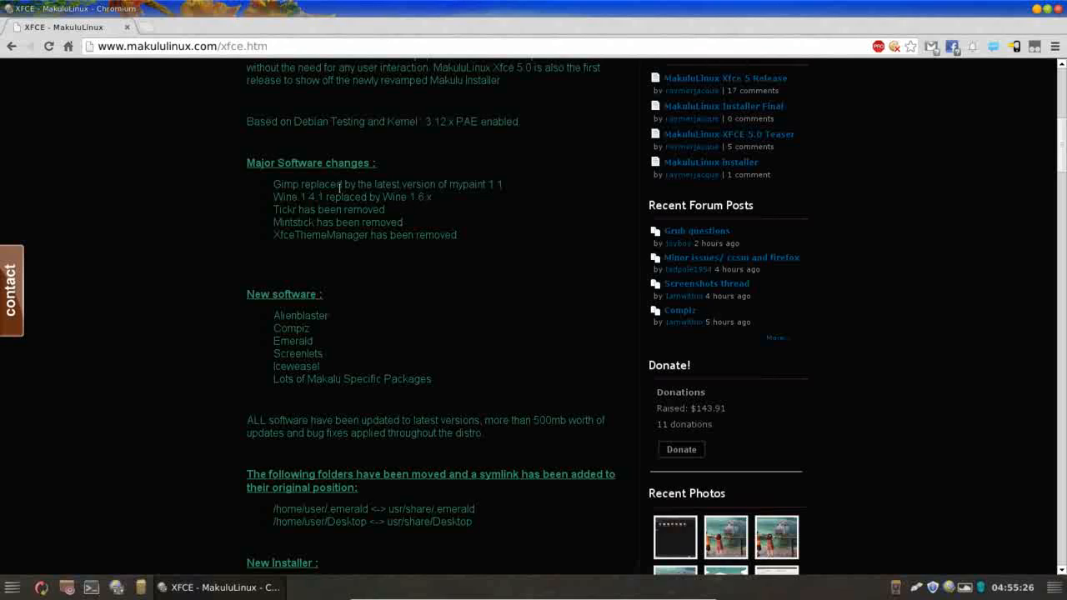
{"action": "mouse_move", "coordinate": [441, 217]}
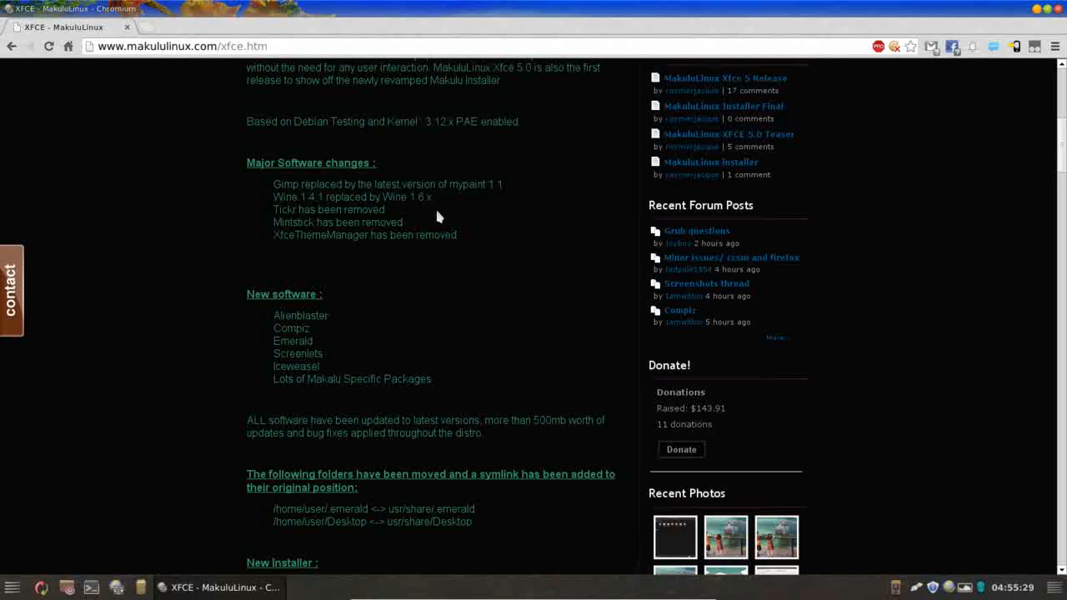
{"action": "mouse_move", "coordinate": [977, 47]}
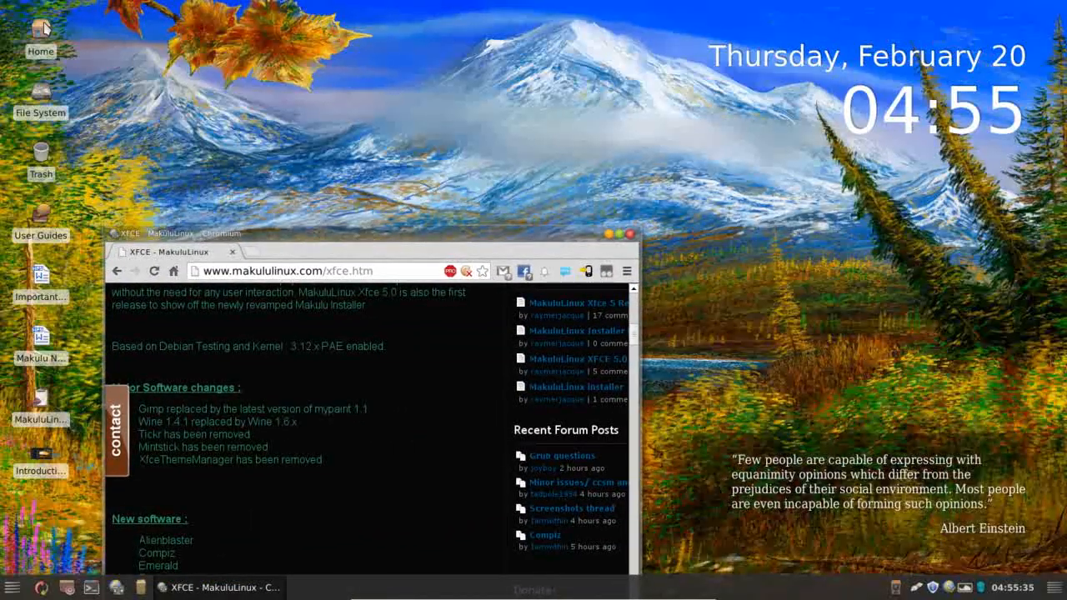
{"action": "mouse_move", "coordinate": [501, 8]}
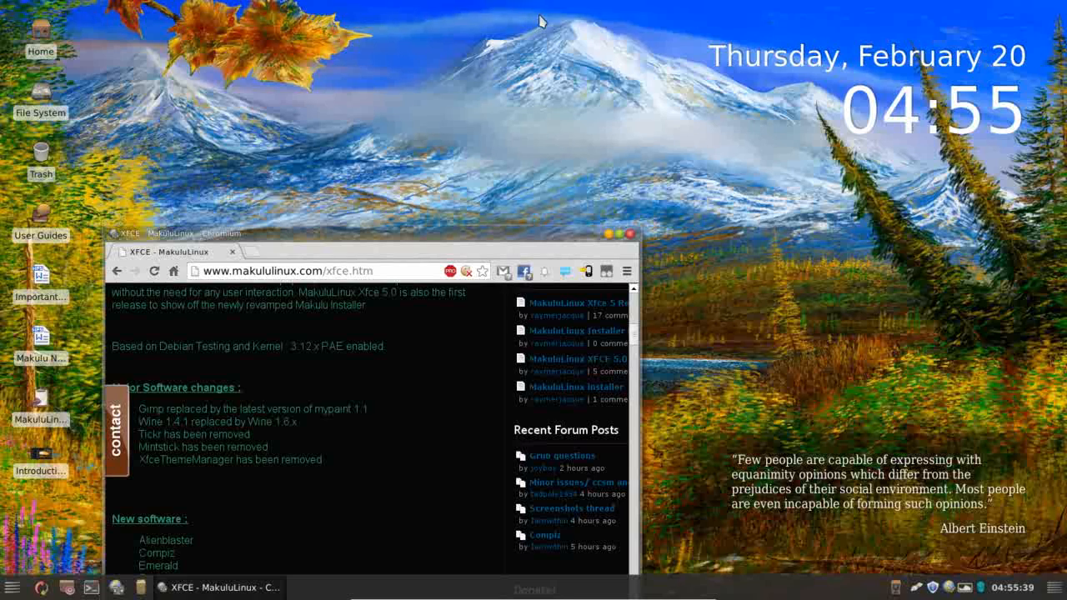
{"action": "mouse_move", "coordinate": [592, 213]}
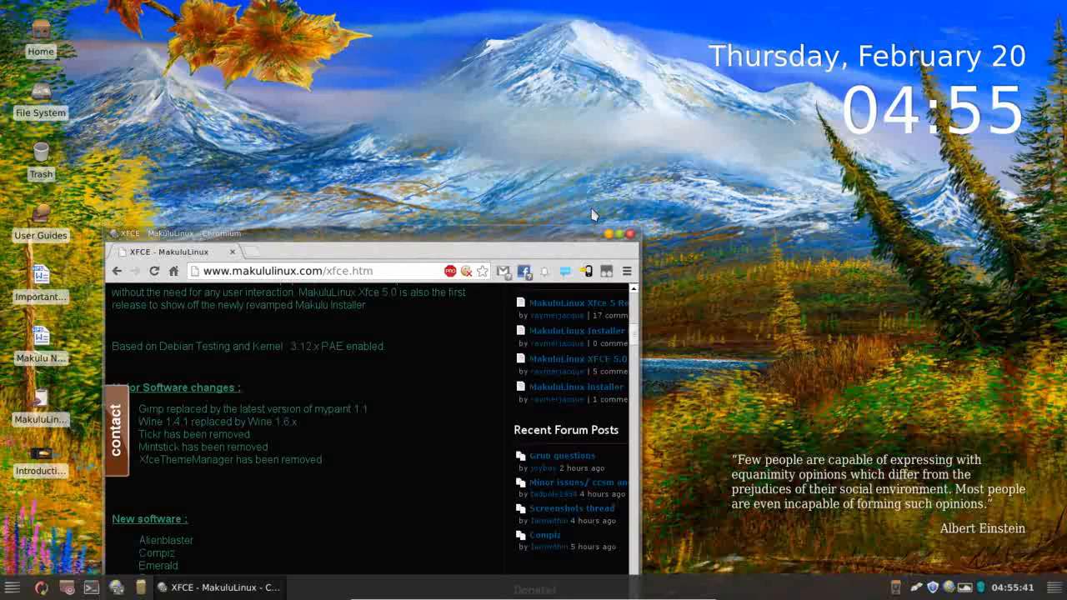
Maximize Chromium again and scroll down to the New software and New Installer sections.
{"action": "left_click", "coordinate": [617, 233]}
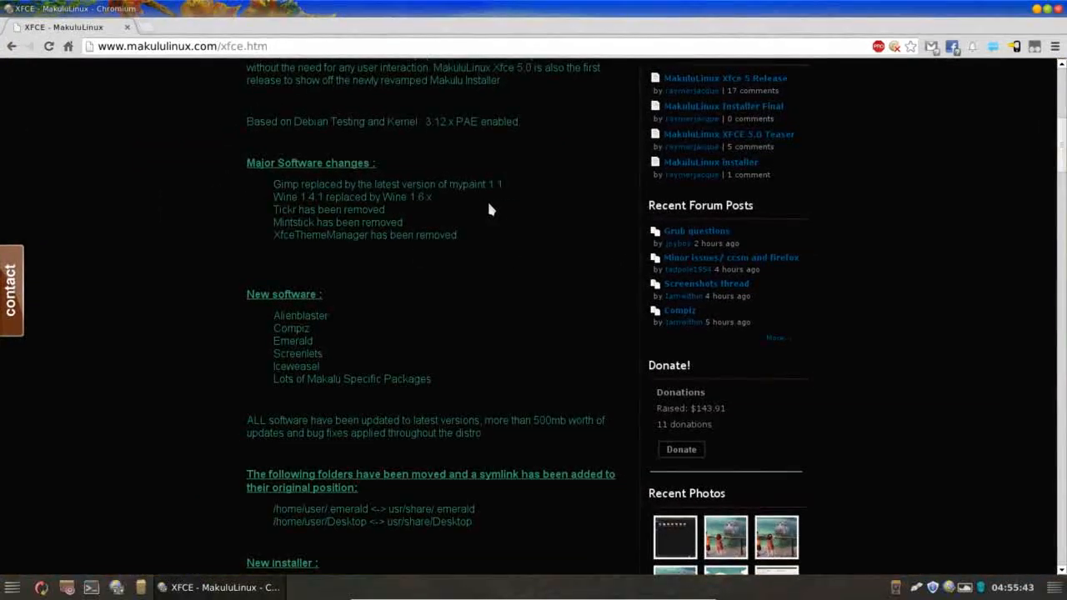
{"action": "mouse_move", "coordinate": [475, 307]}
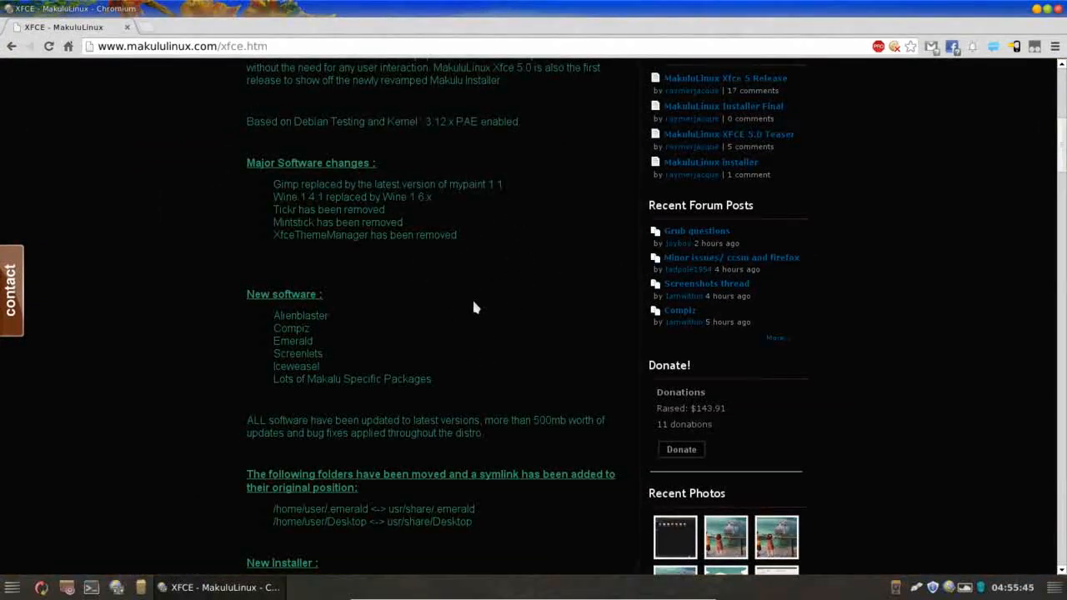
{"action": "mouse_move", "coordinate": [316, 257]}
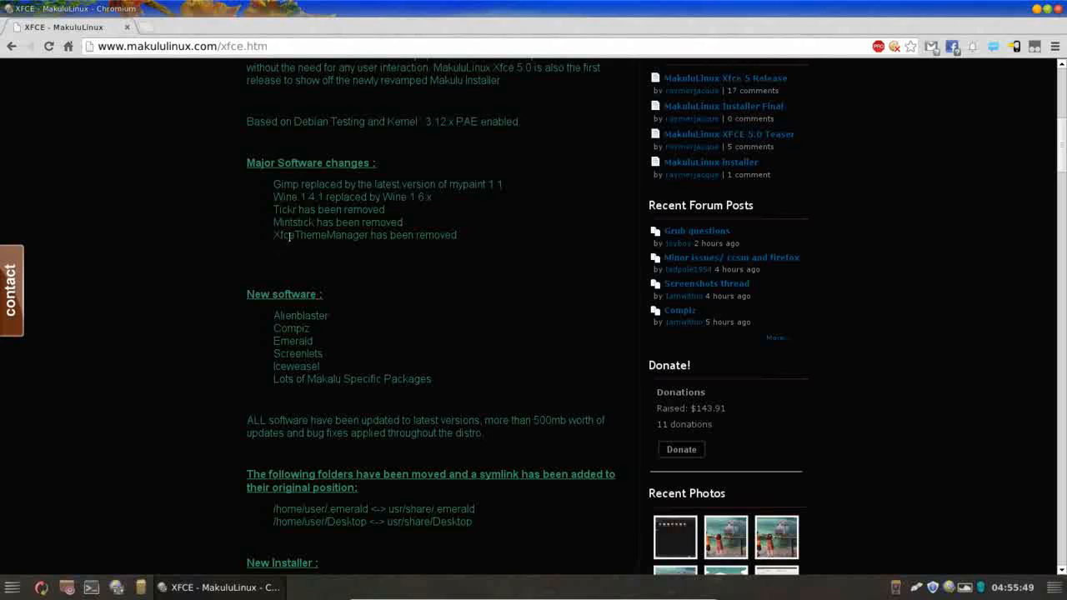
{"action": "mouse_move", "coordinate": [473, 246]}
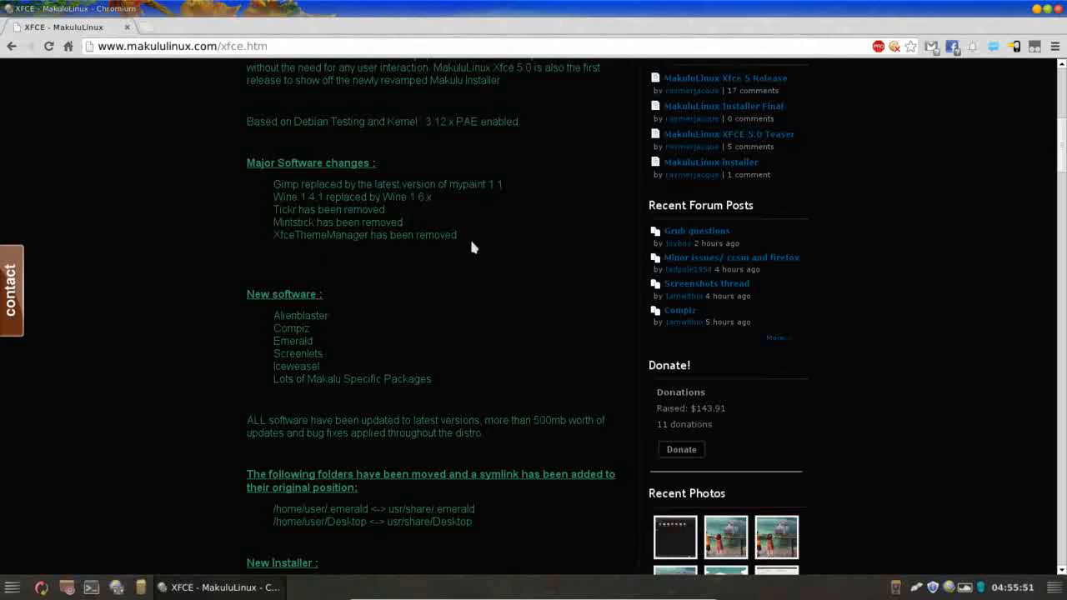
{"action": "scroll", "scroll_direction": "down", "scroll_amount": 3}
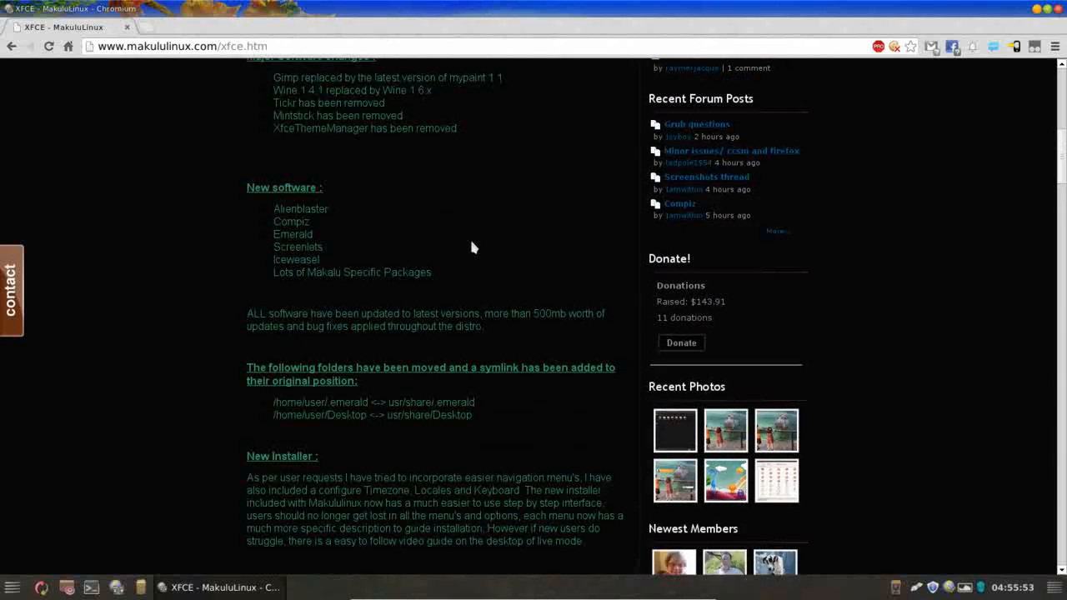
{"action": "scroll", "scroll_direction": "down", "scroll_amount": 3}
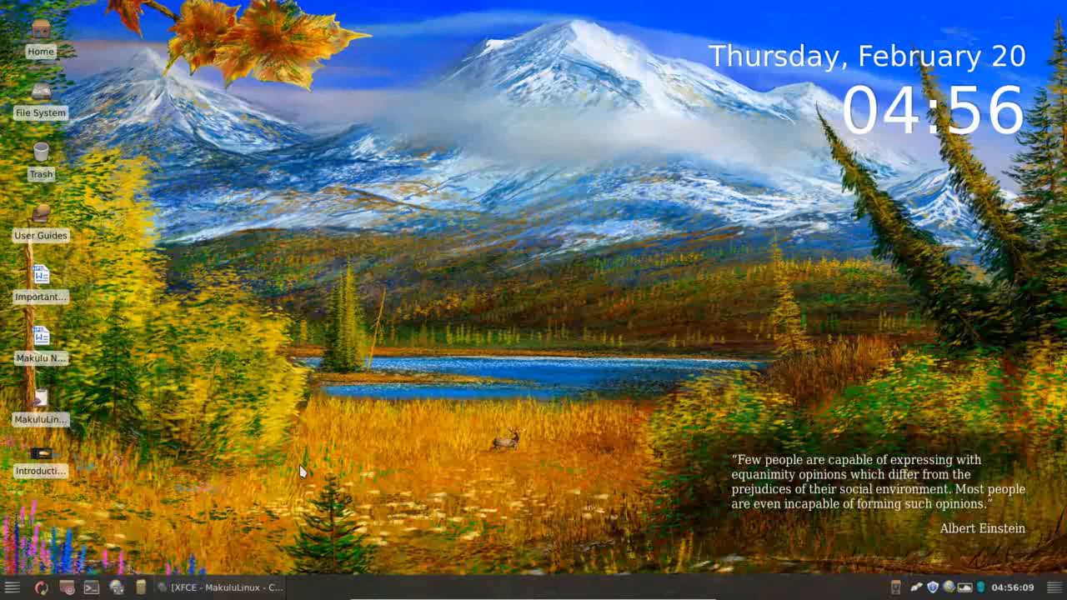
{"action": "mouse_move", "coordinate": [280, 491]}
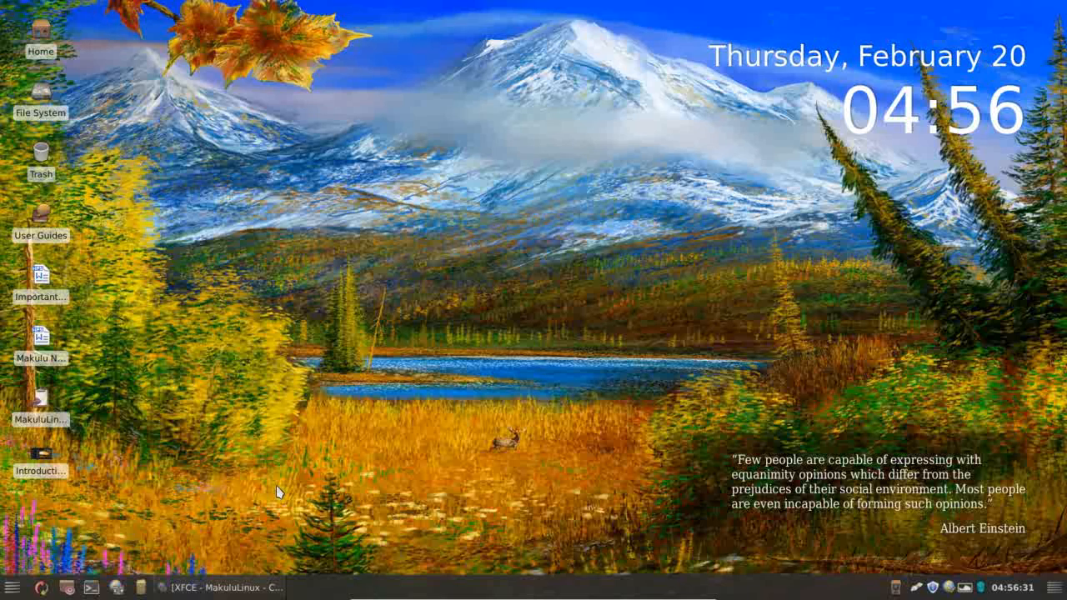
{"action": "mouse_move", "coordinate": [476, 305]}
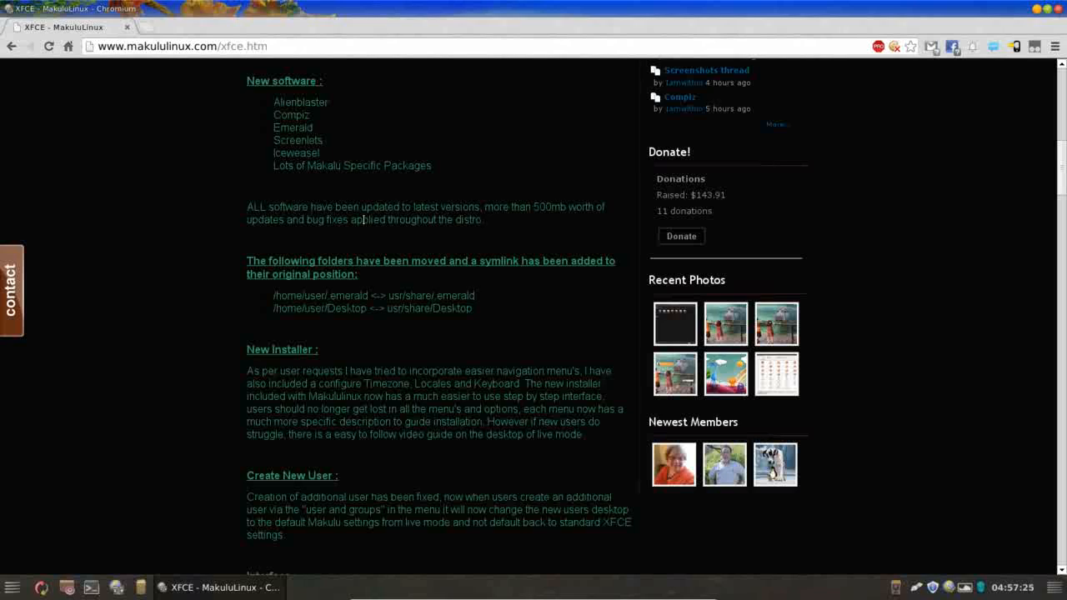
{"action": "mouse_move", "coordinate": [293, 140]}
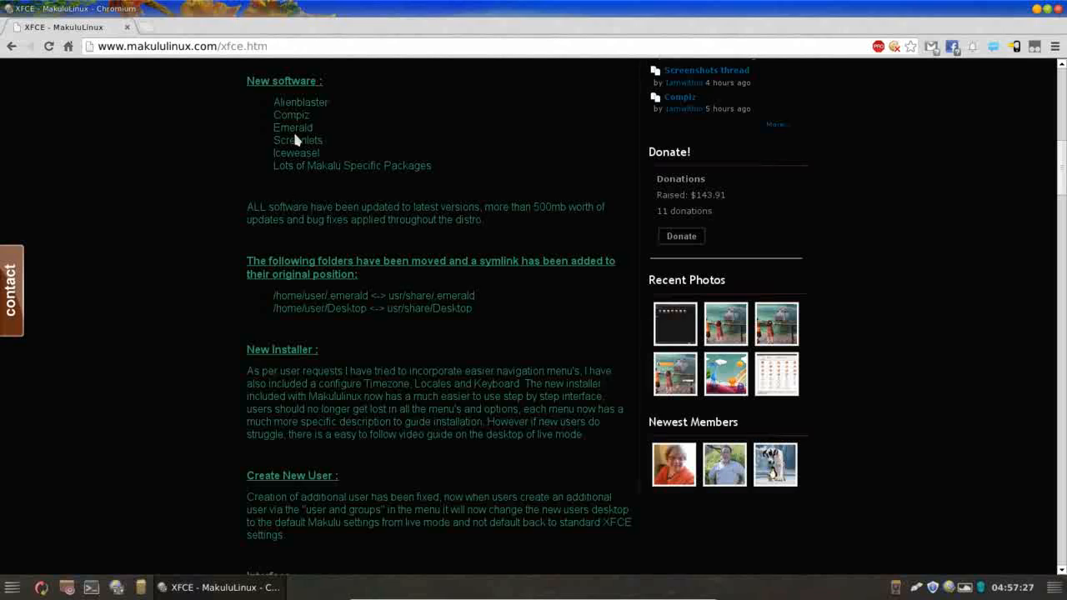
Bring up the applications menu, close it, then reopen it.
{"action": "left_click", "coordinate": [12, 587]}
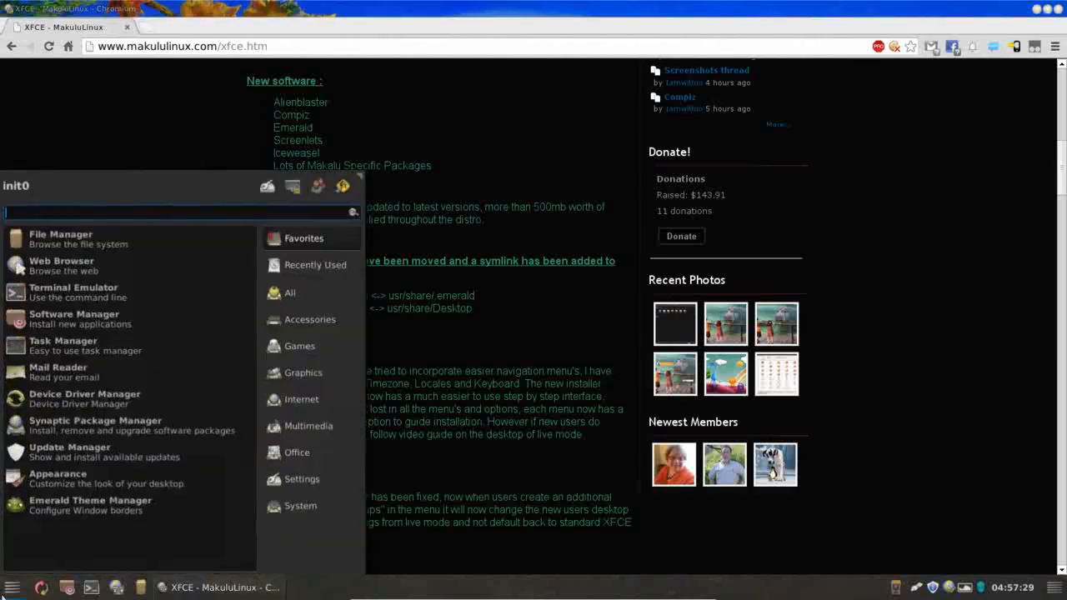
{"action": "left_click", "coordinate": [75, 510]}
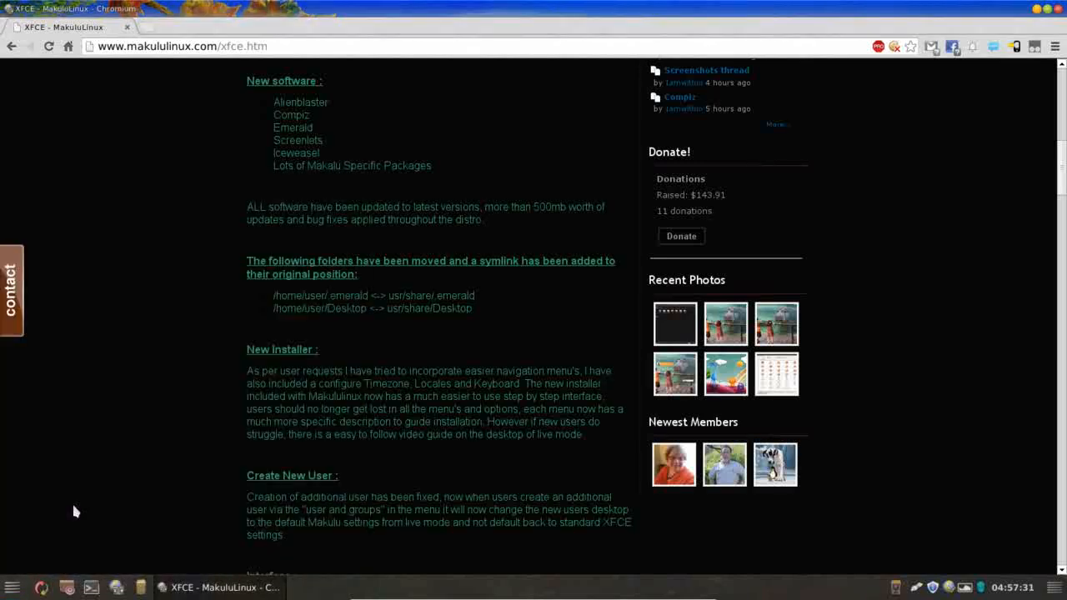
{"action": "left_click", "coordinate": [10, 587]}
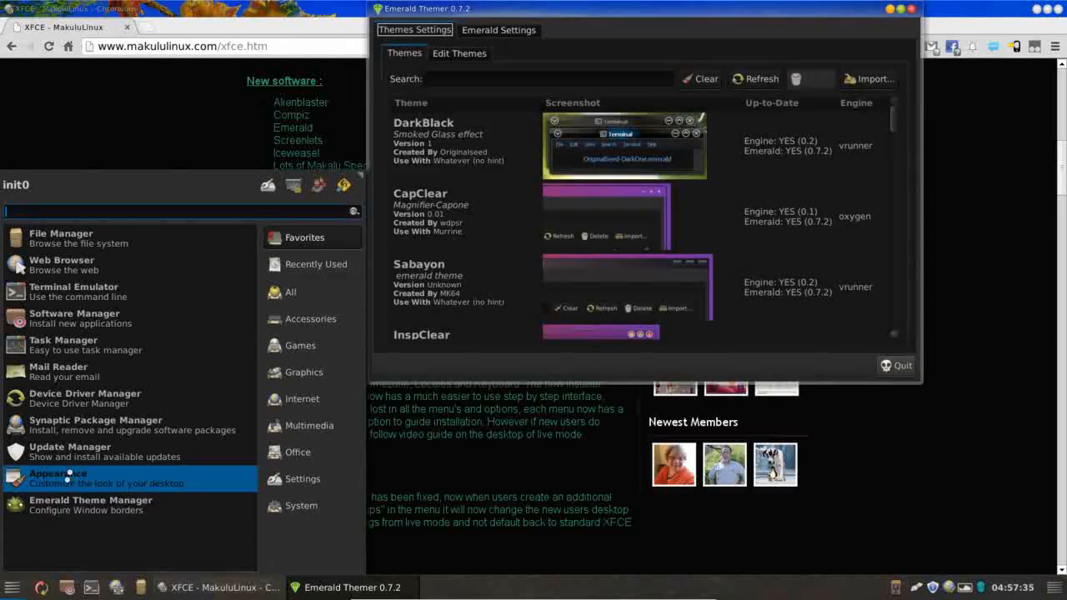
In Appearance settings, revert the style to Makulu Delorean Dark and close the dialog.
{"action": "left_click", "coordinate": [56, 477]}
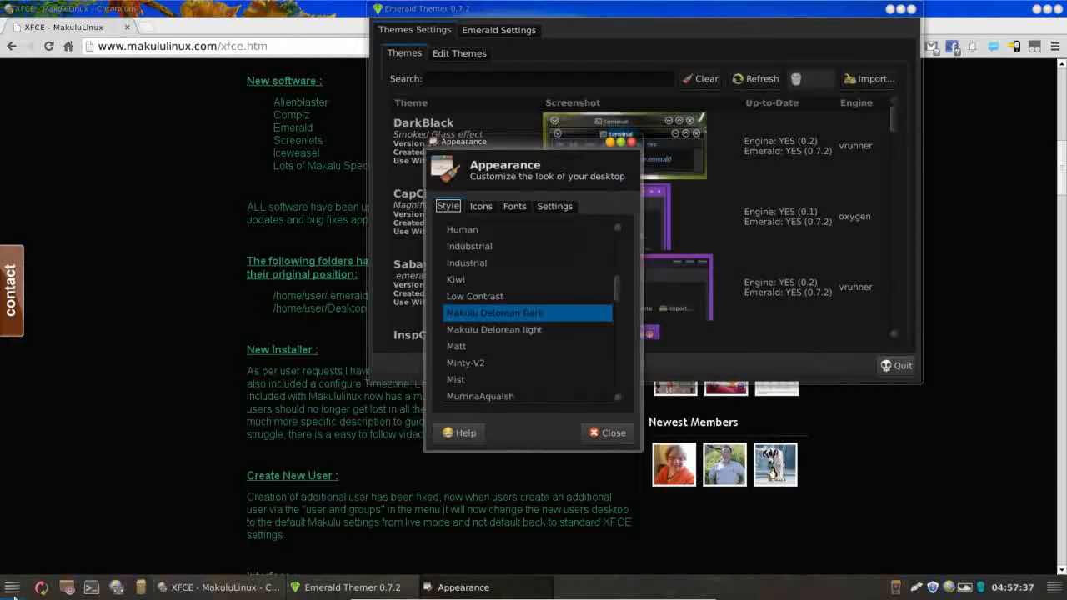
{"action": "left_click", "coordinate": [10, 586]}
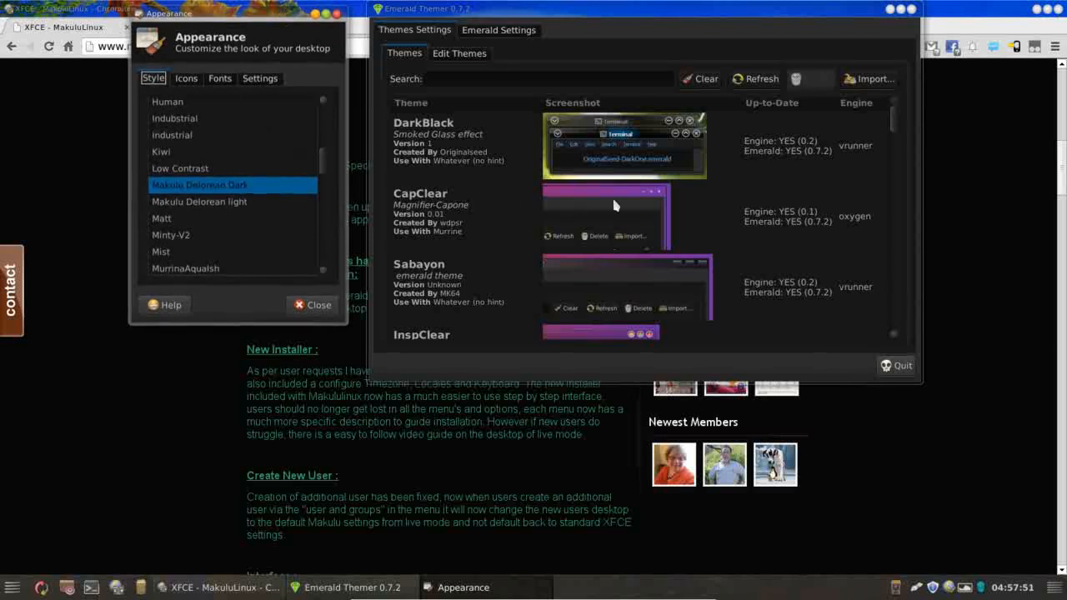
{"action": "mouse_move", "coordinate": [453, 146]}
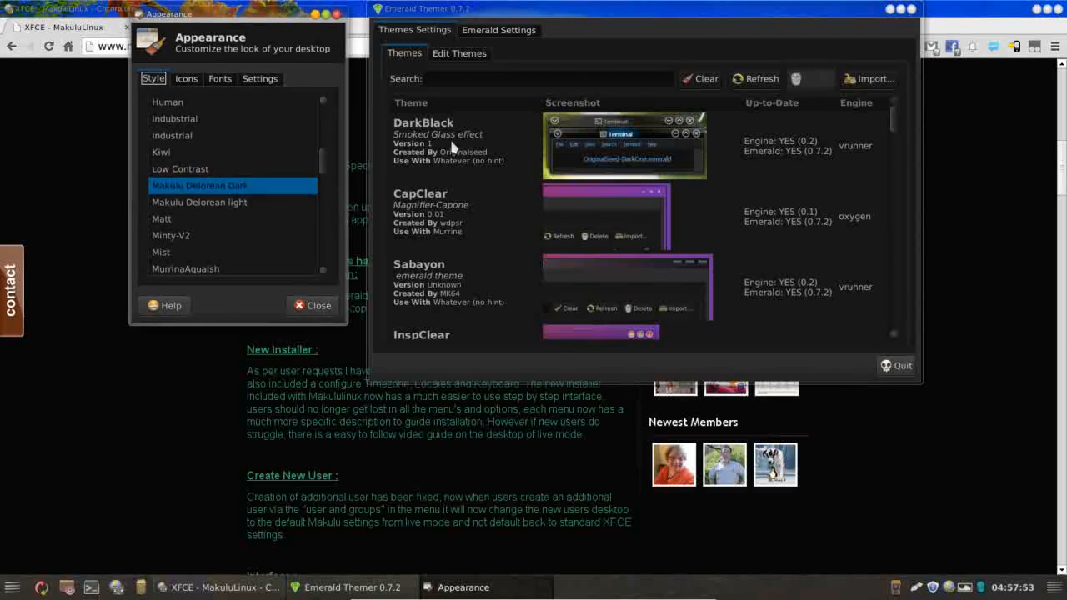
{"action": "mouse_move", "coordinate": [426, 130]}
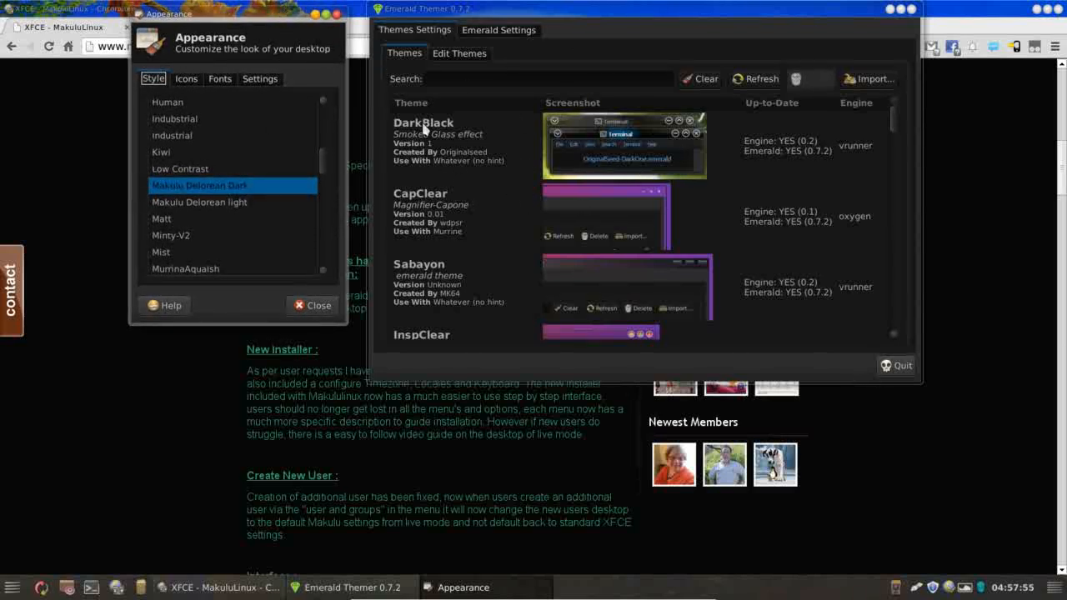
{"action": "mouse_move", "coordinate": [610, 226]}
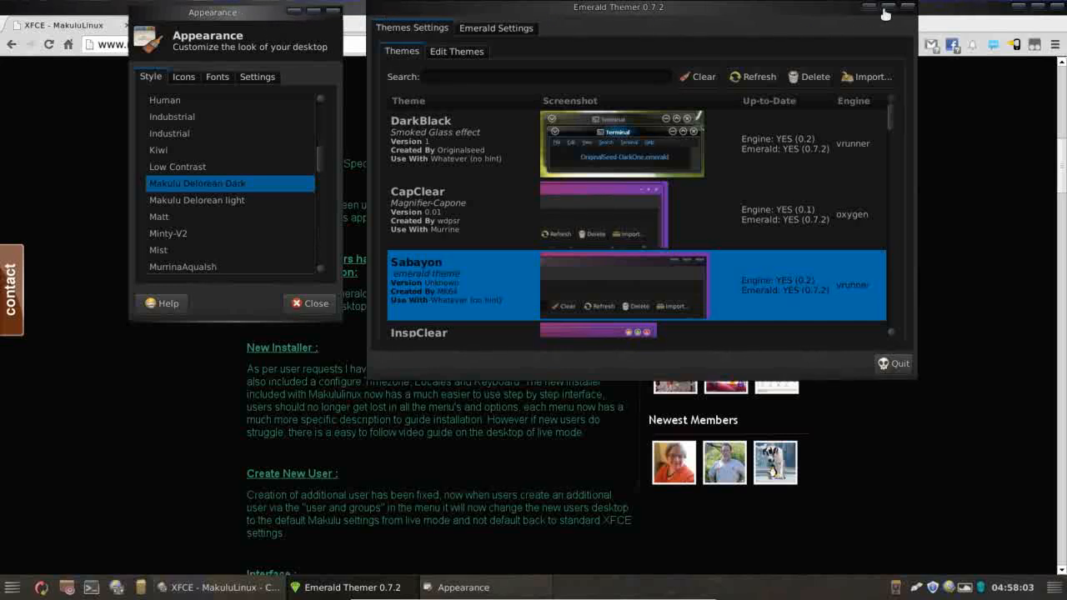
{"action": "mouse_move", "coordinate": [873, 13]}
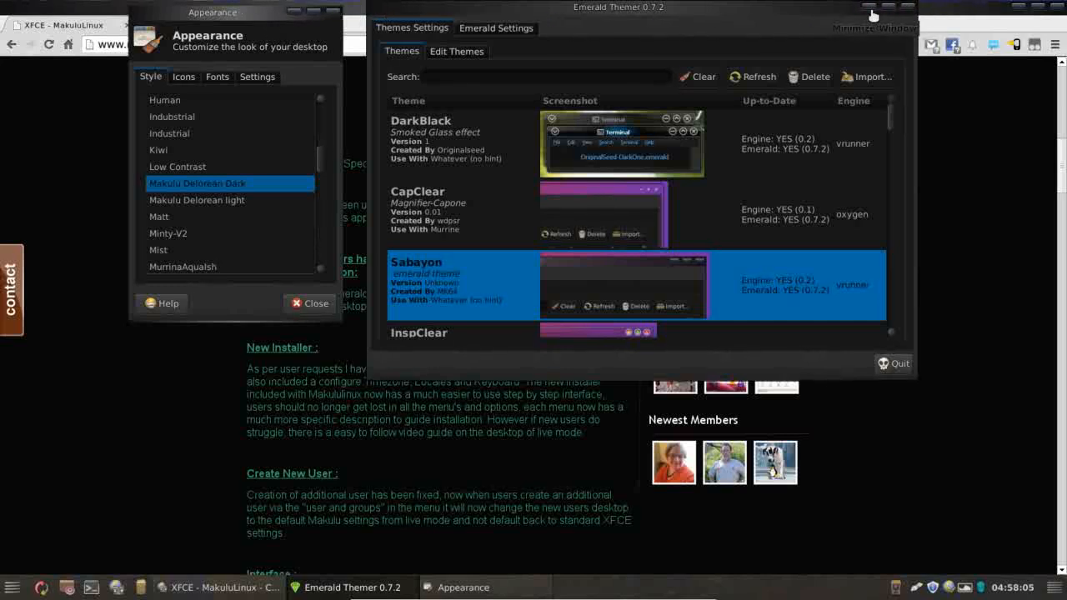
{"action": "mouse_move", "coordinate": [210, 143]}
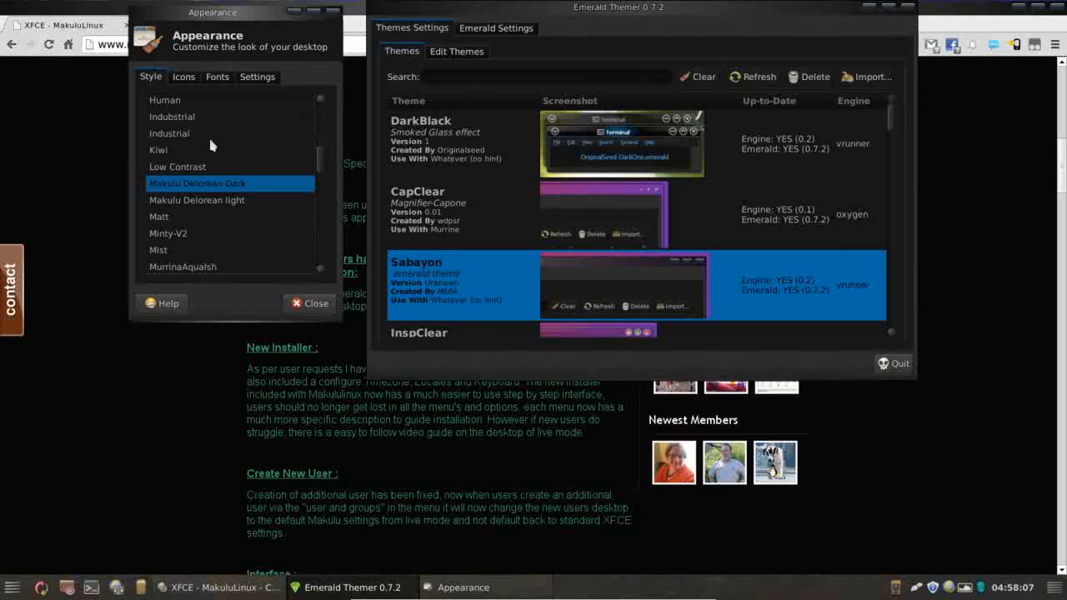
{"action": "mouse_move", "coordinate": [176, 180]}
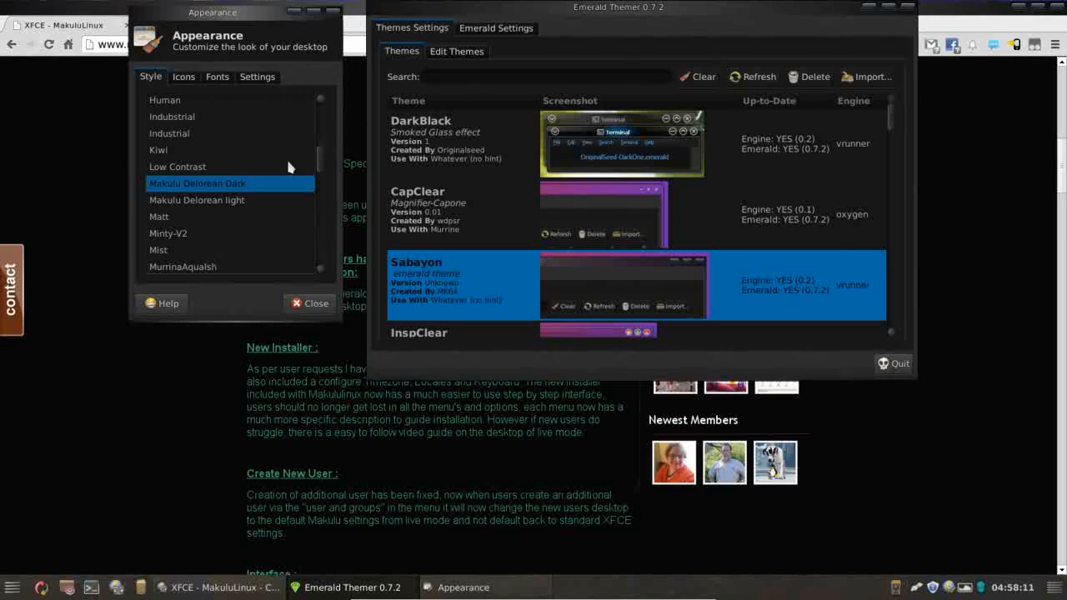
{"action": "mouse_move", "coordinate": [210, 247]}
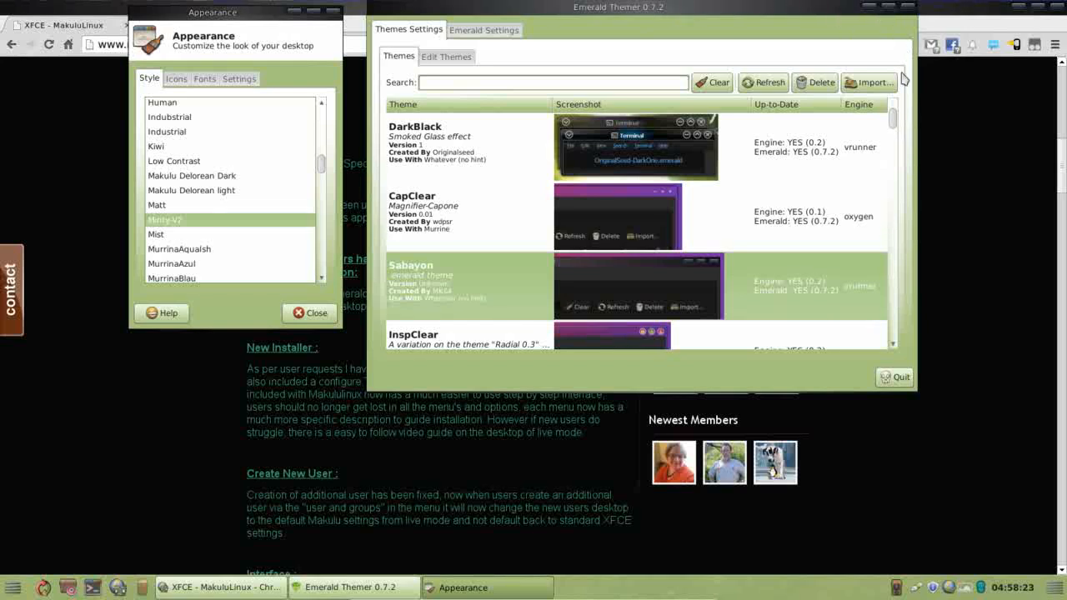
{"action": "mouse_move", "coordinate": [192, 48]}
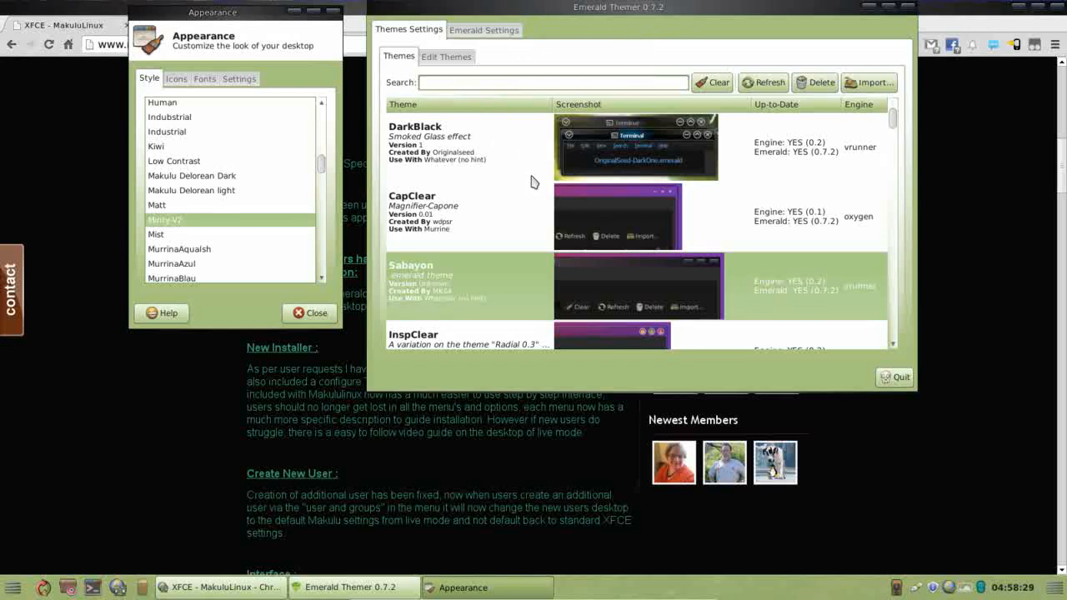
{"action": "mouse_move", "coordinate": [464, 56]}
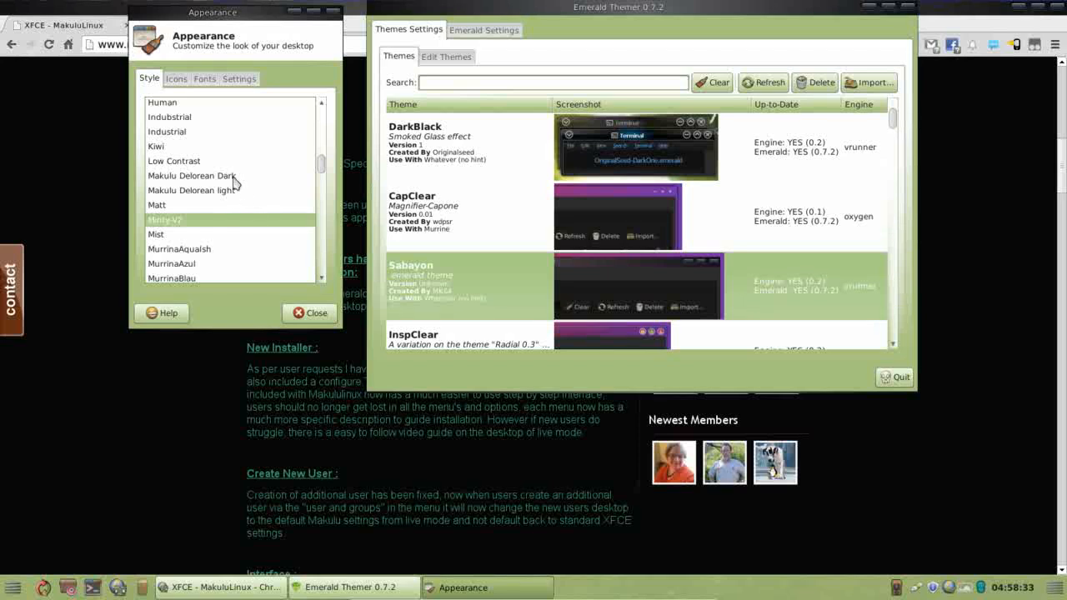
{"action": "left_click", "coordinate": [192, 181]}
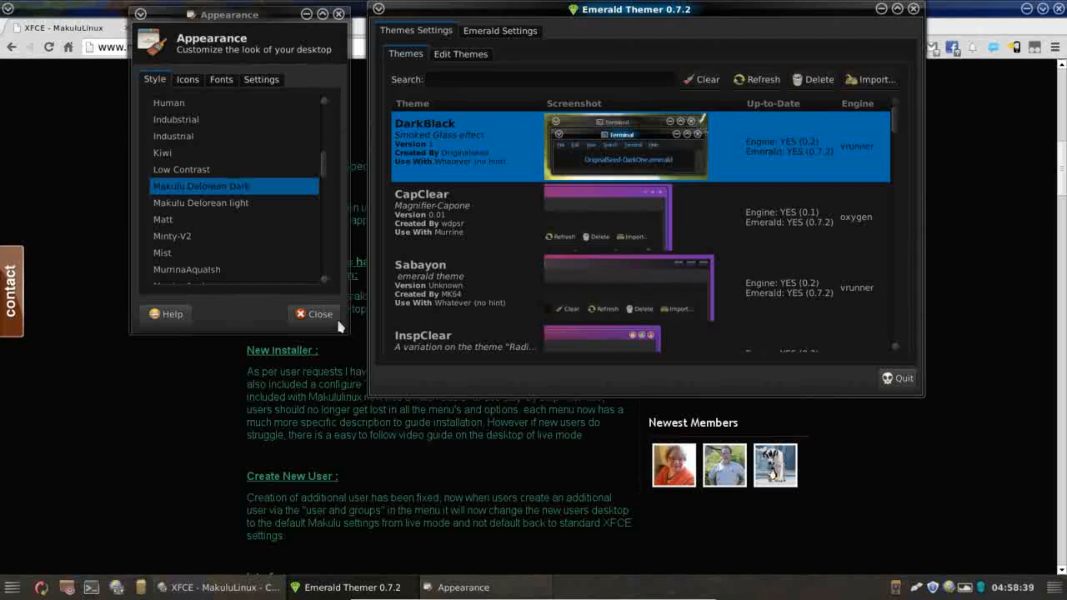
{"action": "left_click", "coordinate": [320, 313]}
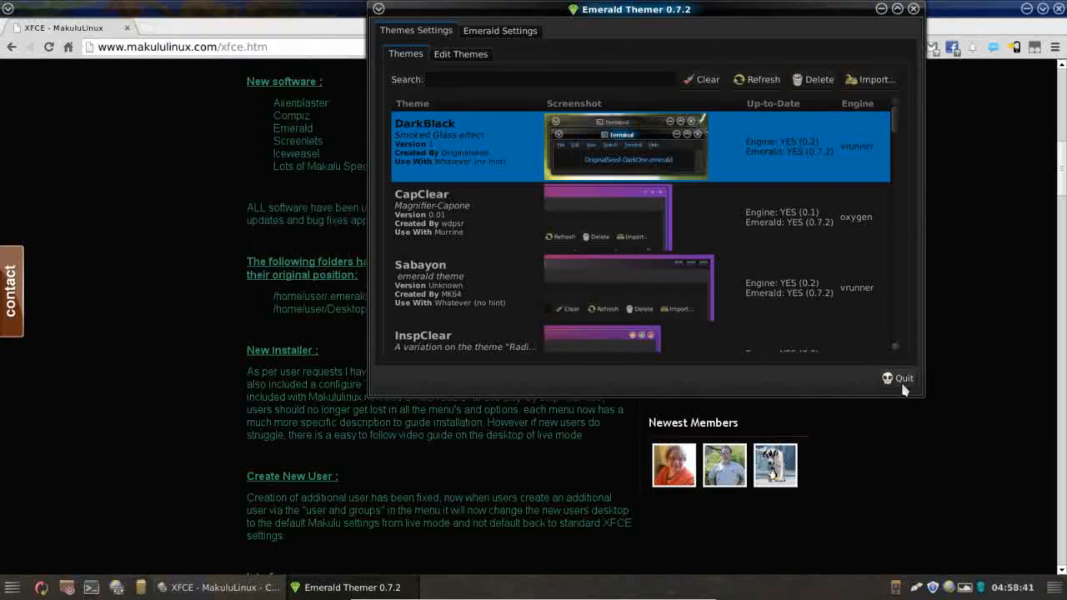
Quit Emerald Themer, select 'Iceweasel' in the software list and scroll further down the release notes.
{"action": "left_click", "coordinate": [898, 379]}
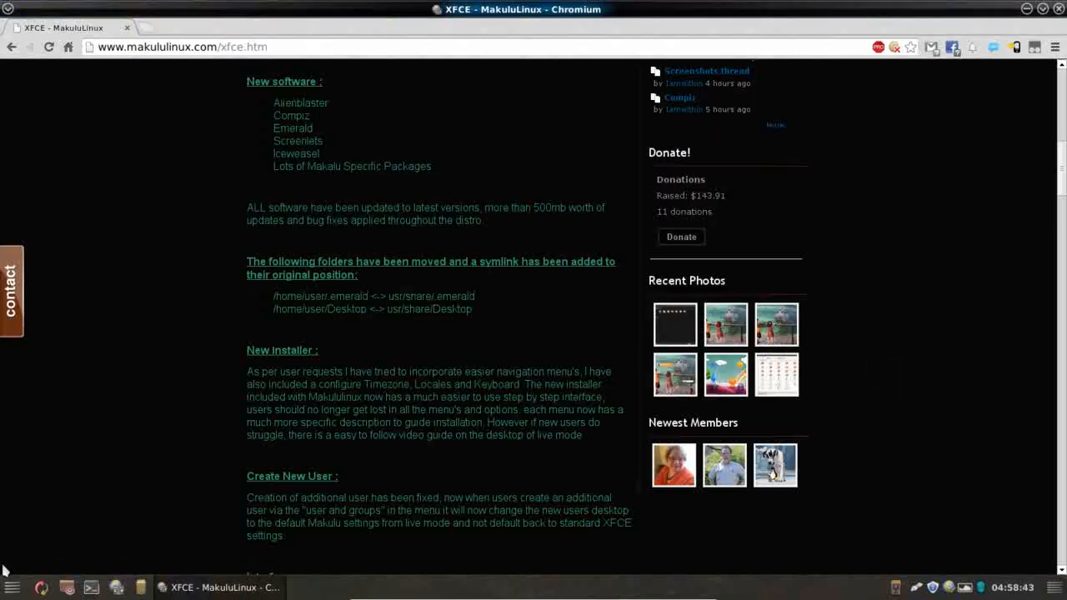
{"action": "left_click", "coordinate": [11, 587]}
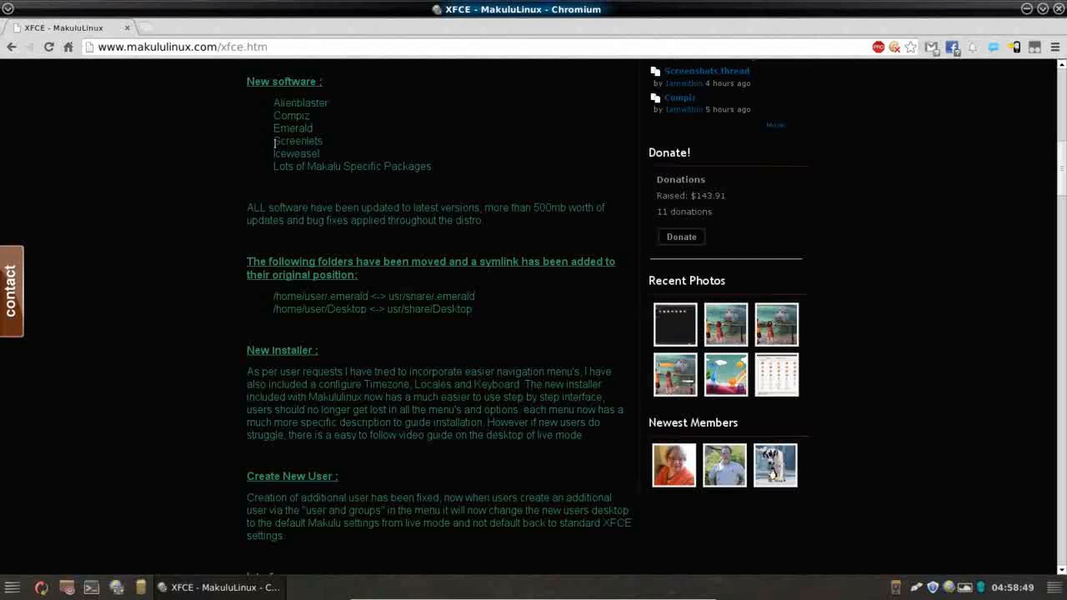
{"action": "double_click", "coordinate": [297, 140]}
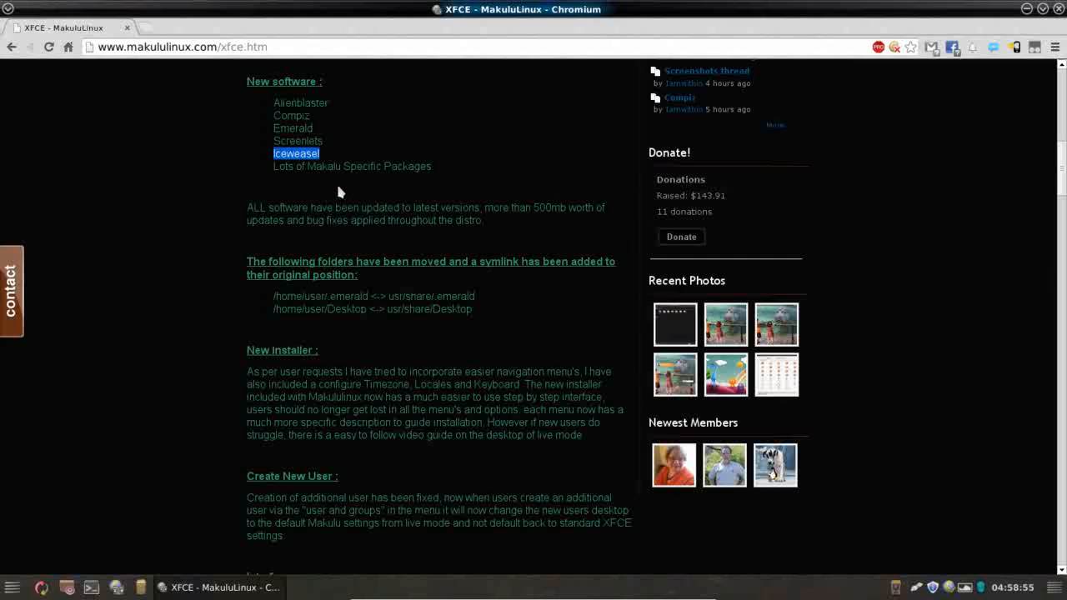
{"action": "mouse_move", "coordinate": [1061, 180]}
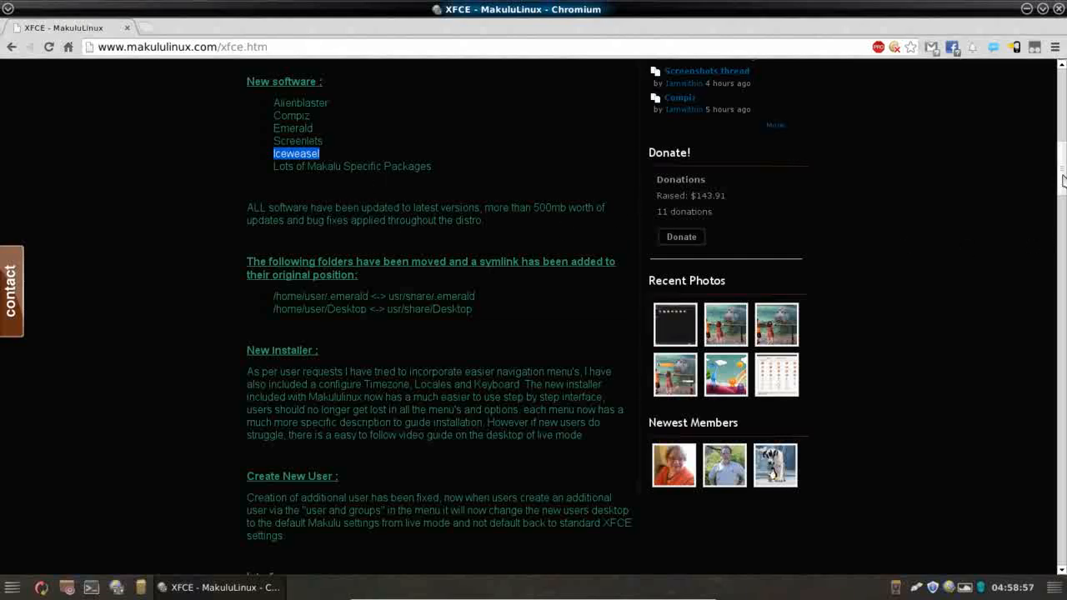
{"action": "scroll", "scroll_direction": "down", "scroll_amount": 3}
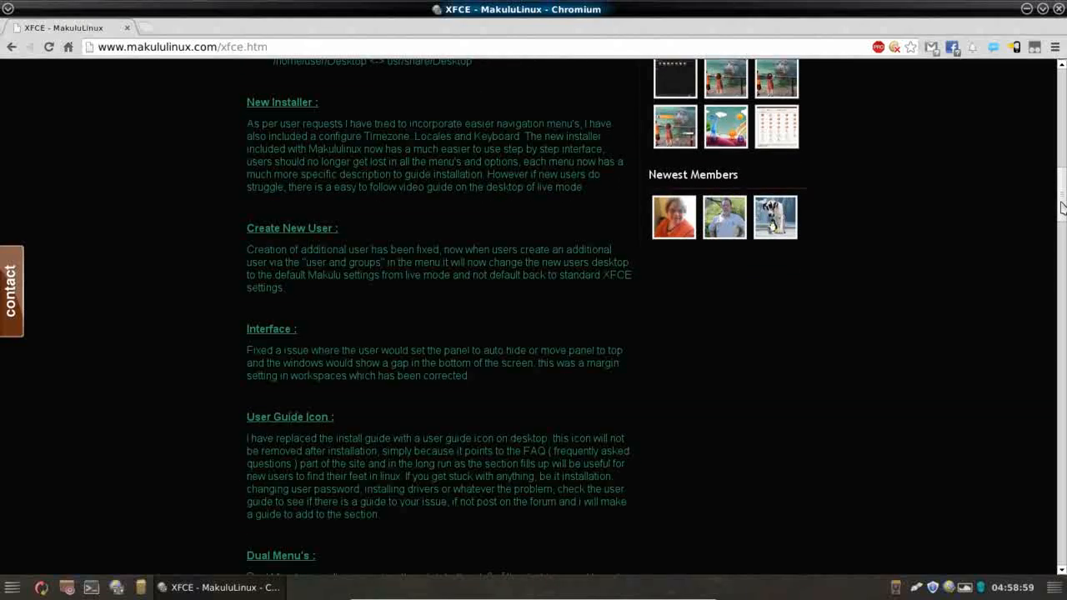
{"action": "mouse_move", "coordinate": [254, 113]}
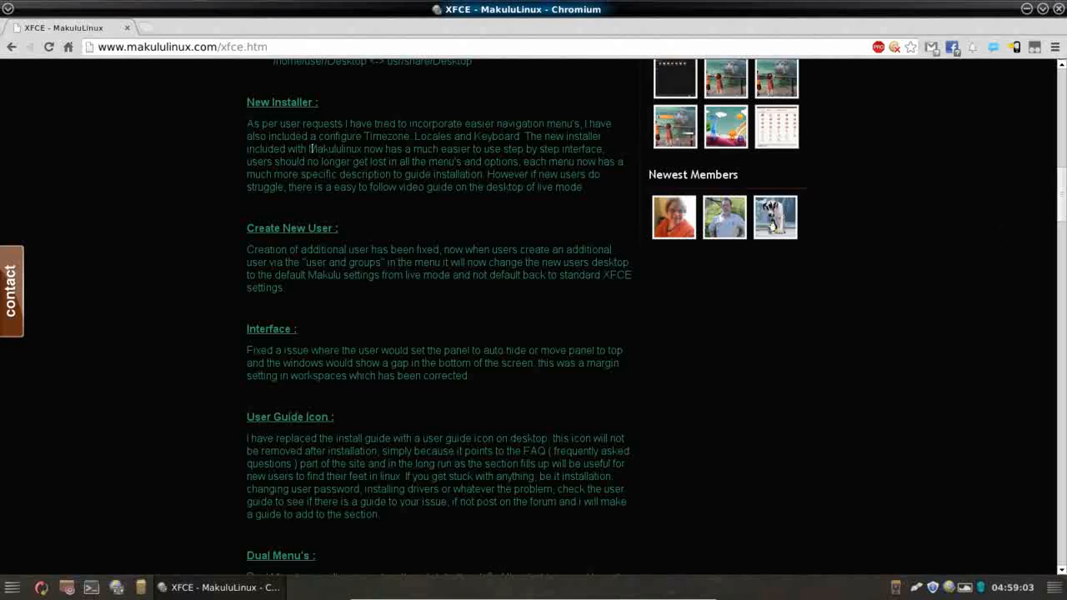
{"action": "mouse_move", "coordinate": [200, 160]}
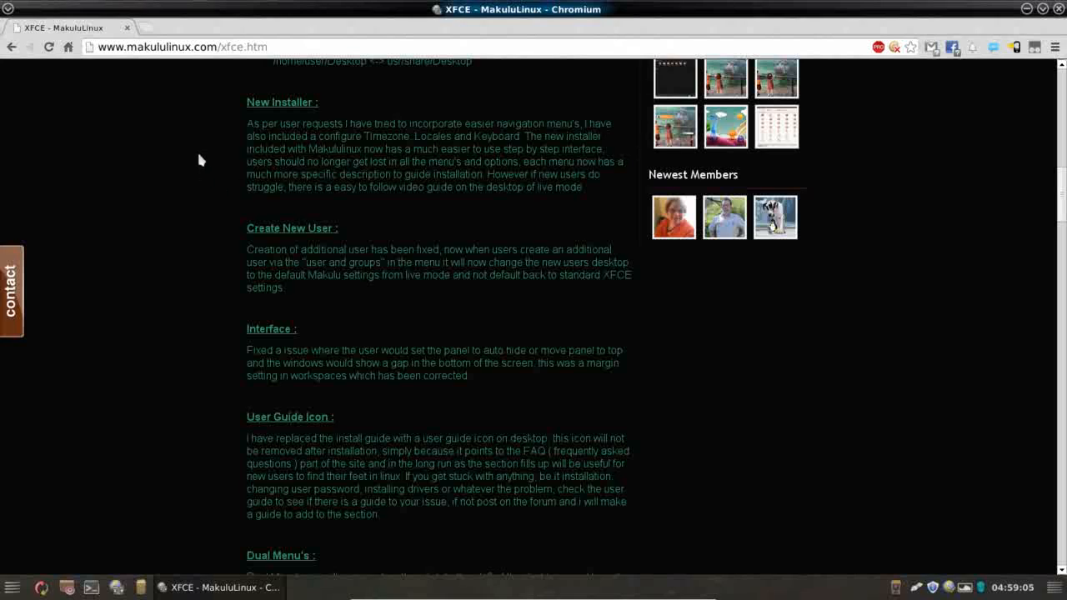
{"action": "mouse_move", "coordinate": [323, 125]}
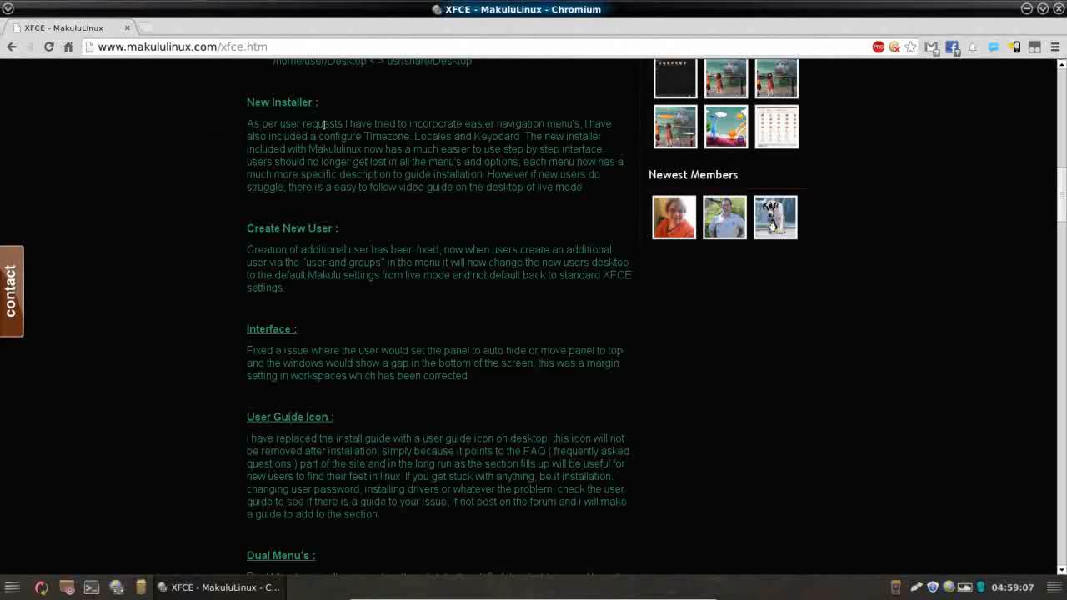
{"action": "mouse_move", "coordinate": [764, 15]}
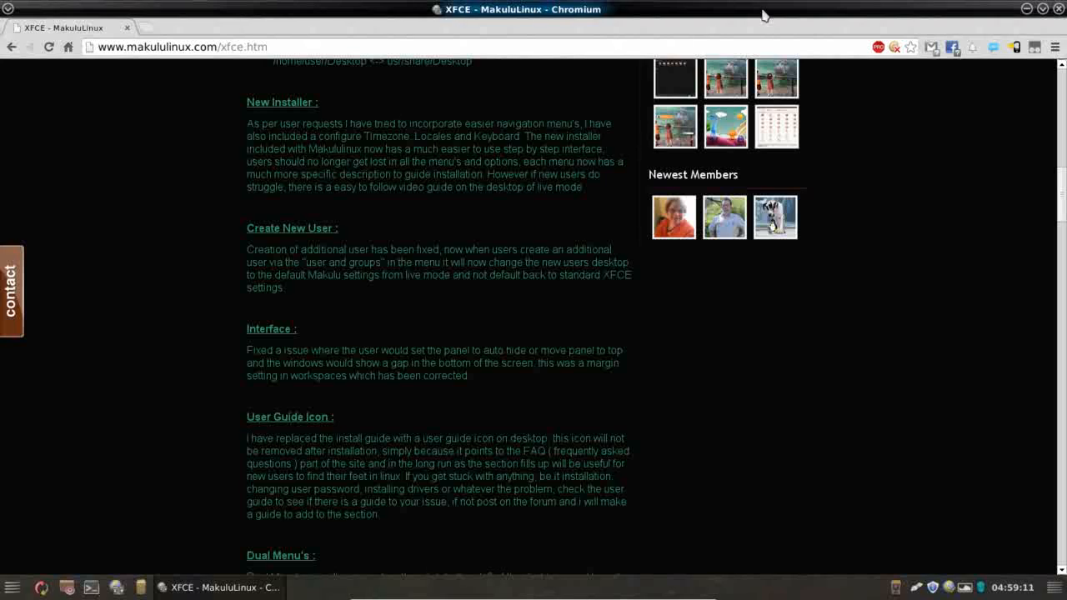
Minimize Chromium to reveal the mountain-lake desktop wallpaper and icons.
{"action": "left_click", "coordinate": [1017, 10]}
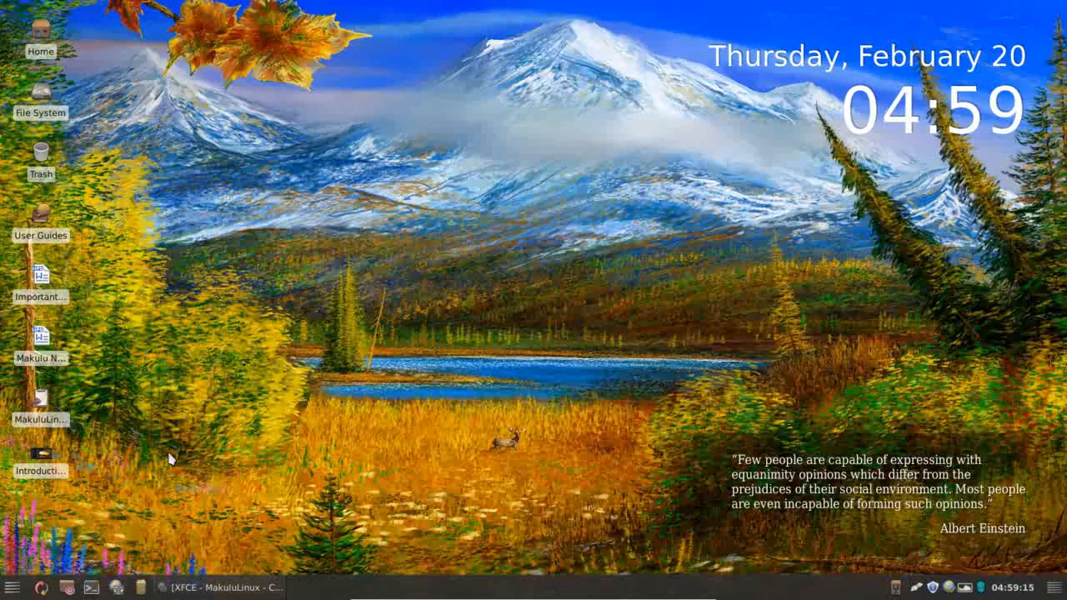
{"action": "mouse_move", "coordinate": [209, 260]}
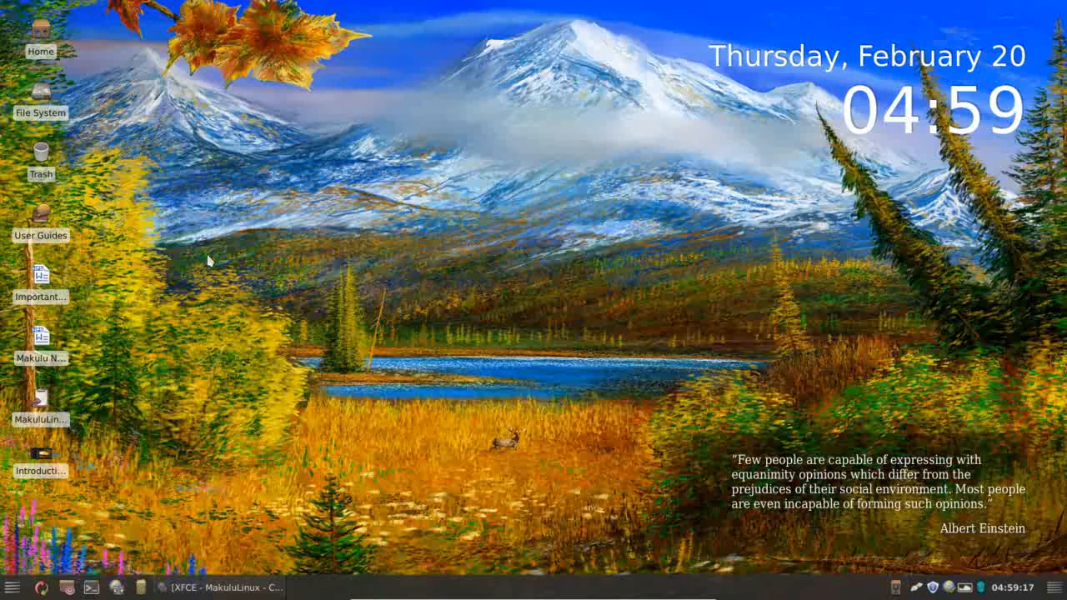
{"action": "mouse_move", "coordinate": [204, 214]}
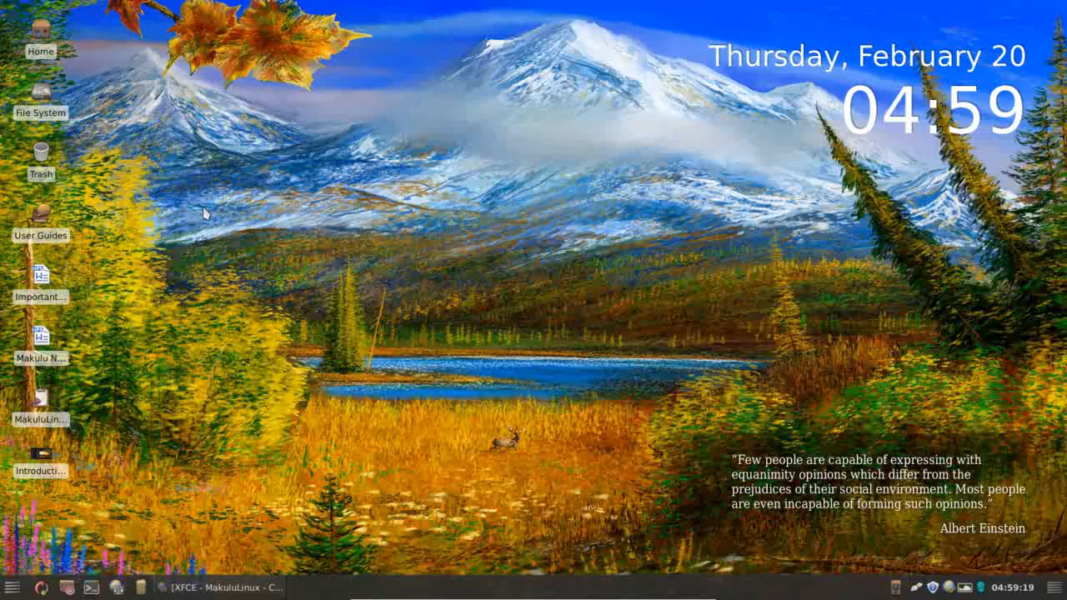
{"action": "mouse_move", "coordinate": [163, 296]}
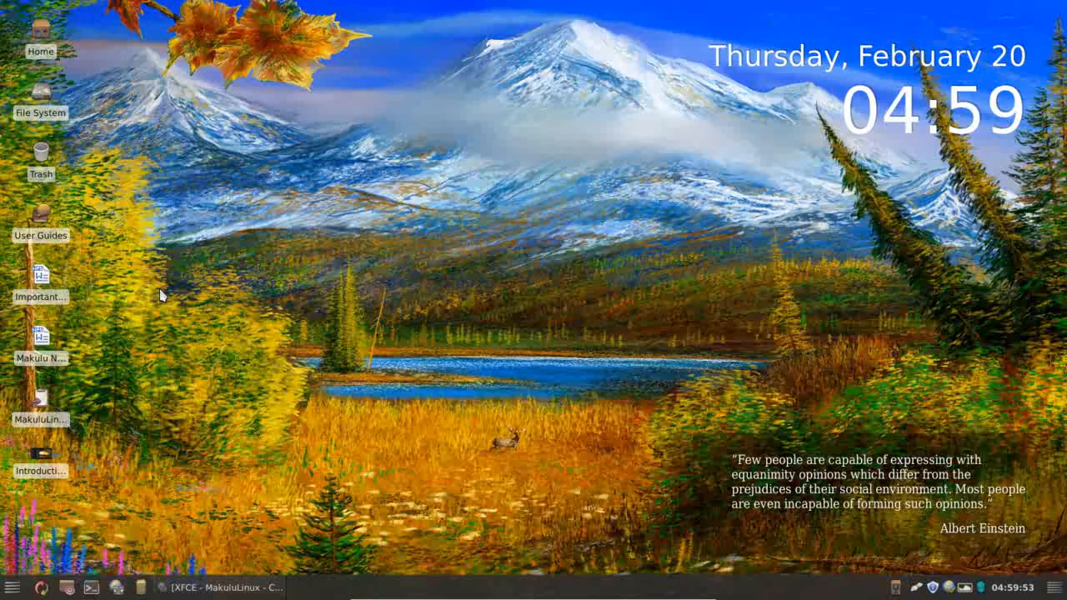
{"action": "mouse_move", "coordinate": [117, 407]}
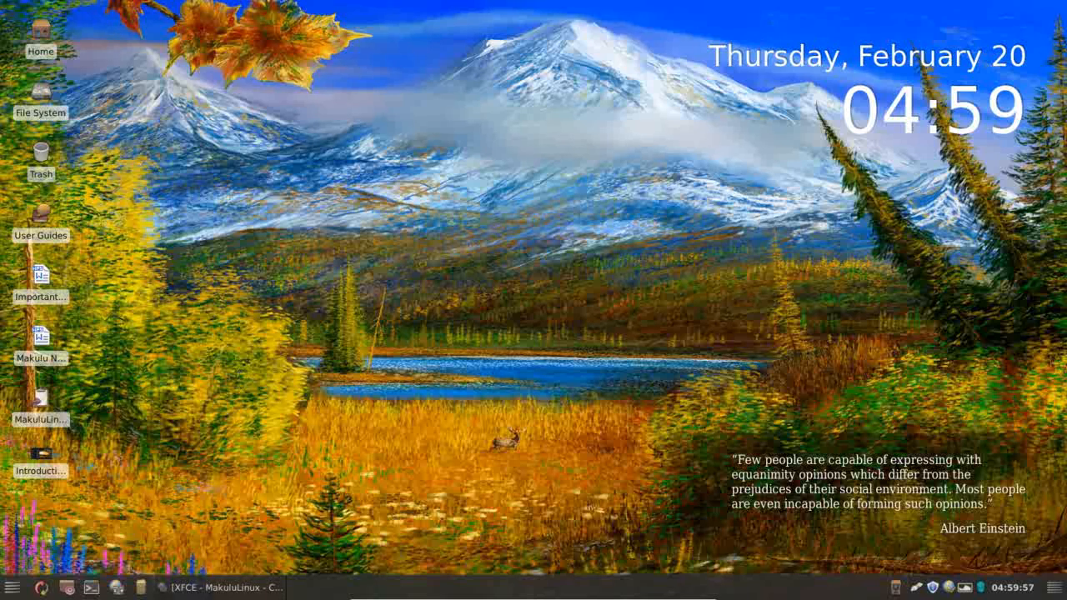
{"action": "mouse_move", "coordinate": [713, 377]}
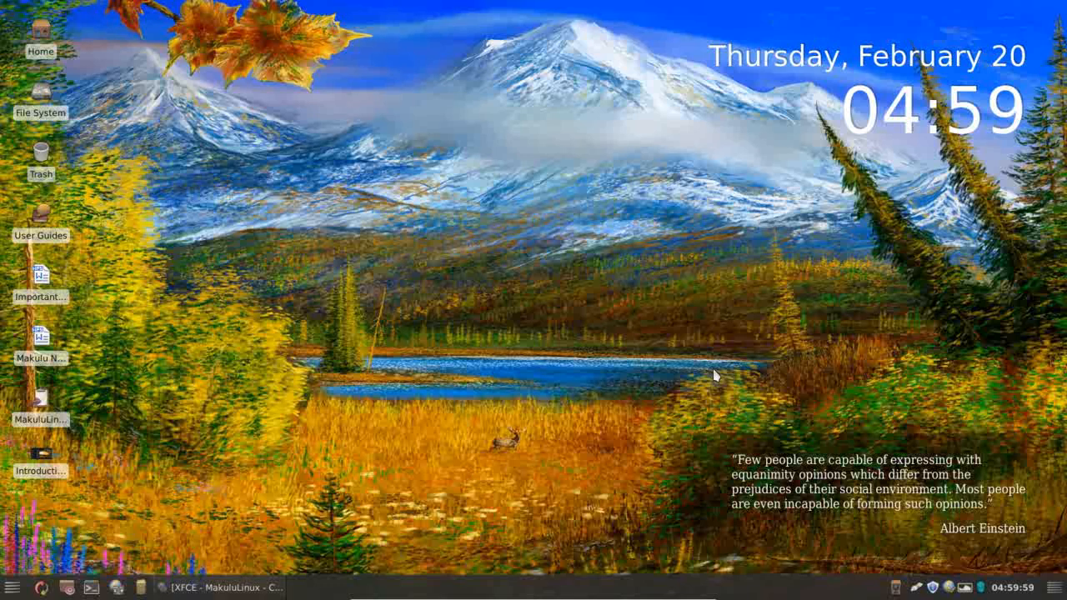
{"action": "mouse_move", "coordinate": [550, 300]}
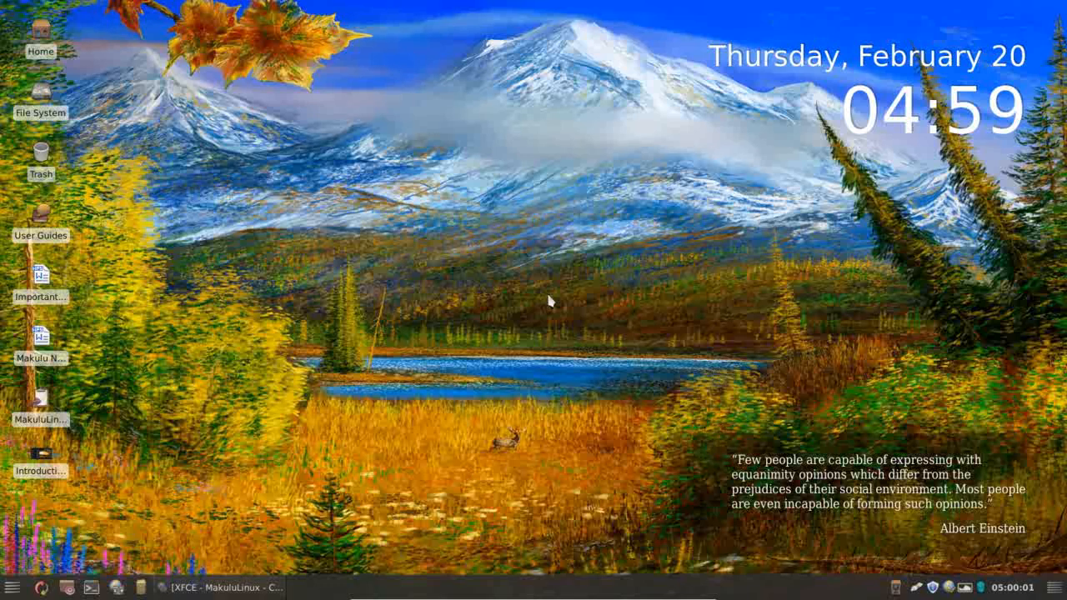
{"action": "mouse_move", "coordinate": [480, 190]}
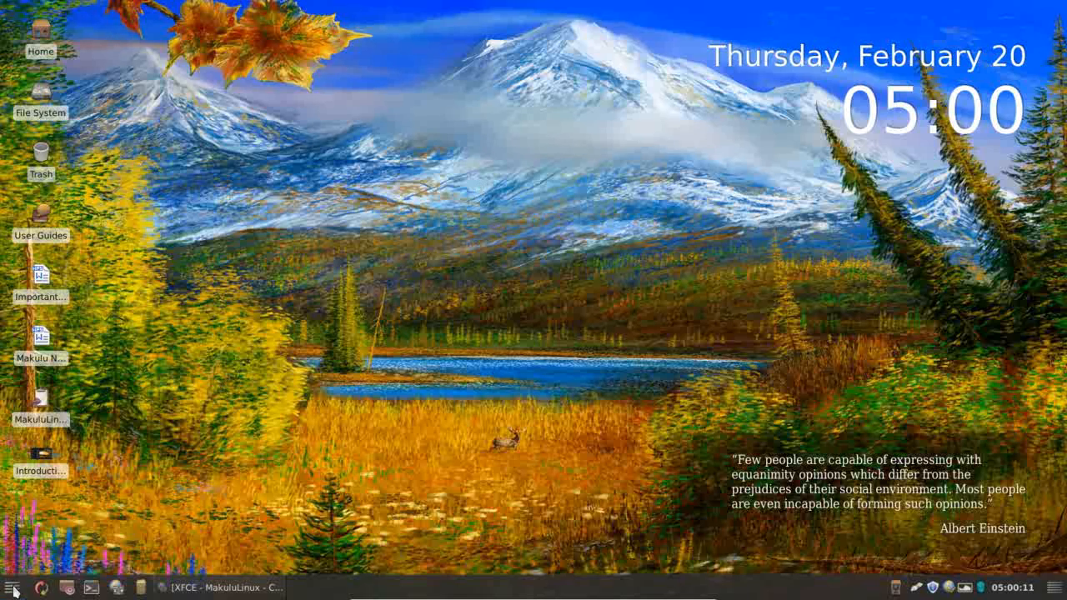
Browse the Office category in the applications menu, then close the menu.
{"action": "left_click", "coordinate": [11, 587]}
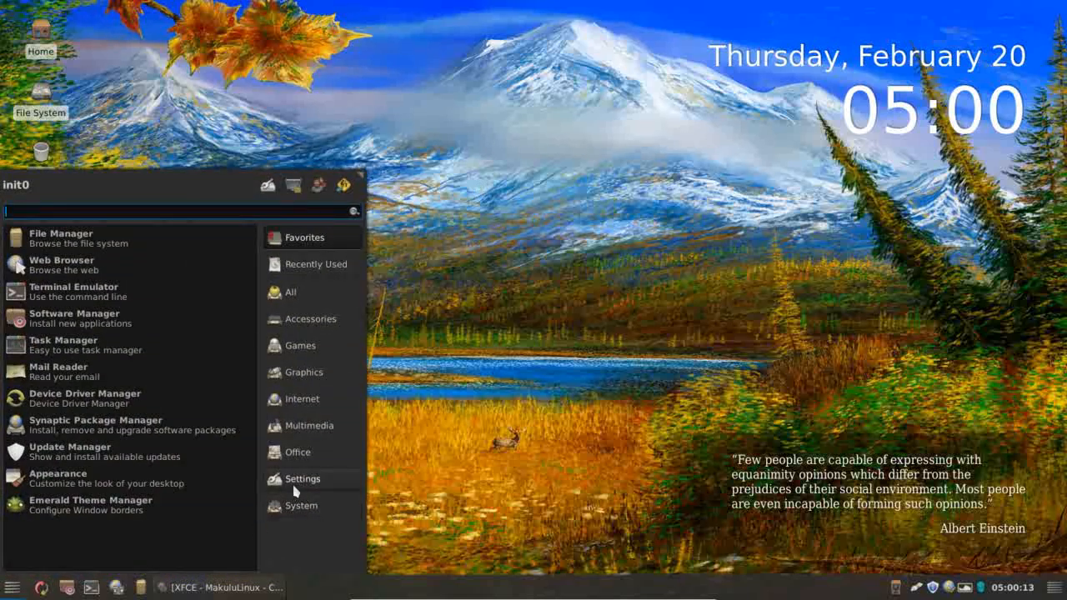
{"action": "left_click", "coordinate": [297, 452]}
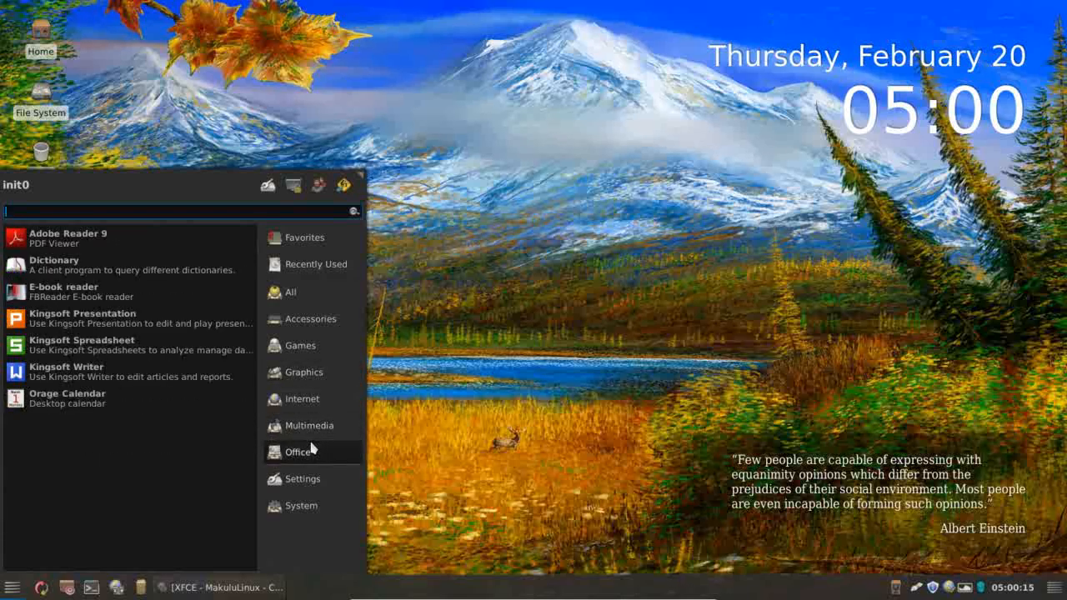
{"action": "mouse_move", "coordinate": [66, 371]}
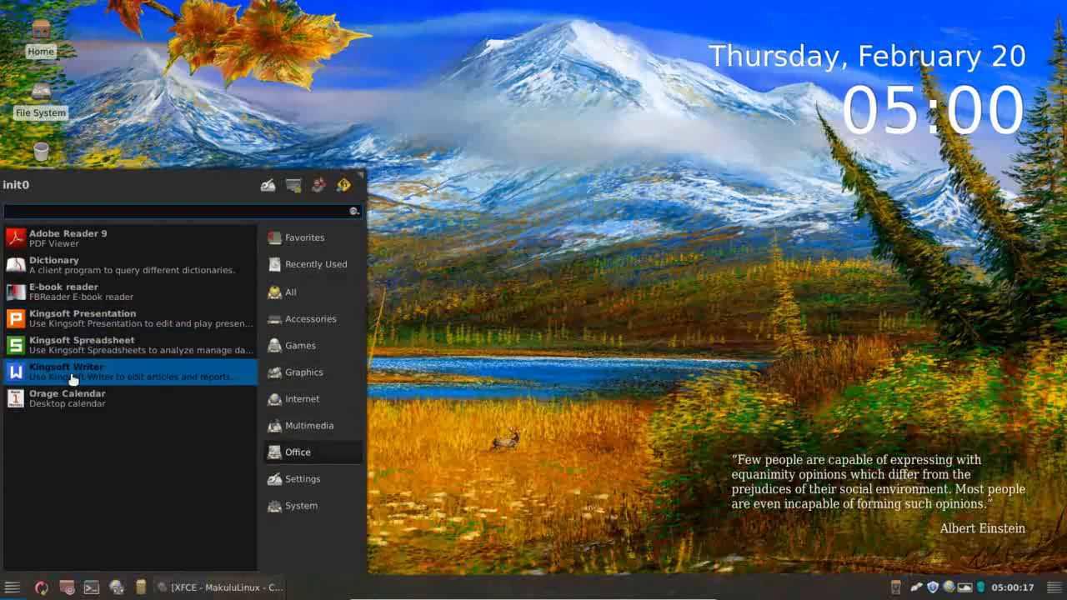
{"action": "mouse_move", "coordinate": [147, 447]}
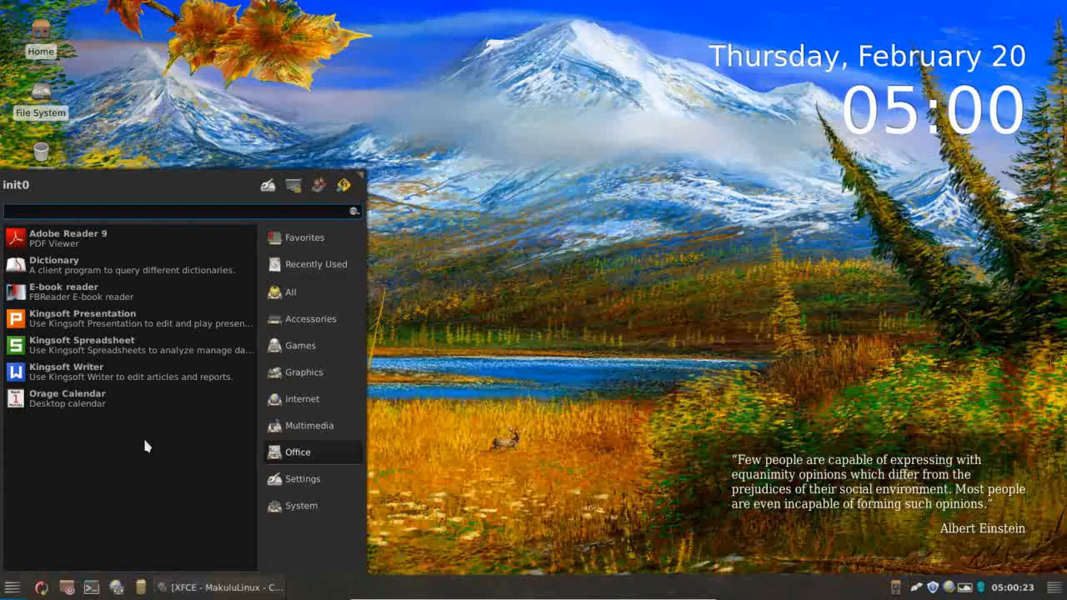
{"action": "mouse_move", "coordinate": [130, 318]}
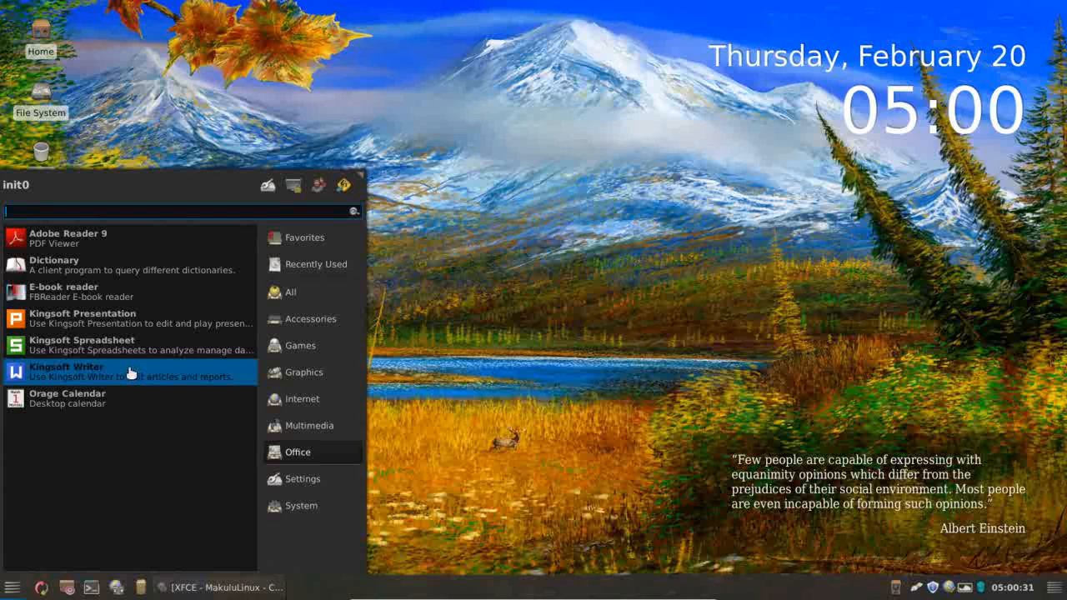
{"action": "mouse_move", "coordinate": [70, 318]}
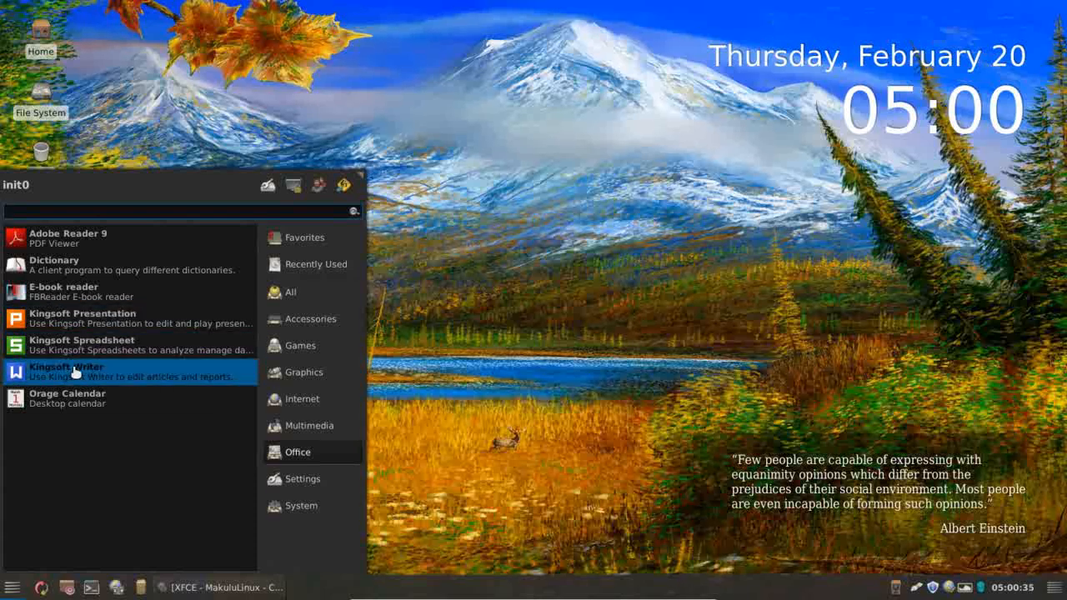
{"action": "left_click", "coordinate": [637, 270]}
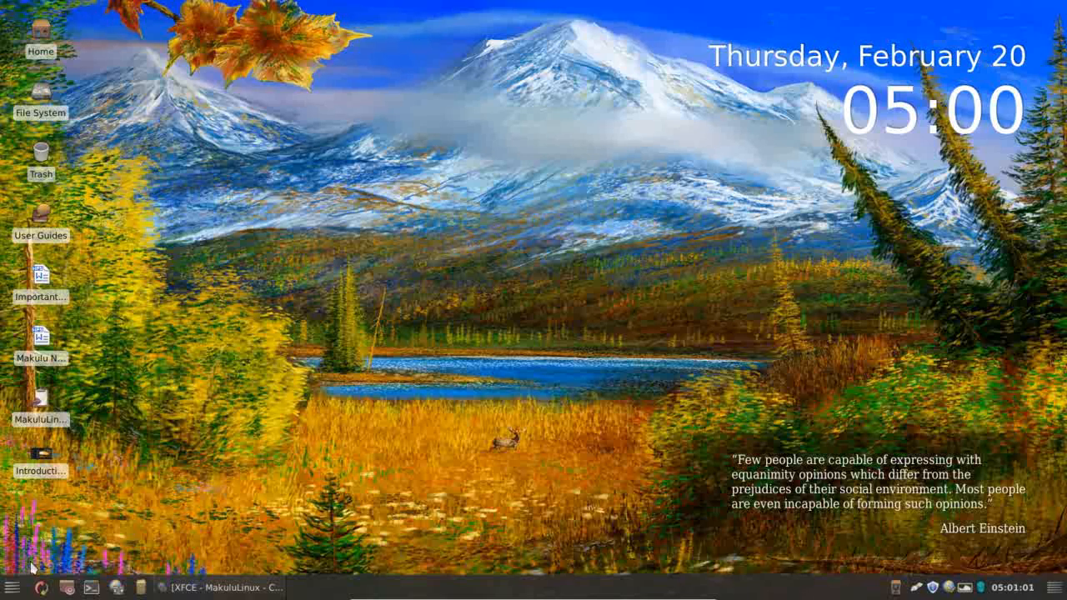
{"action": "left_click", "coordinate": [12, 587]}
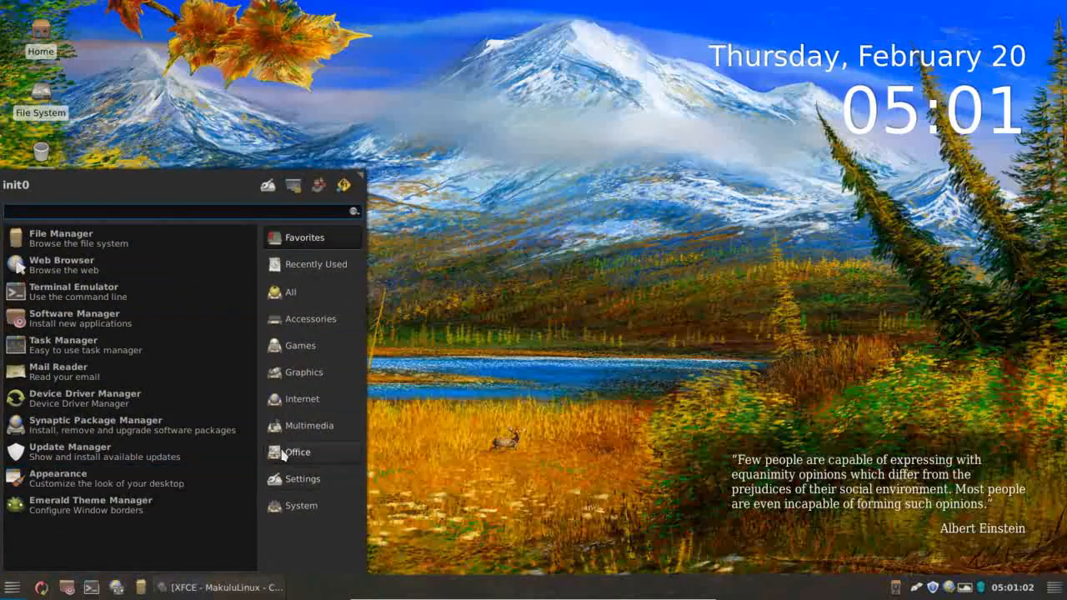
{"action": "left_click", "coordinate": [301, 478]}
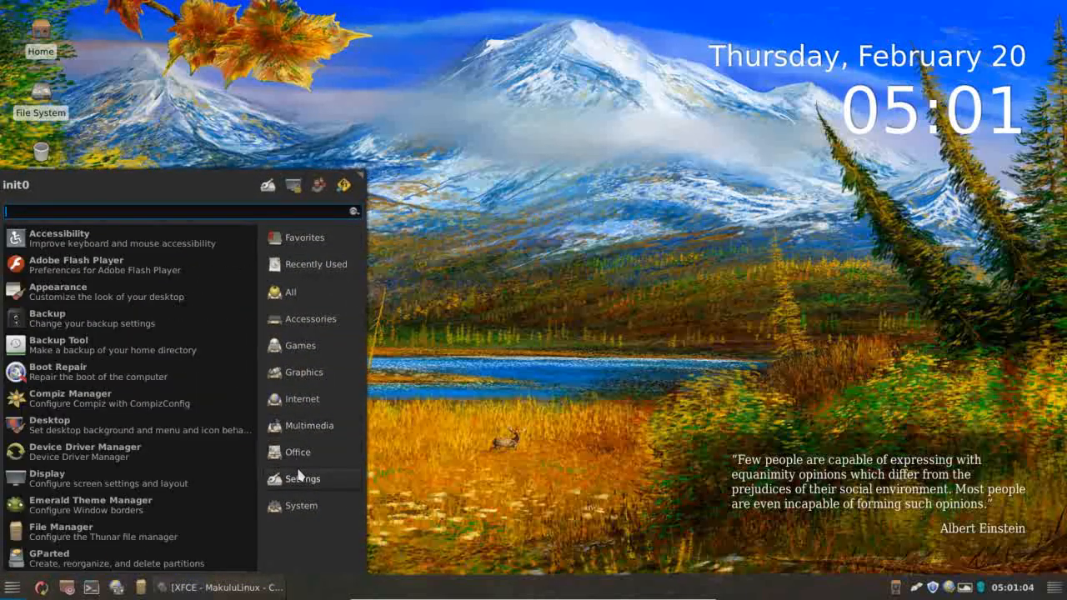
{"action": "left_click", "coordinate": [310, 425]}
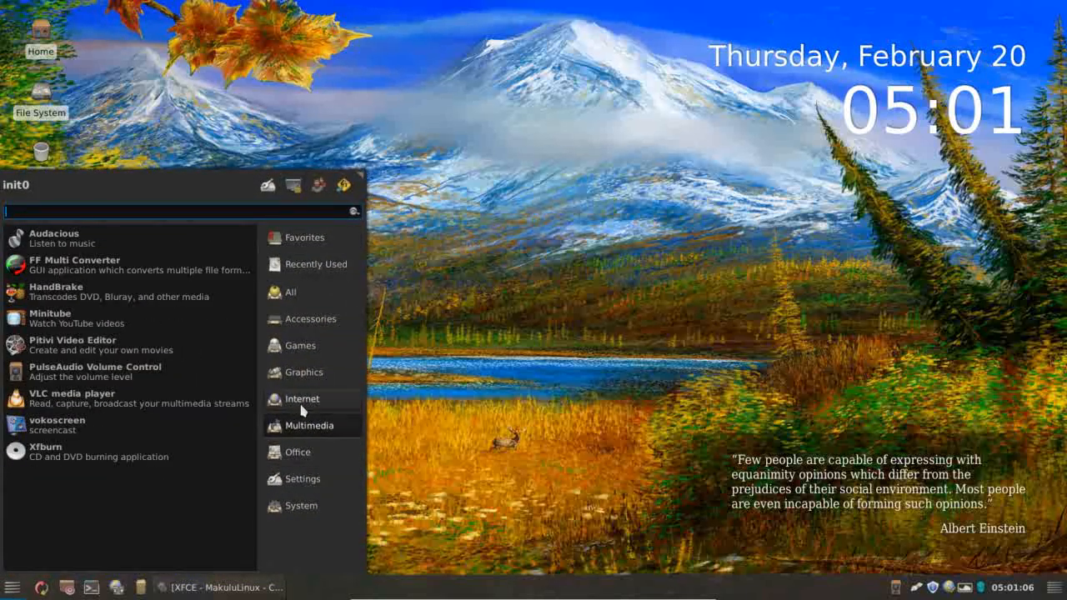
{"action": "left_click", "coordinate": [311, 318]}
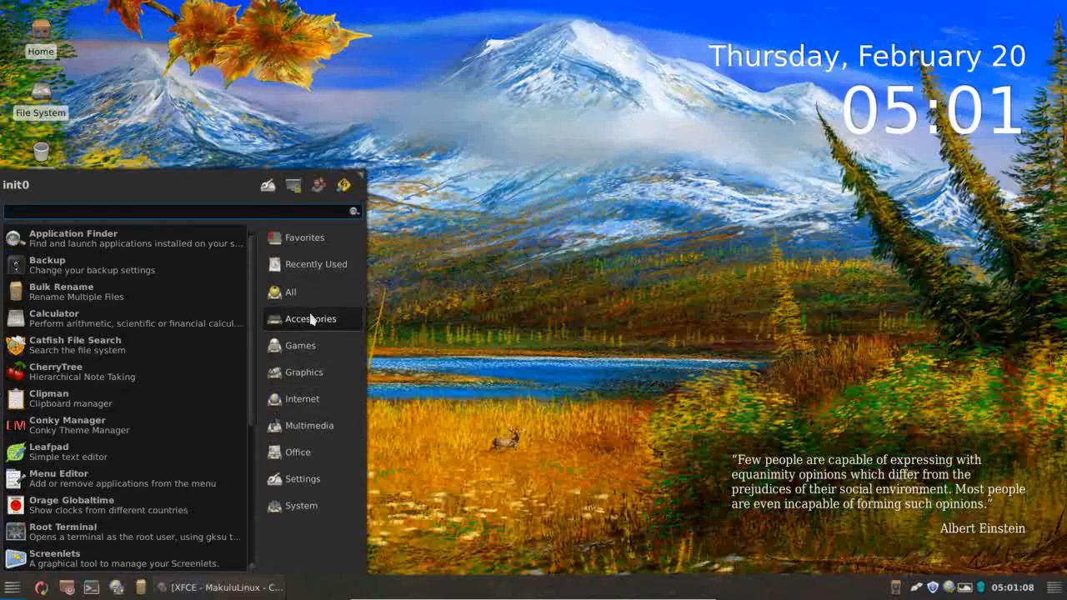
{"action": "left_click", "coordinate": [300, 345]}
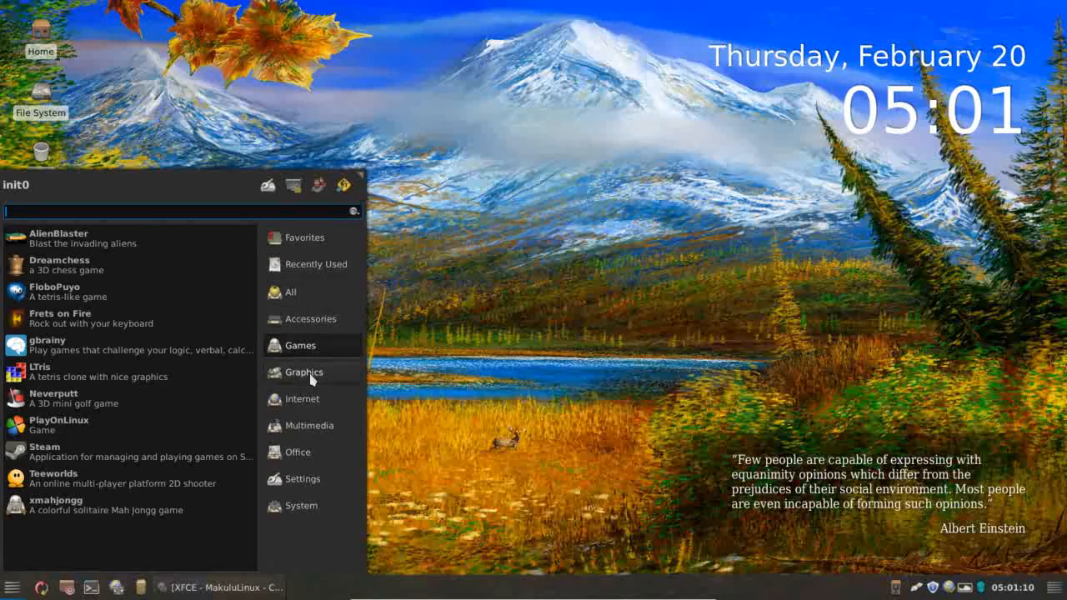
{"action": "left_click", "coordinate": [303, 398]}
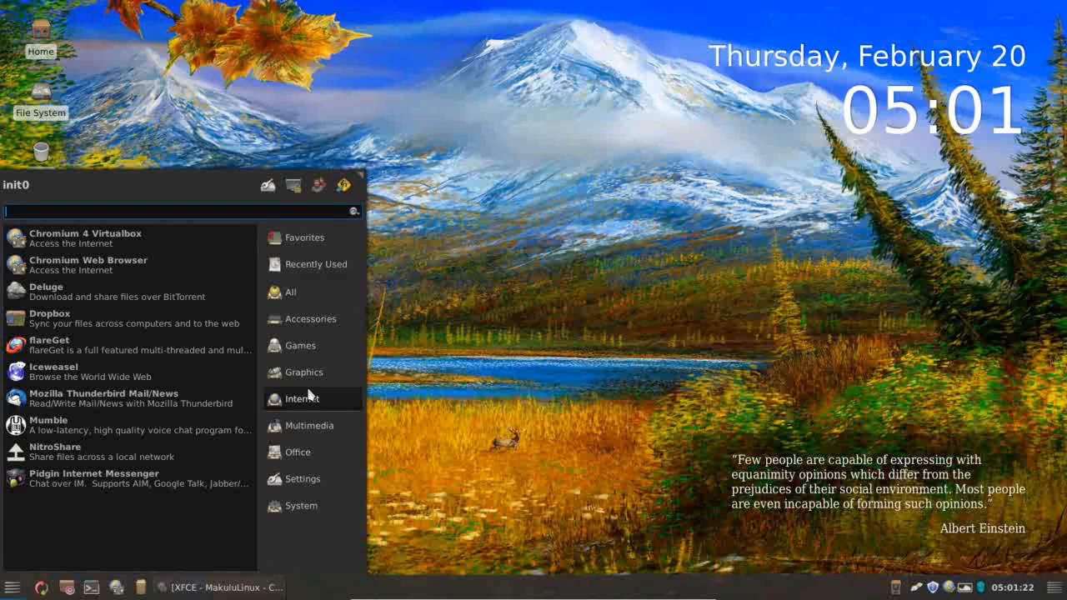
{"action": "left_click", "coordinate": [491, 333]}
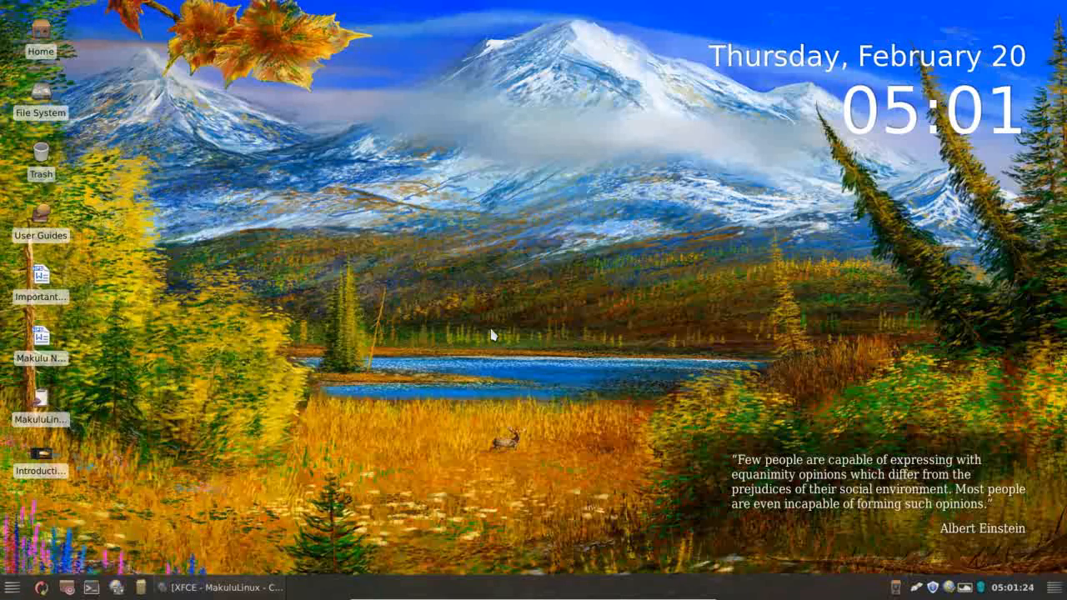
{"action": "mouse_move", "coordinate": [174, 460]}
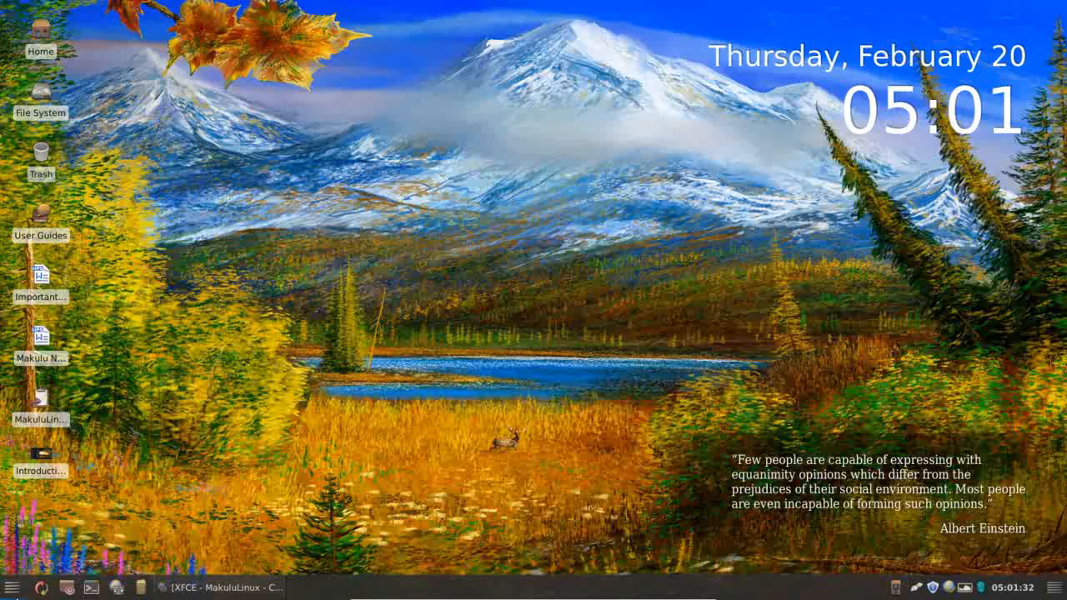
Launch Emerald Themer and scroll through its theme list back to DarkBlack, CapClear and Sabayon.
{"action": "left_click", "coordinate": [12, 587]}
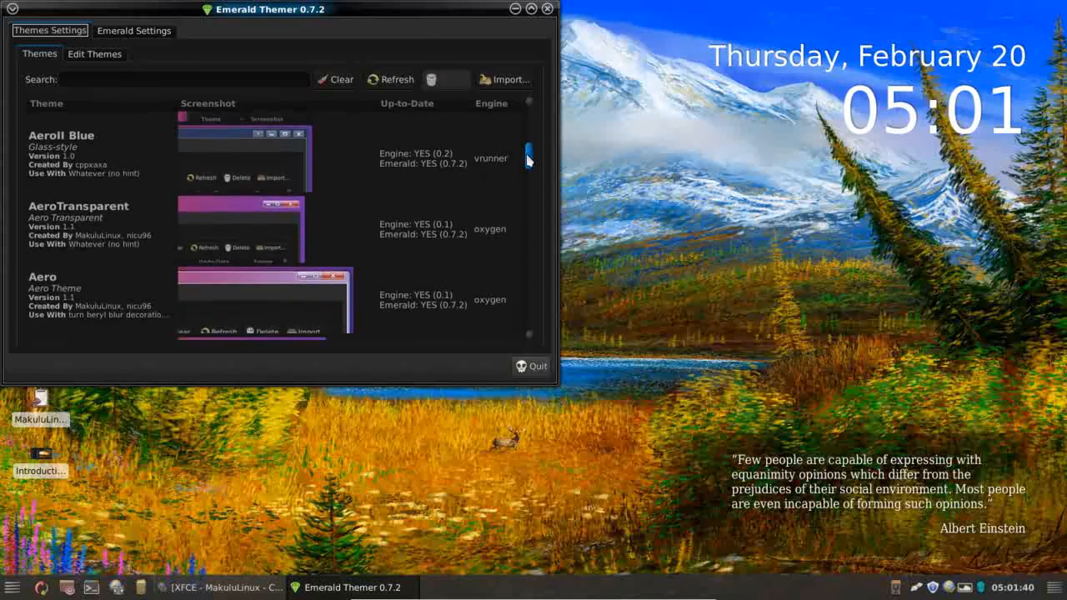
{"action": "scroll", "scroll_direction": "down", "scroll_amount": 3}
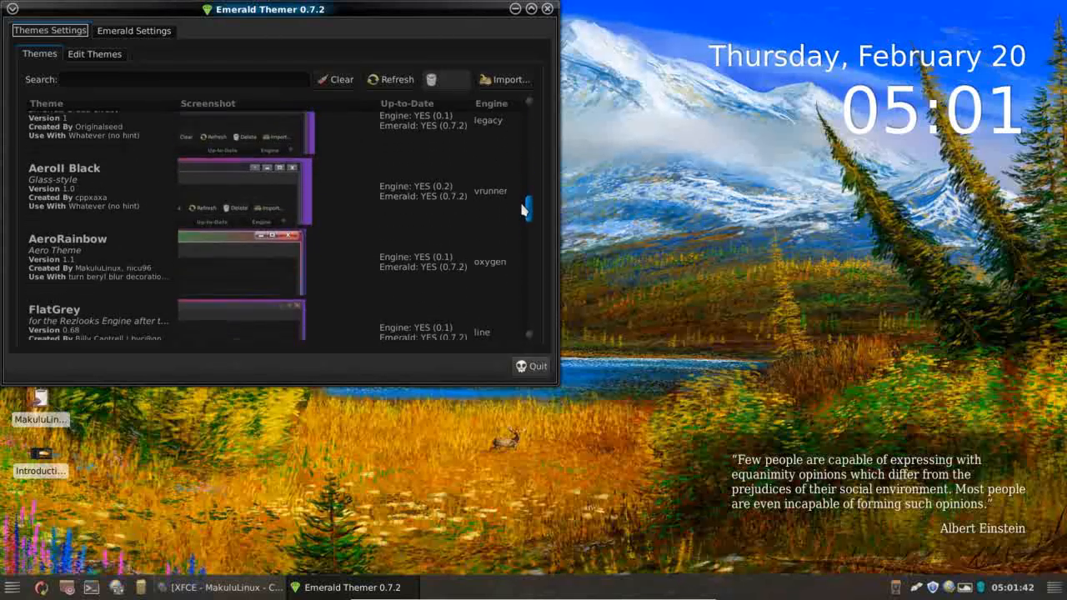
{"action": "scroll", "scroll_direction": "down", "scroll_amount": 3}
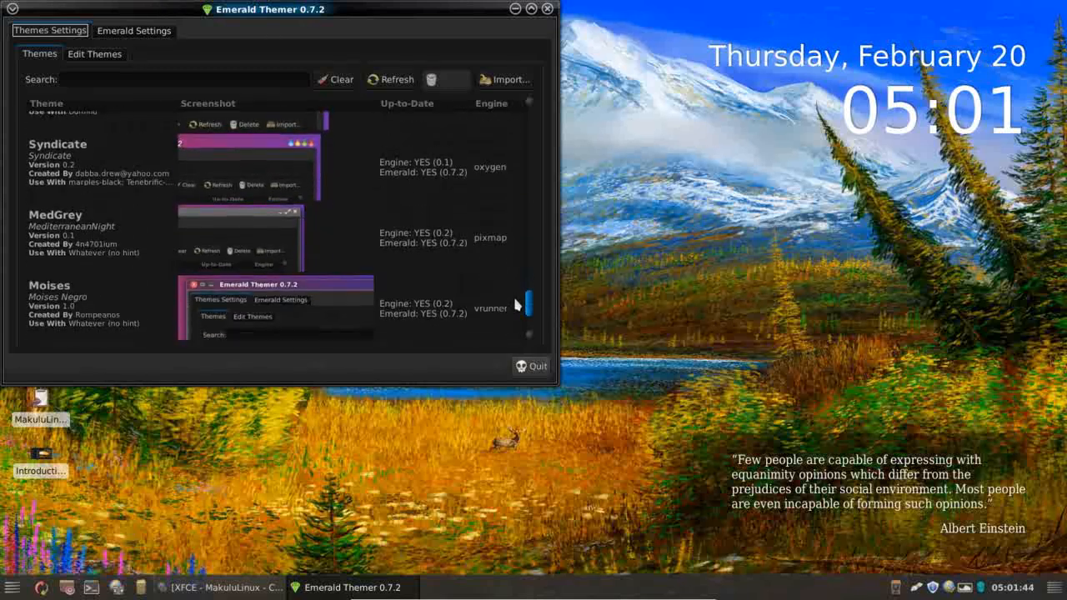
{"action": "scroll", "scroll_direction": "up", "scroll_amount": 3}
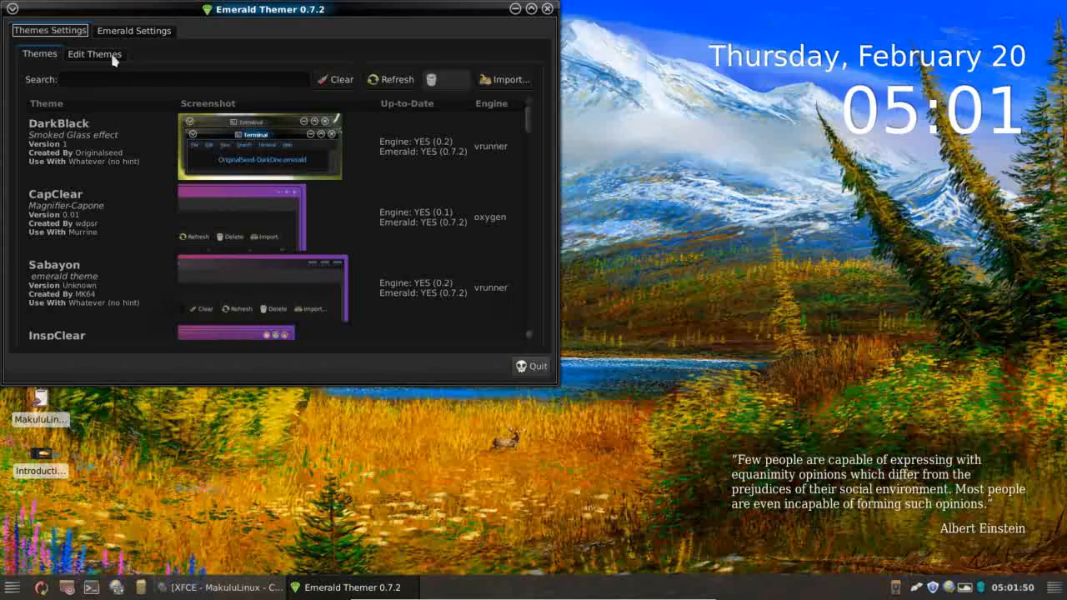
Look through Emerald's Edit Themes pages, including Frame/Shadows and theme information.
{"action": "left_click", "coordinate": [93, 54]}
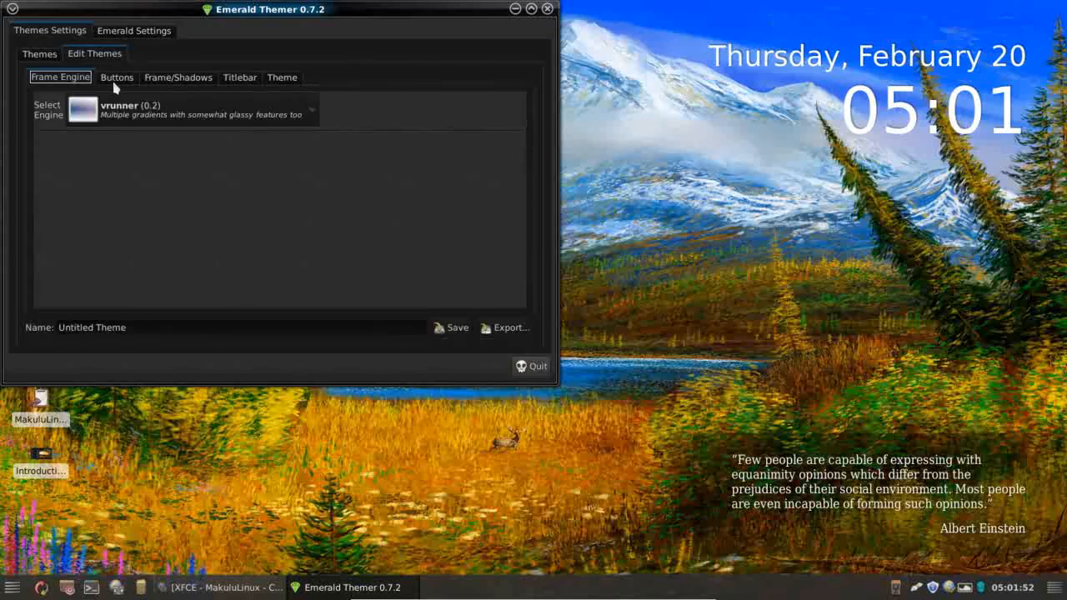
{"action": "left_click", "coordinate": [177, 77]}
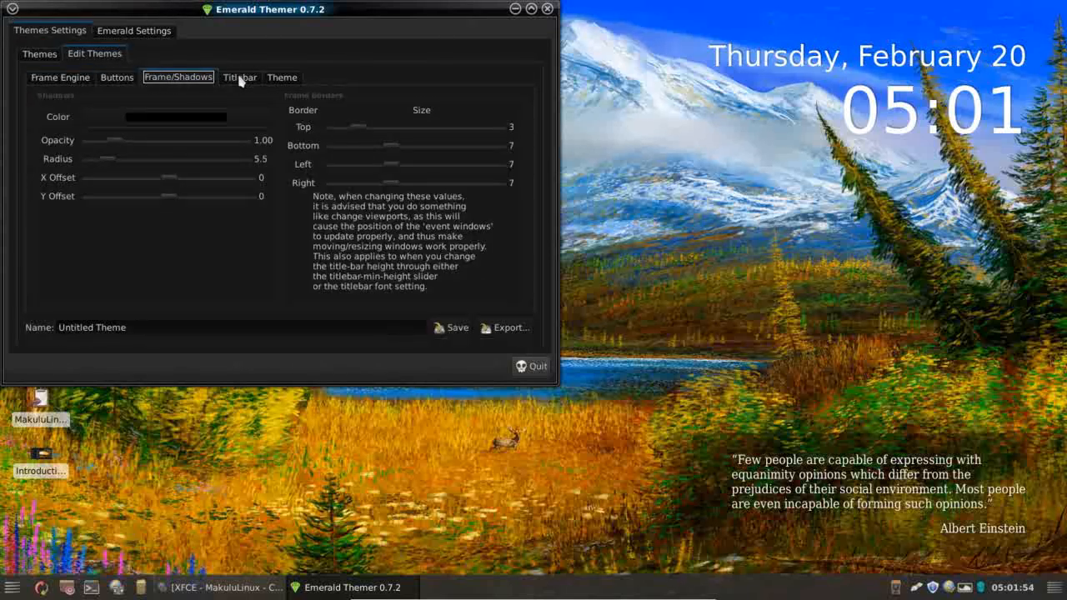
{"action": "left_click", "coordinate": [282, 77]}
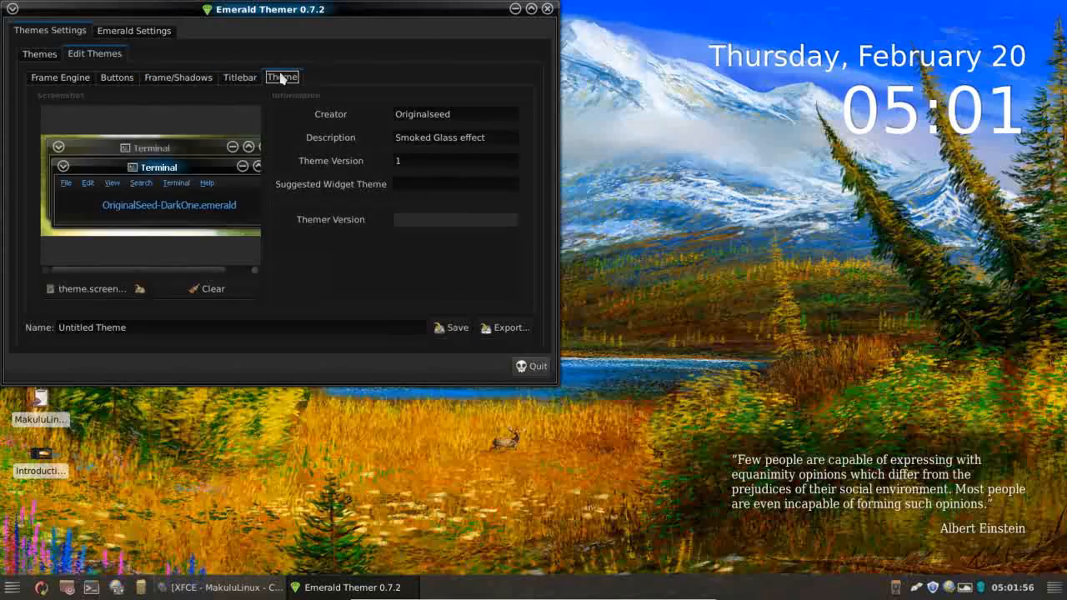
{"action": "mouse_move", "coordinate": [60, 90]}
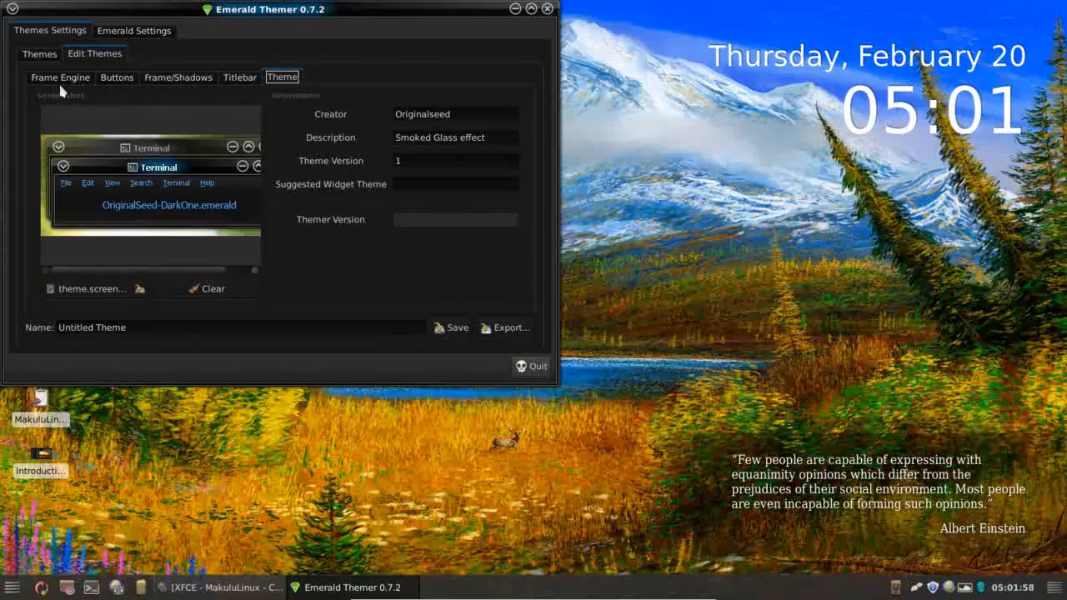
Return to the installed themes list and close Emerald Themer.
{"action": "left_click", "coordinate": [38, 53]}
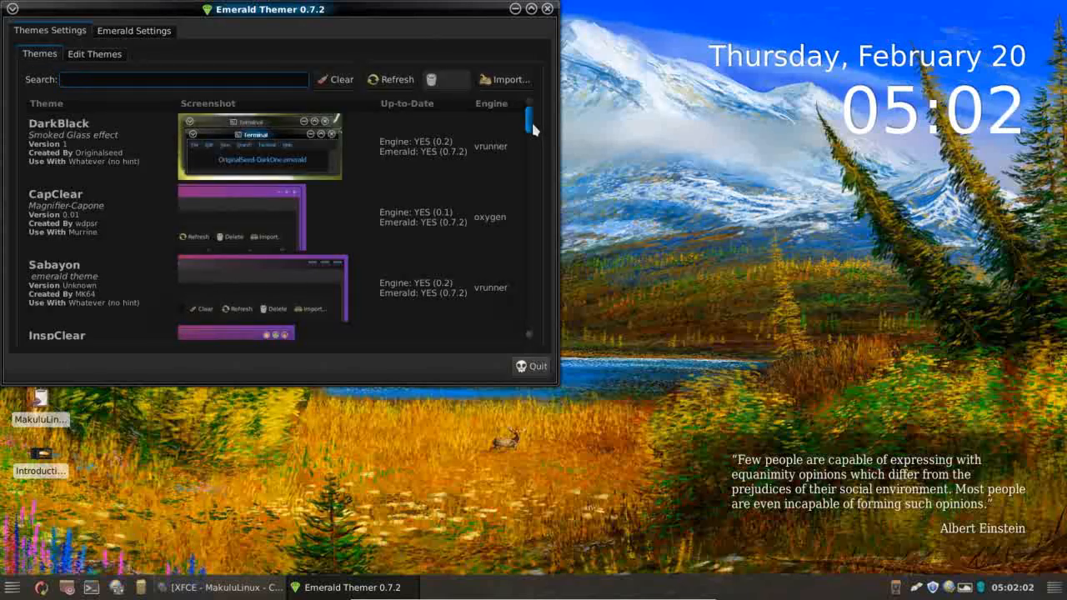
{"action": "scroll", "scroll_direction": "down", "scroll_amount": 3}
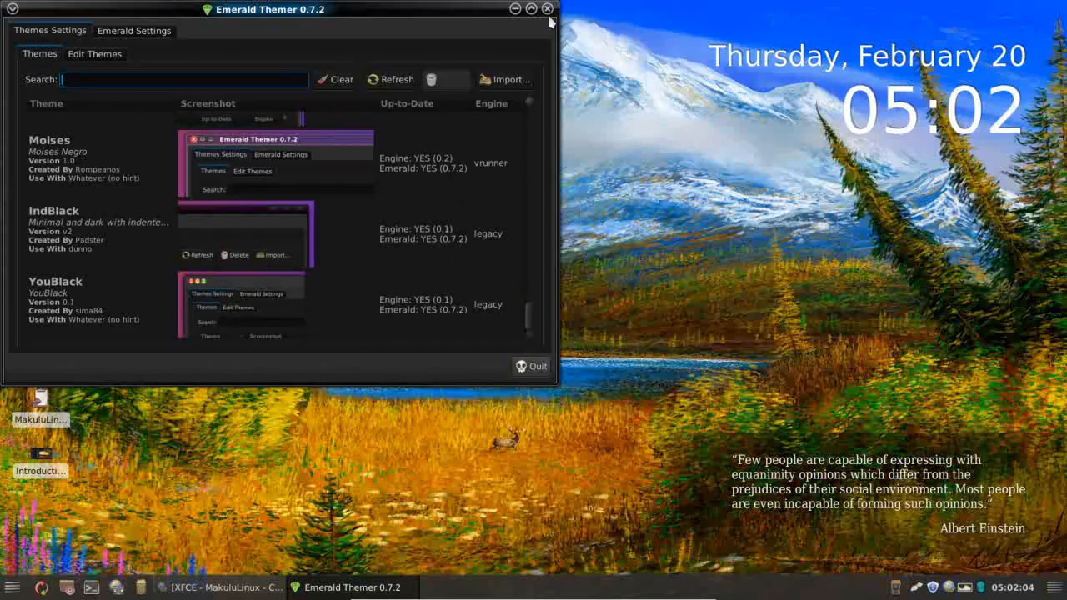
{"action": "left_click", "coordinate": [547, 8]}
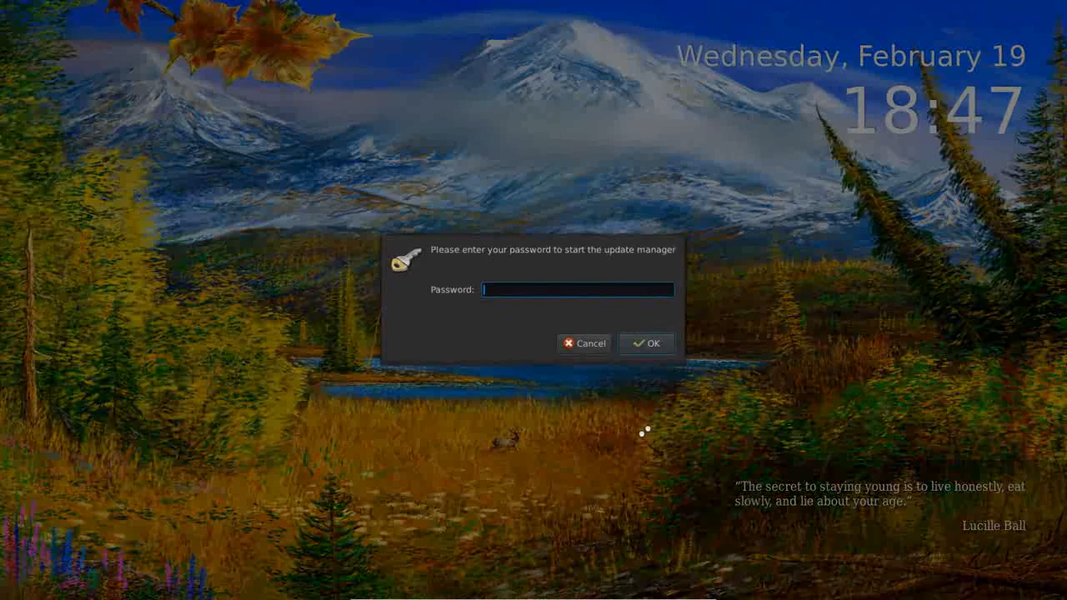
Authenticate with the password to start Update Manager as administrator.
{"action": "type", "text": "****"}
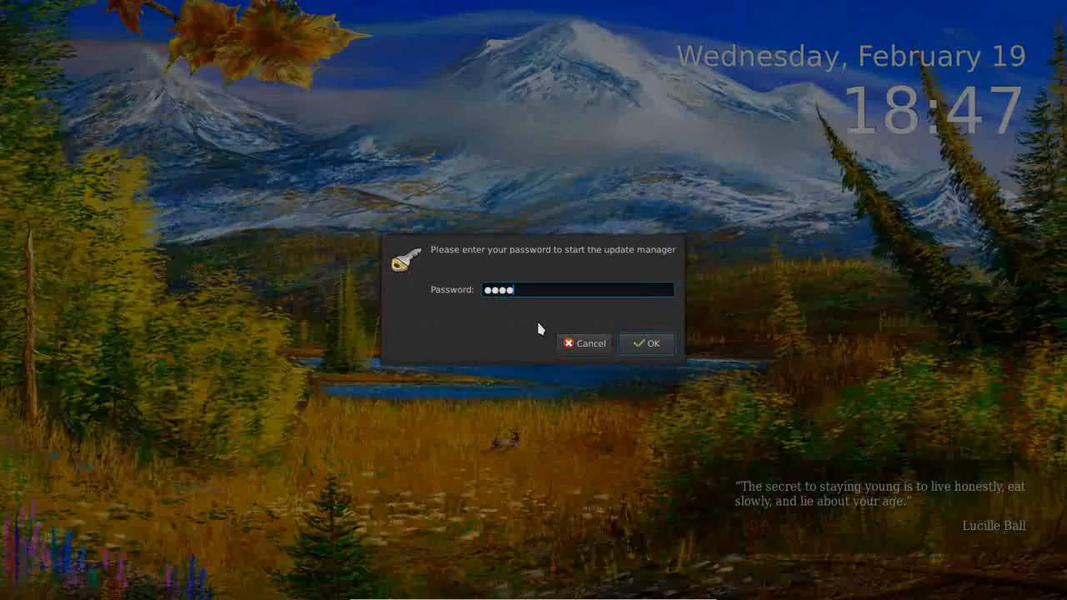
{"action": "left_click", "coordinate": [647, 344]}
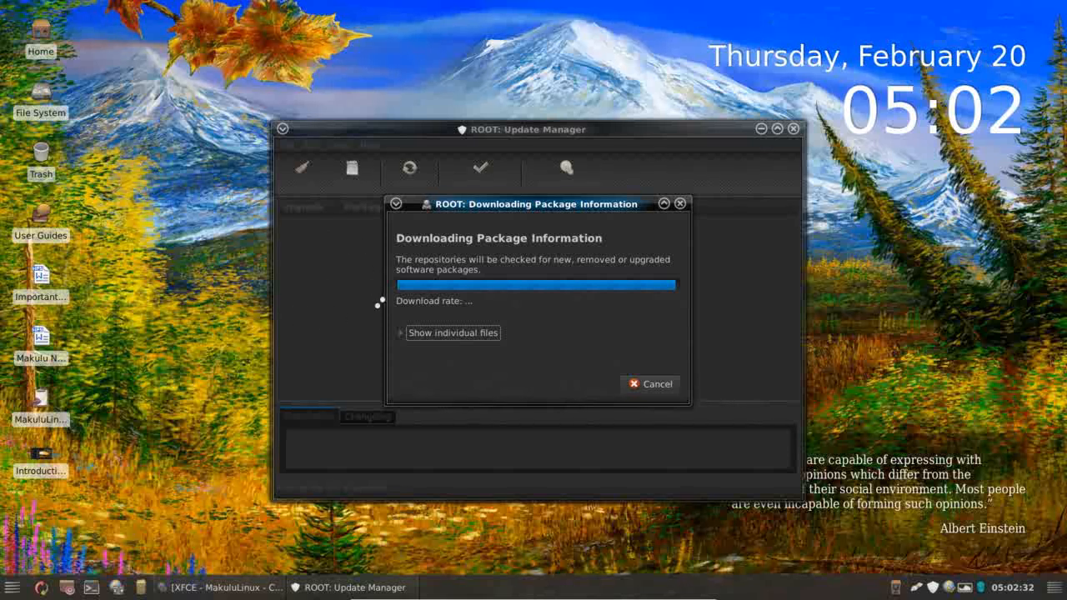
{"action": "mouse_move", "coordinate": [390, 249]}
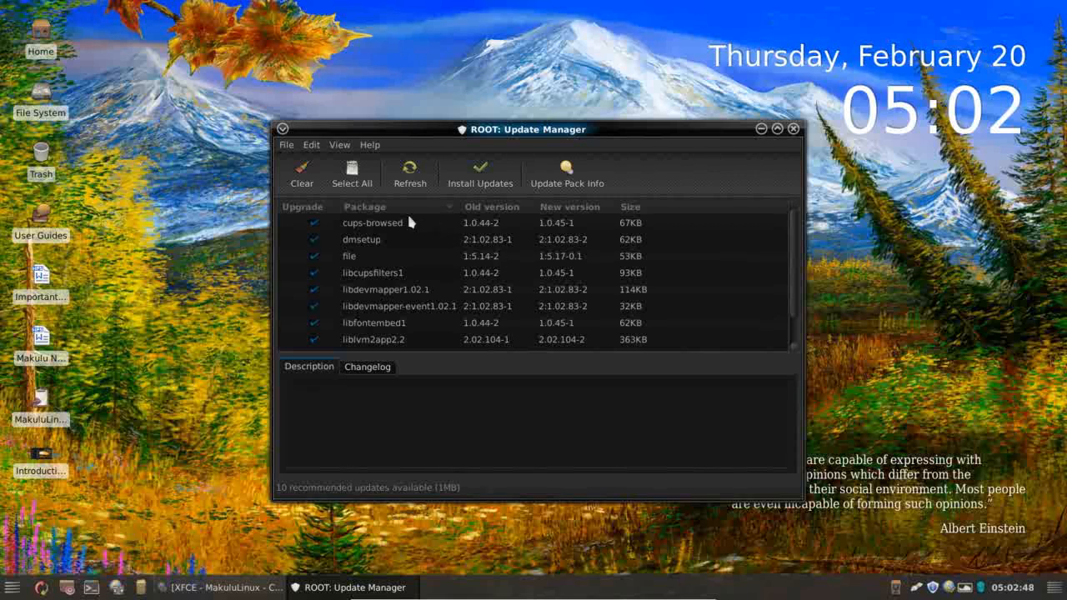
{"action": "mouse_move", "coordinate": [230, 324]}
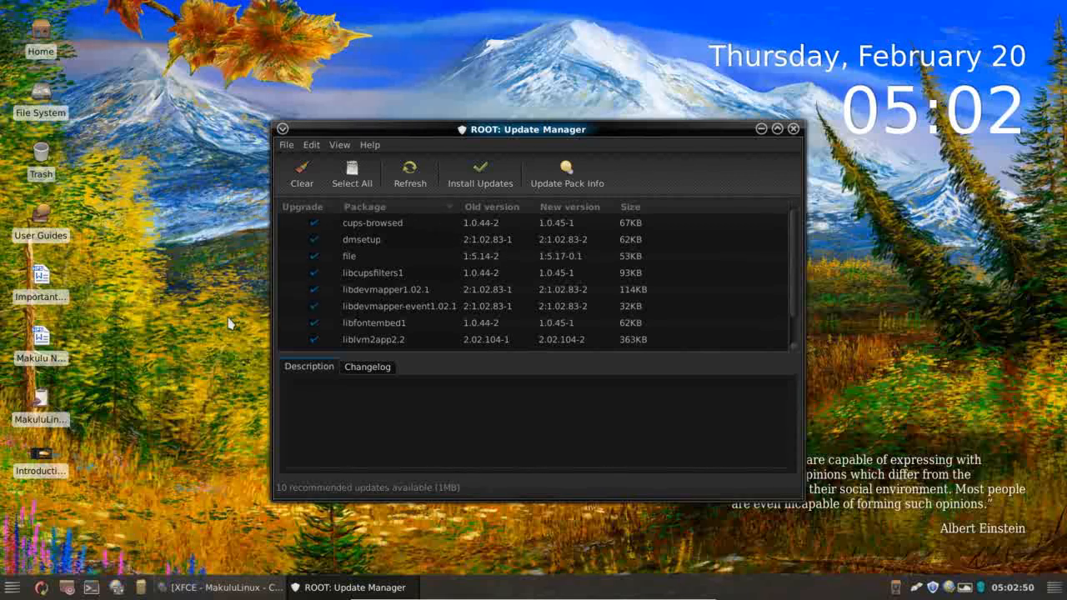
{"action": "mouse_move", "coordinate": [210, 313]}
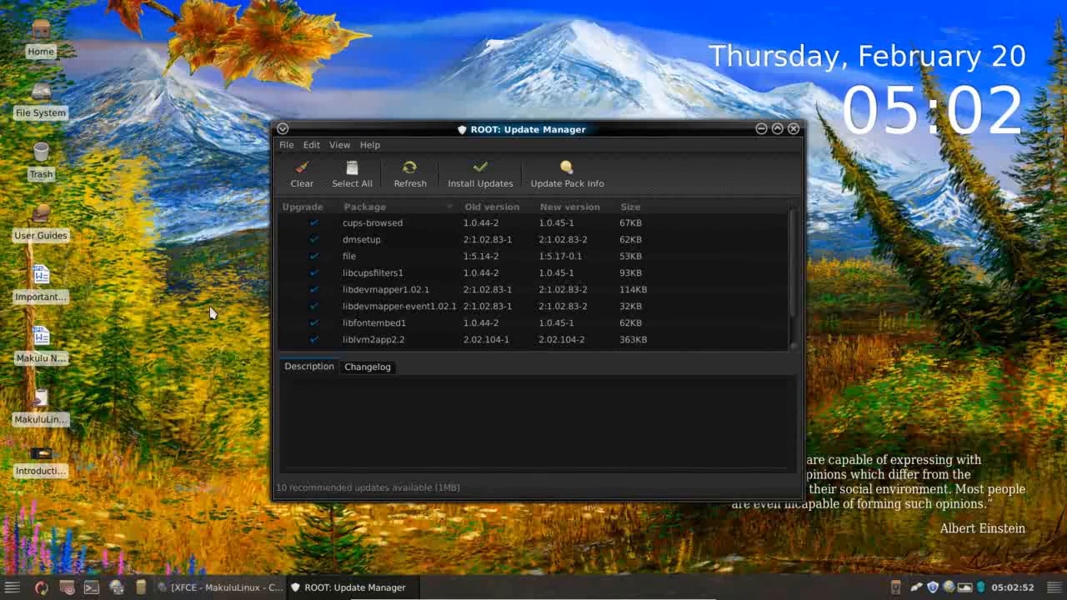
{"action": "mouse_move", "coordinate": [590, 310]}
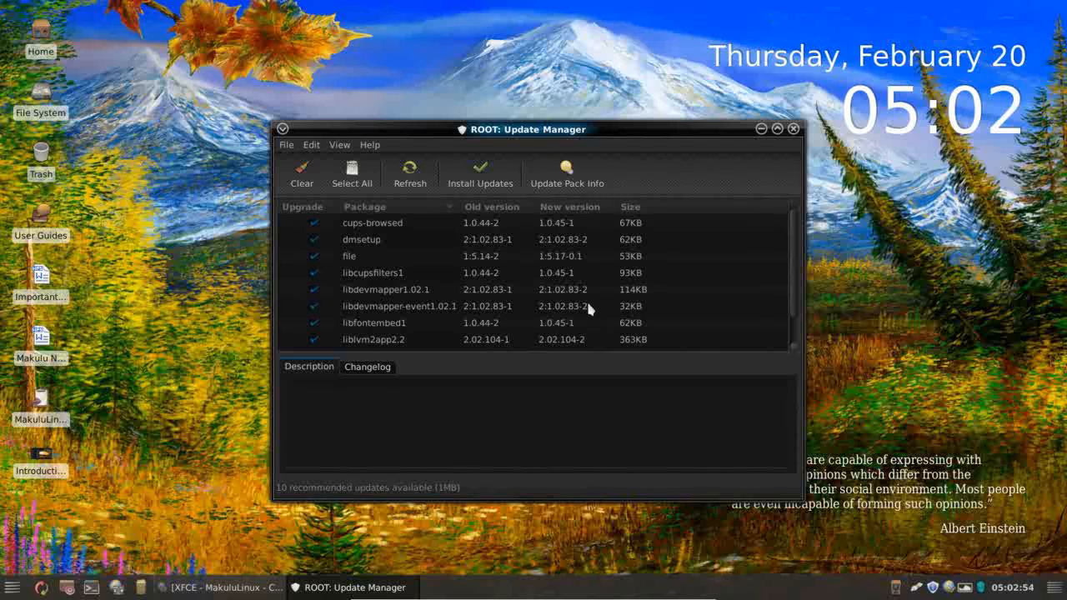
{"action": "mouse_move", "coordinate": [787, 281]}
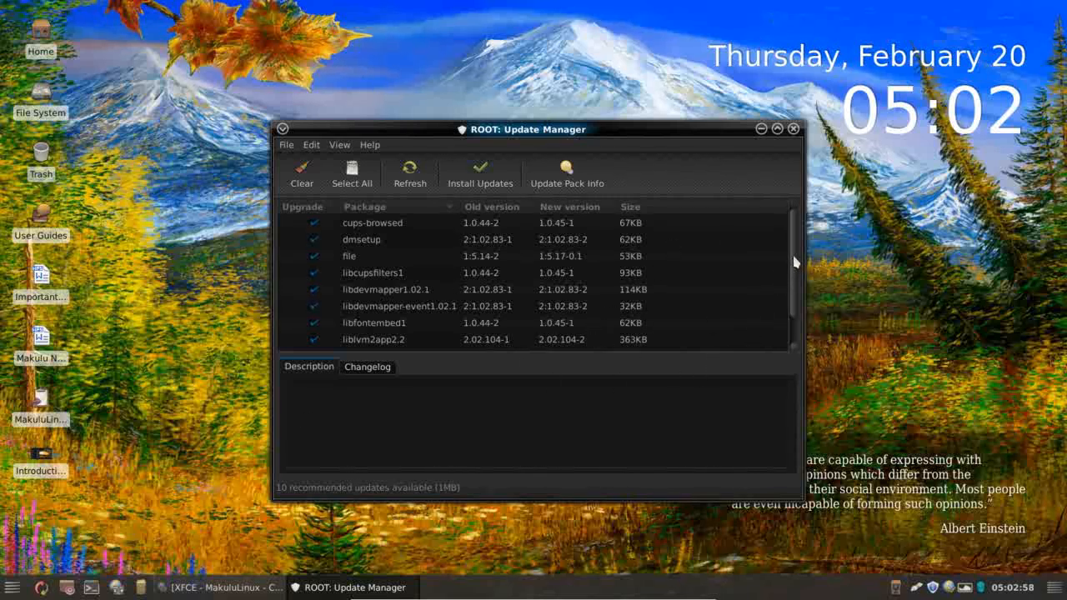
{"action": "scroll", "scroll_direction": "down", "scroll_amount": 3}
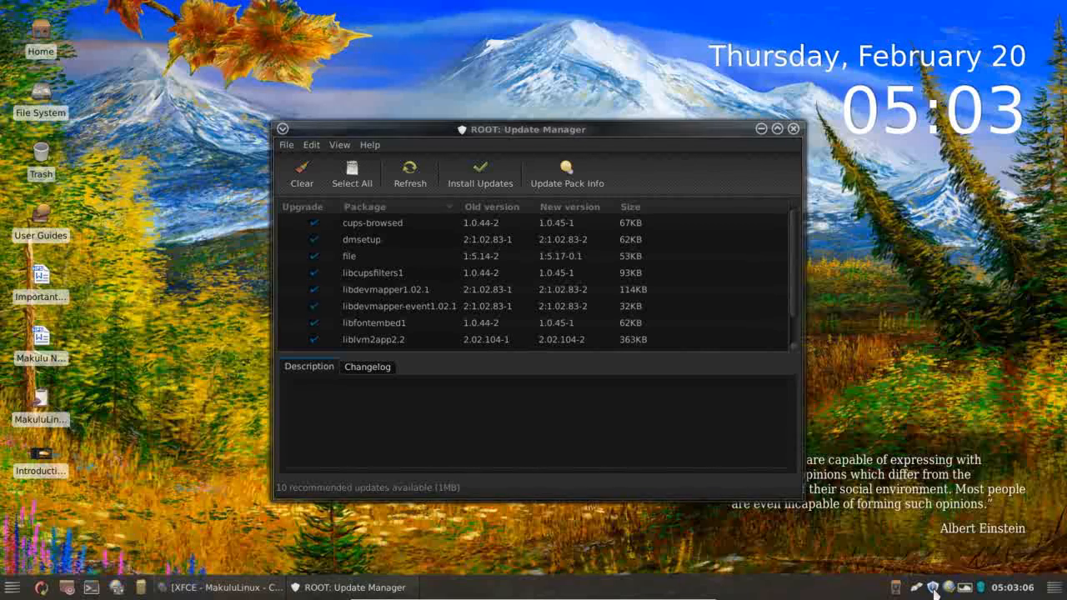
{"action": "mouse_move", "coordinate": [674, 504]}
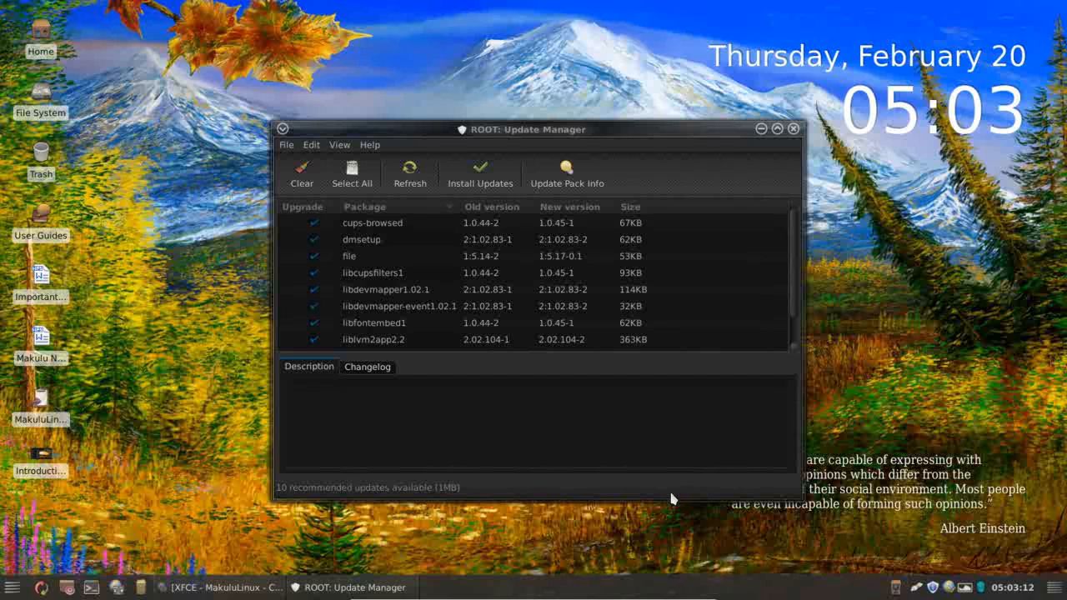
{"action": "mouse_move", "coordinate": [790, 193]}
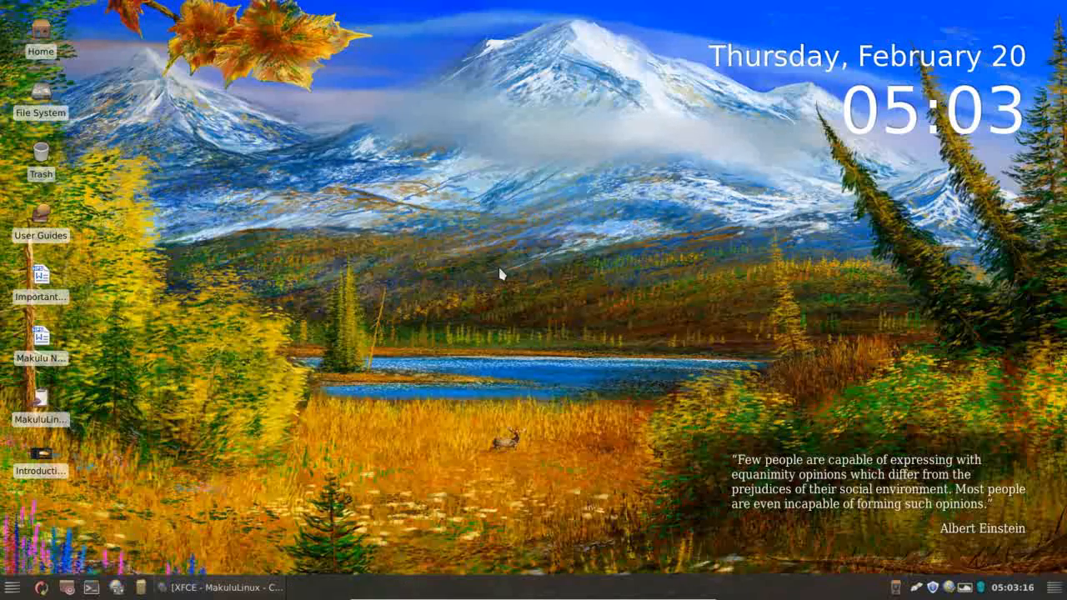
{"action": "mouse_move", "coordinate": [40, 283]}
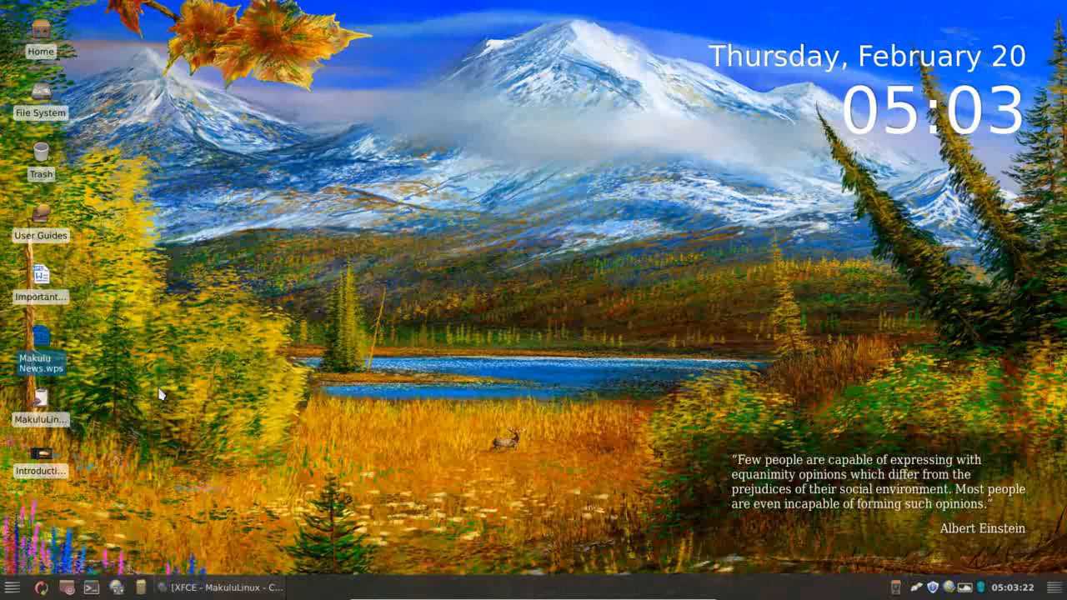
{"action": "mouse_move", "coordinate": [90, 450]}
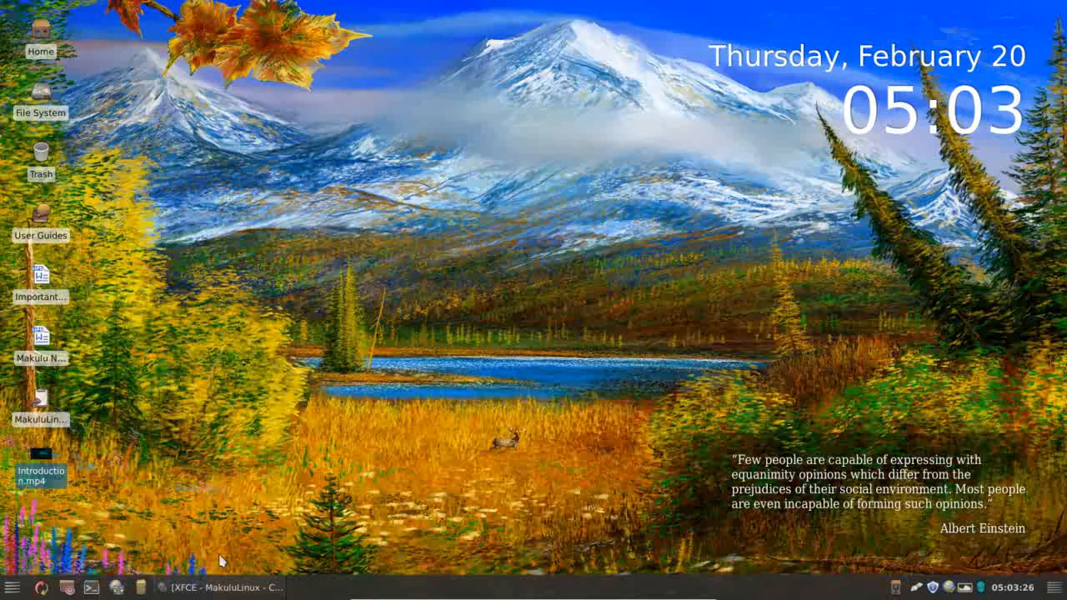
{"action": "mouse_move", "coordinate": [177, 316]}
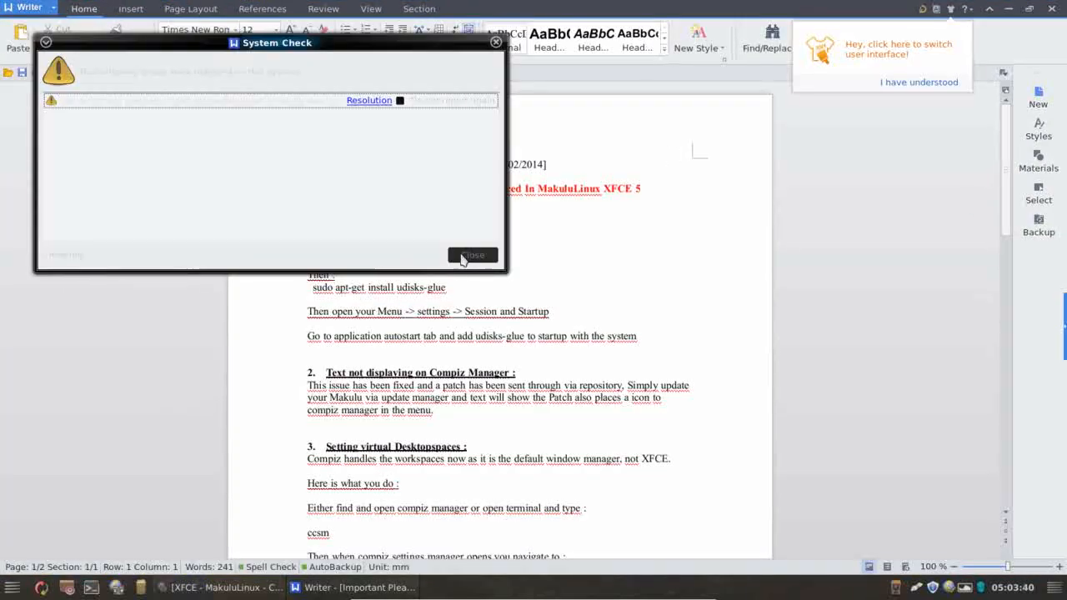
Dismiss the System Check warning, read the known-issues document and close Kingsoft Writer.
{"action": "left_click", "coordinate": [473, 254]}
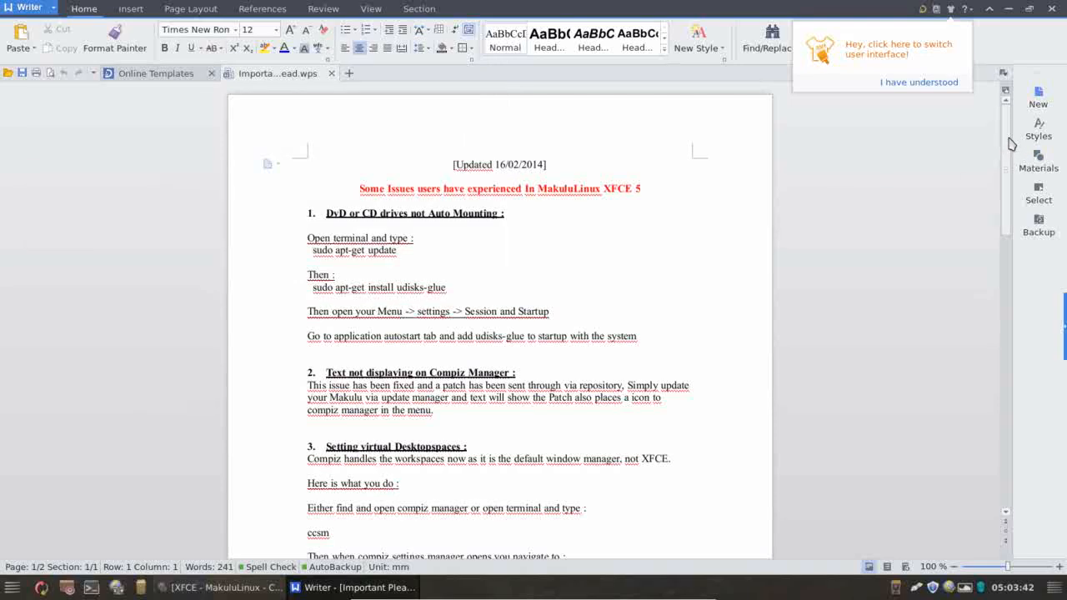
{"action": "scroll", "scroll_direction": "down", "scroll_amount": 3}
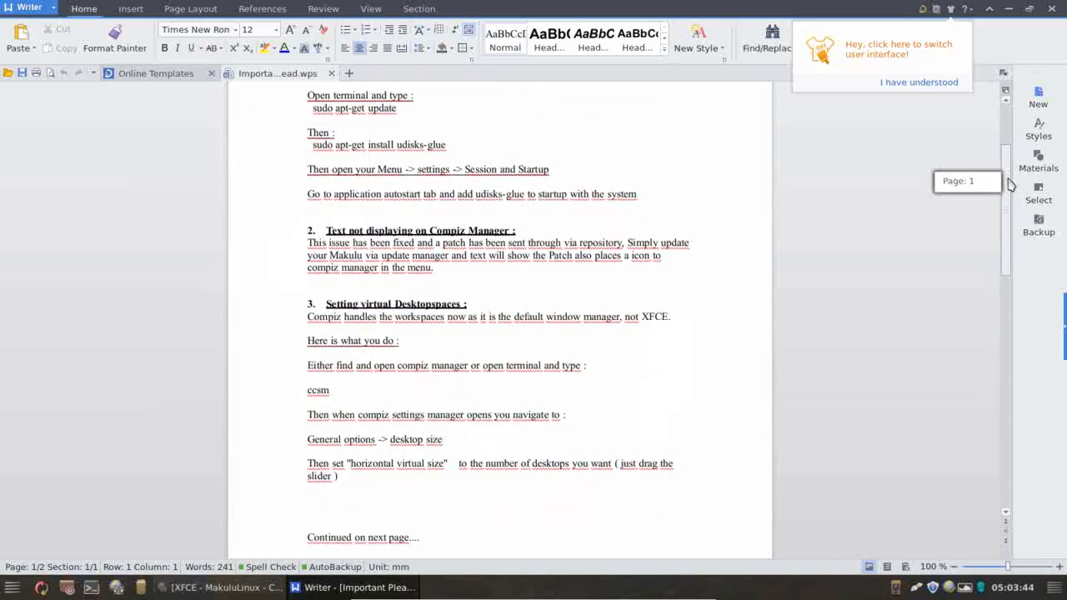
{"action": "scroll", "scroll_direction": "up", "scroll_amount": 3}
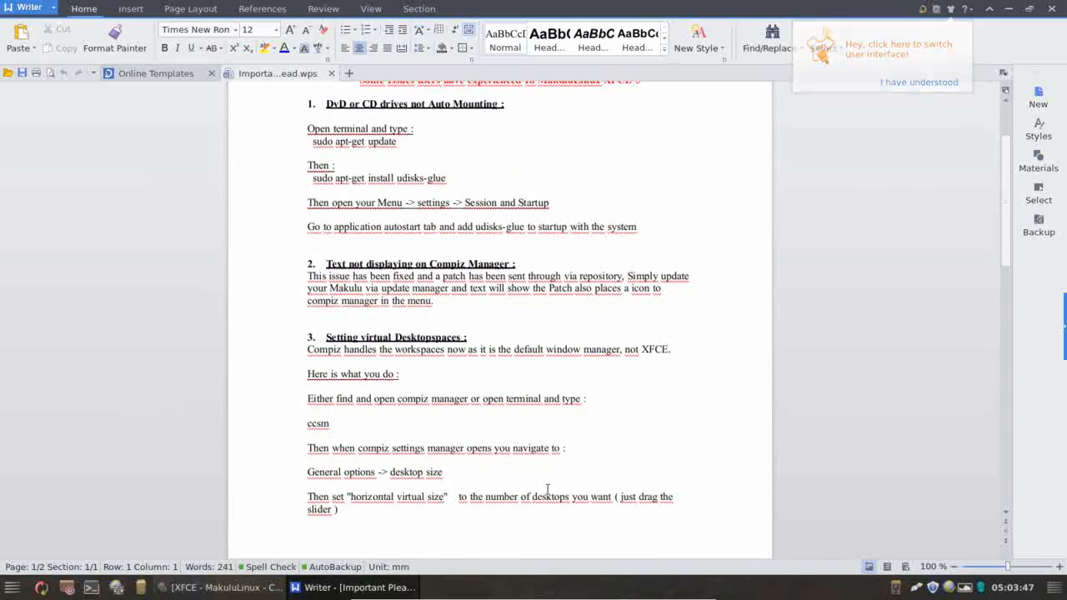
{"action": "left_click", "coordinate": [919, 82]}
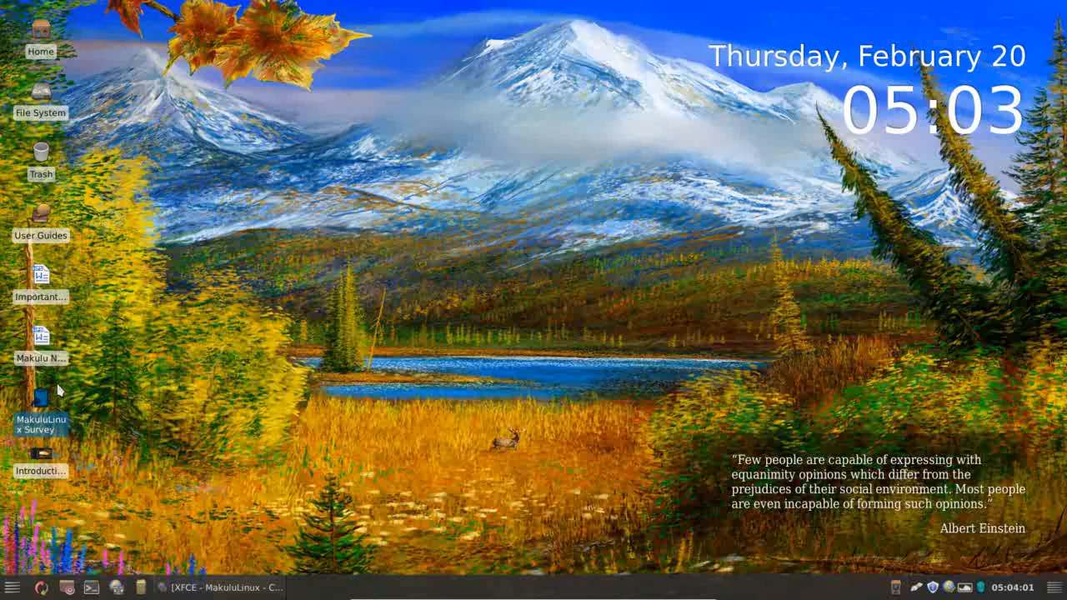
{"action": "mouse_move", "coordinate": [40, 408]}
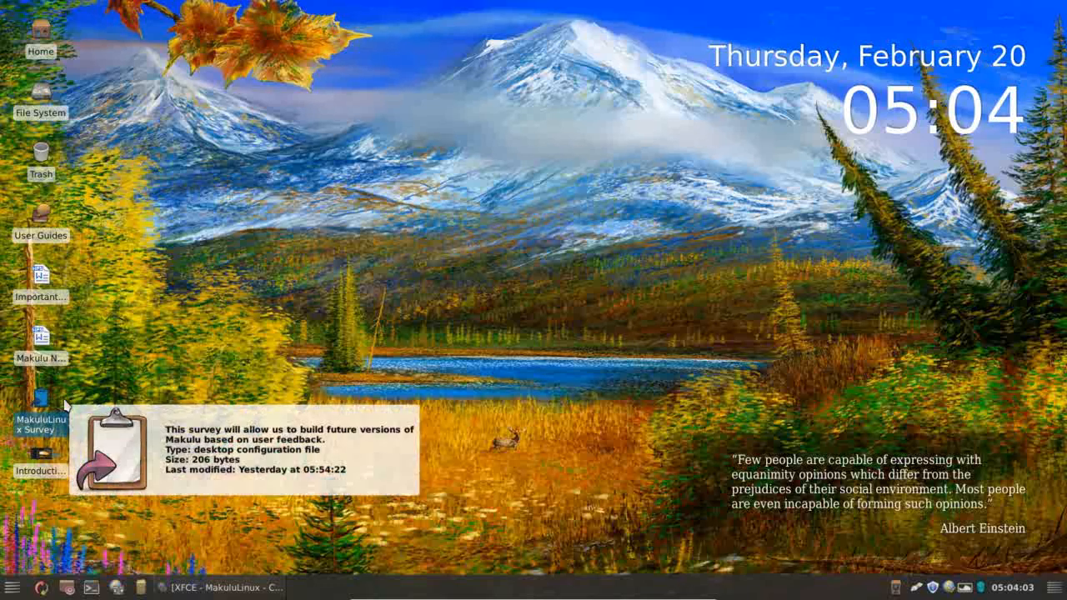
{"action": "mouse_move", "coordinate": [390, 300]}
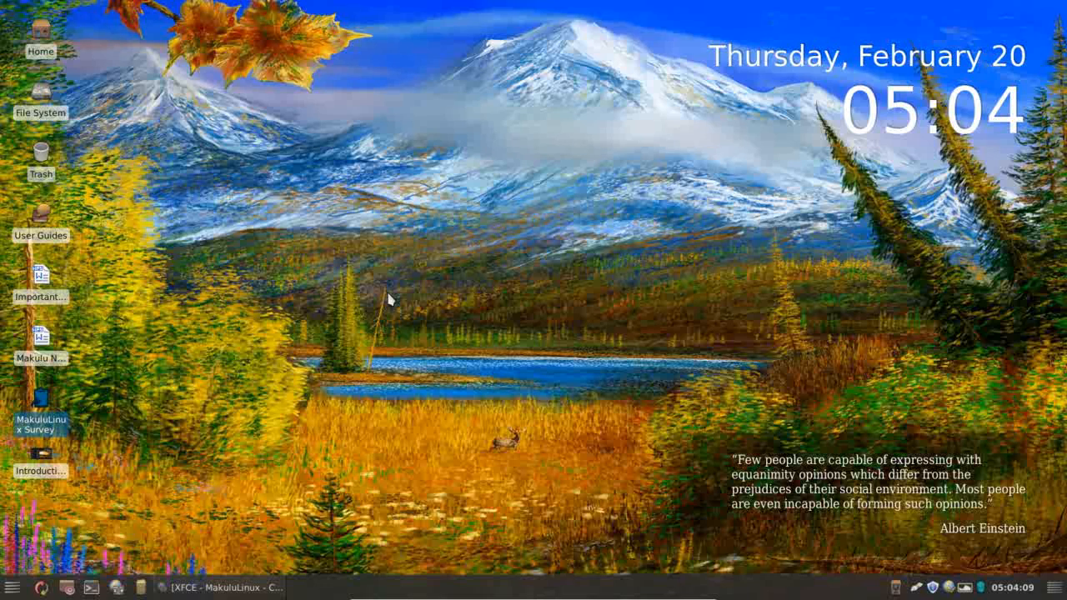
{"action": "mouse_move", "coordinate": [167, 350]}
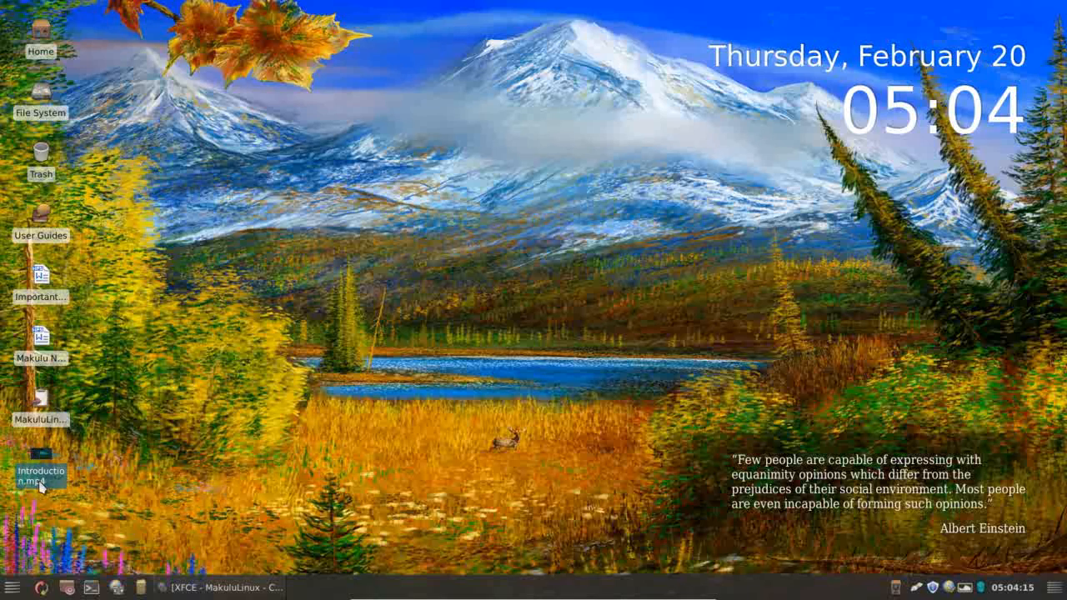
{"action": "mouse_move", "coordinate": [468, 408]}
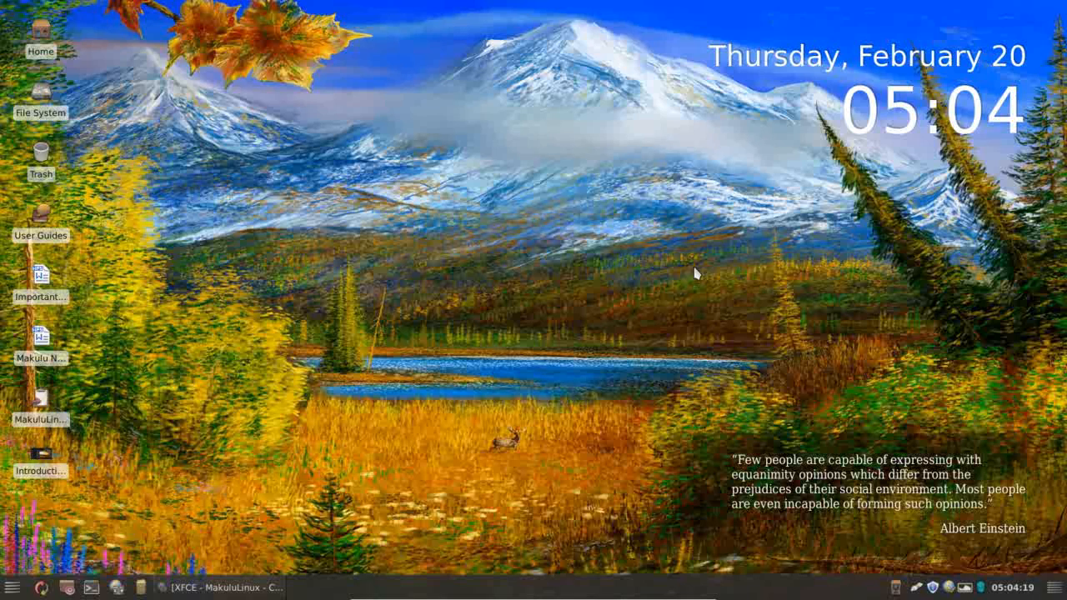
{"action": "mouse_move", "coordinate": [675, 260]}
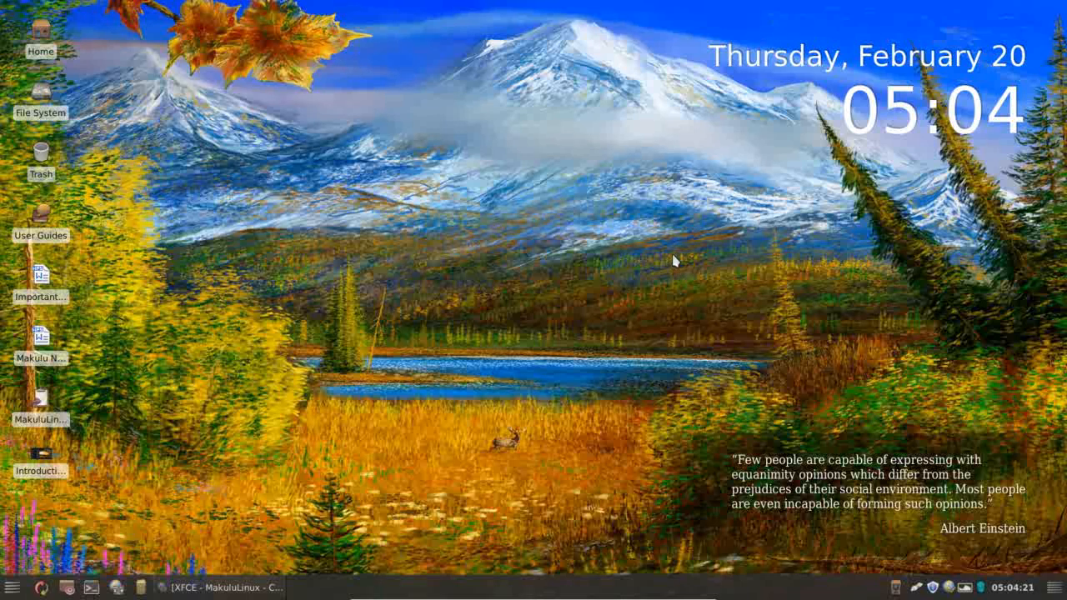
{"action": "mouse_move", "coordinate": [675, 207]}
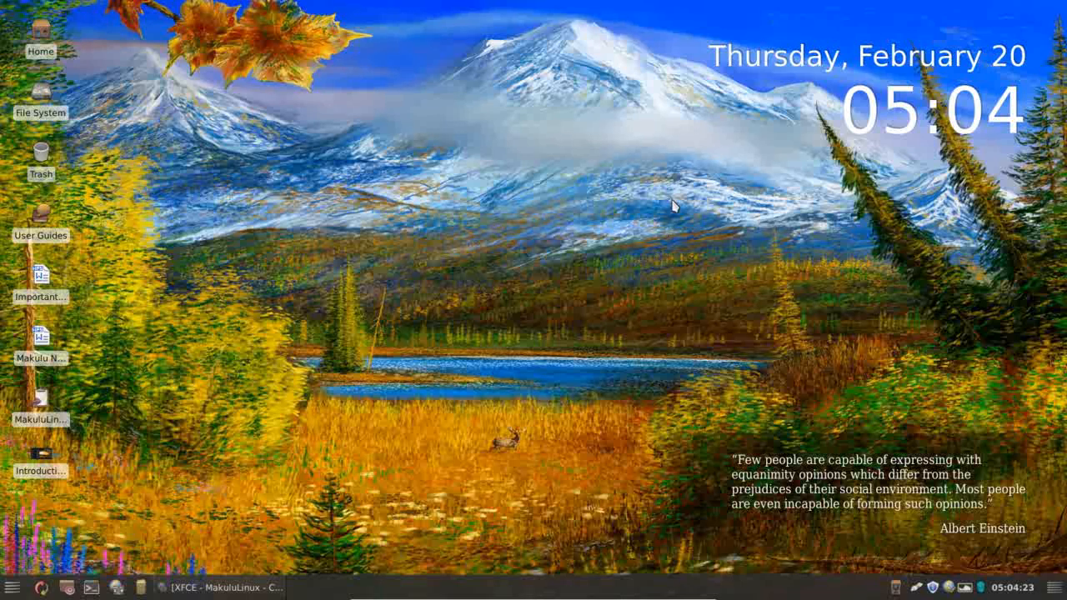
{"action": "mouse_move", "coordinate": [887, 125]}
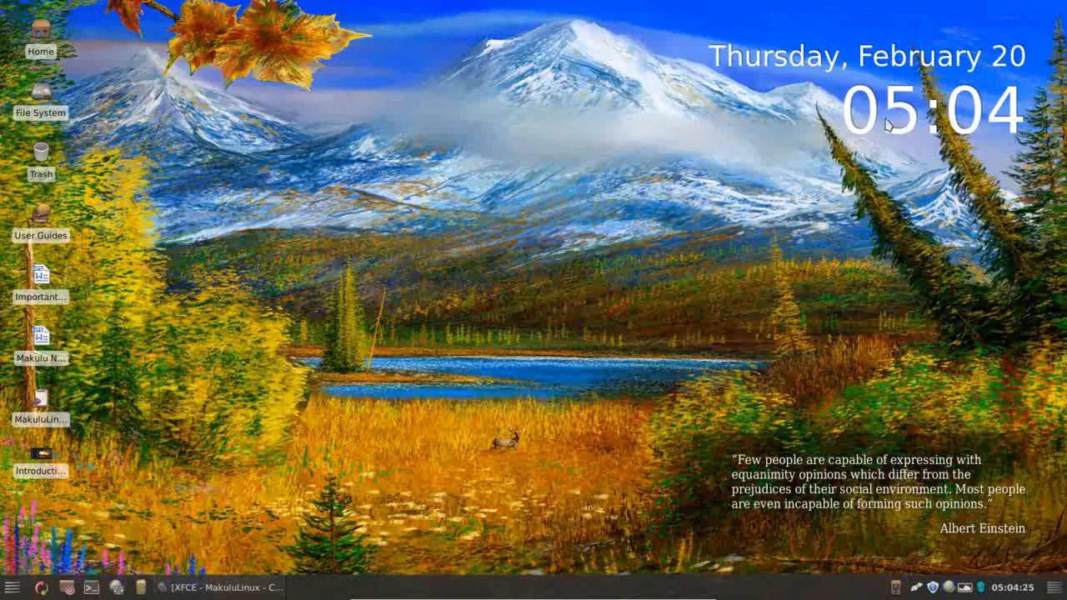
{"action": "mouse_move", "coordinate": [732, 458]}
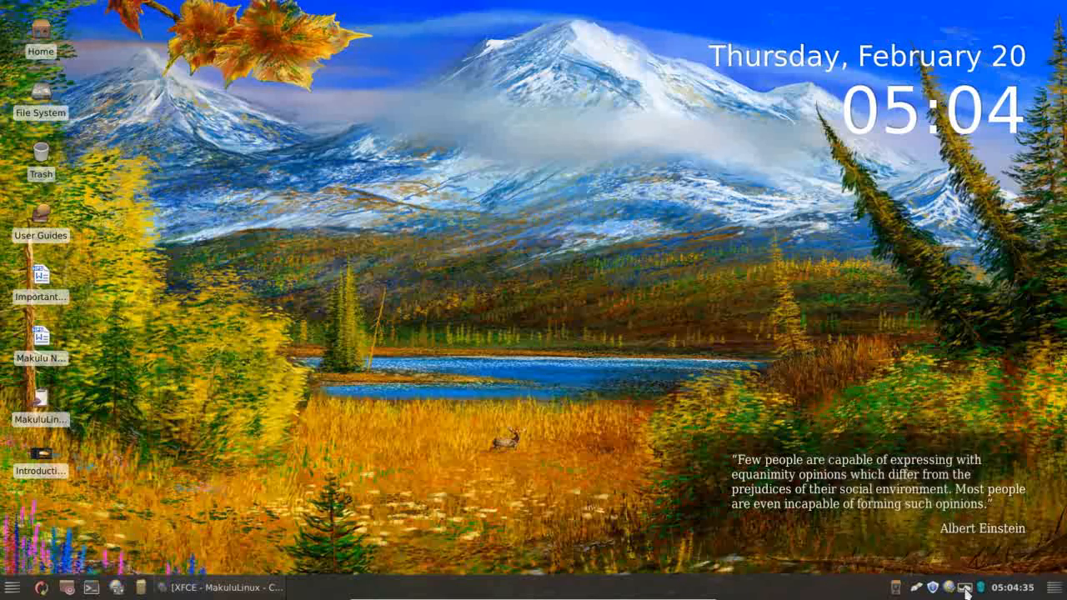
Open Variety's Preferences from its tray icon and move the window higher.
{"action": "right_click", "coordinate": [963, 587]}
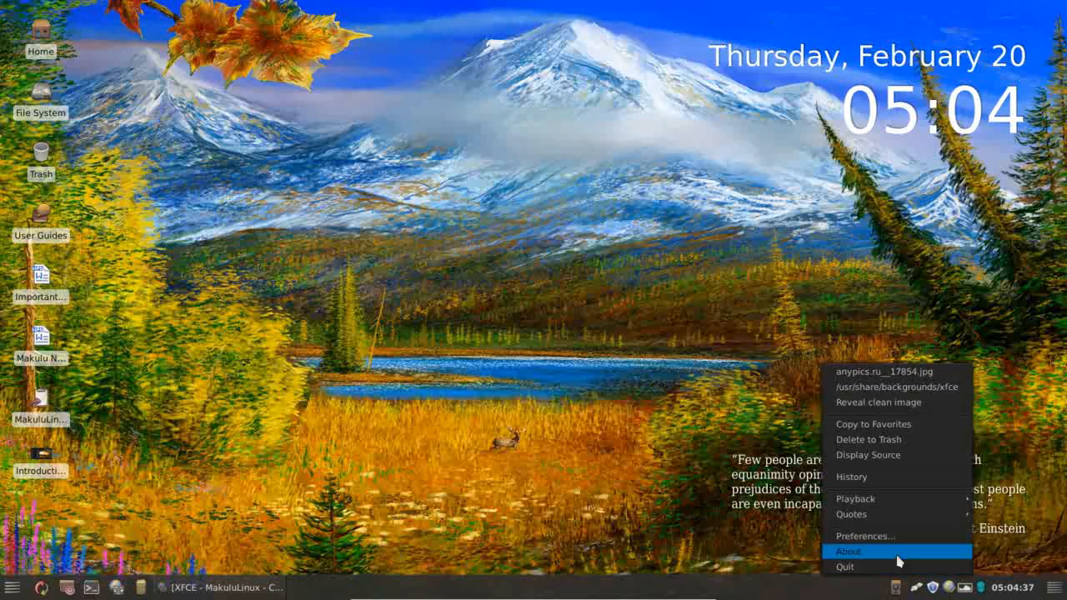
{"action": "left_click", "coordinate": [865, 537]}
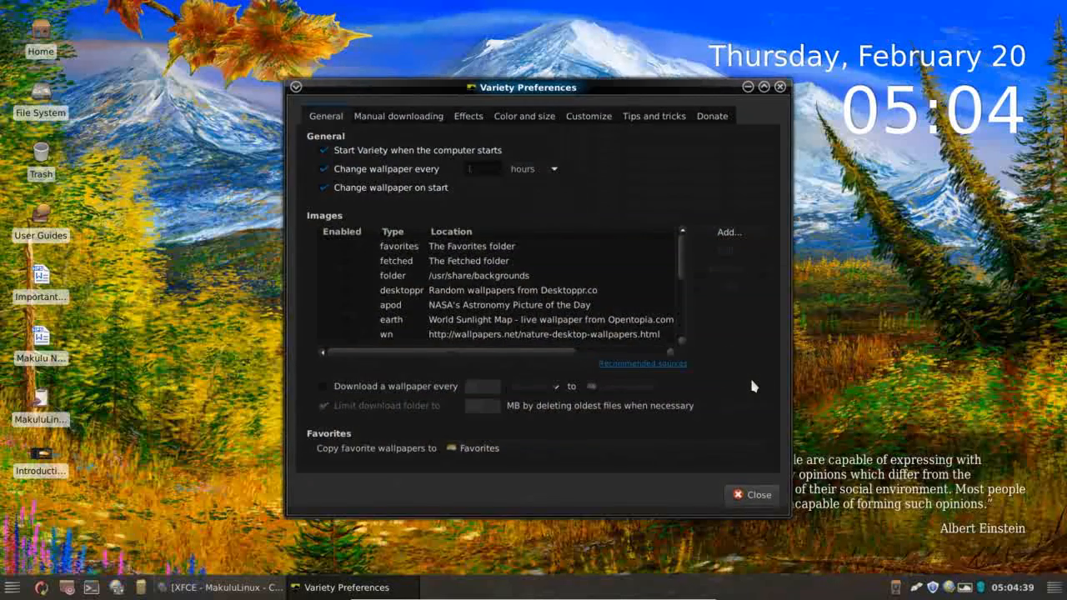
{"action": "left_click_drag", "start_coordinate": [520, 86], "coordinate": [470, 56]}
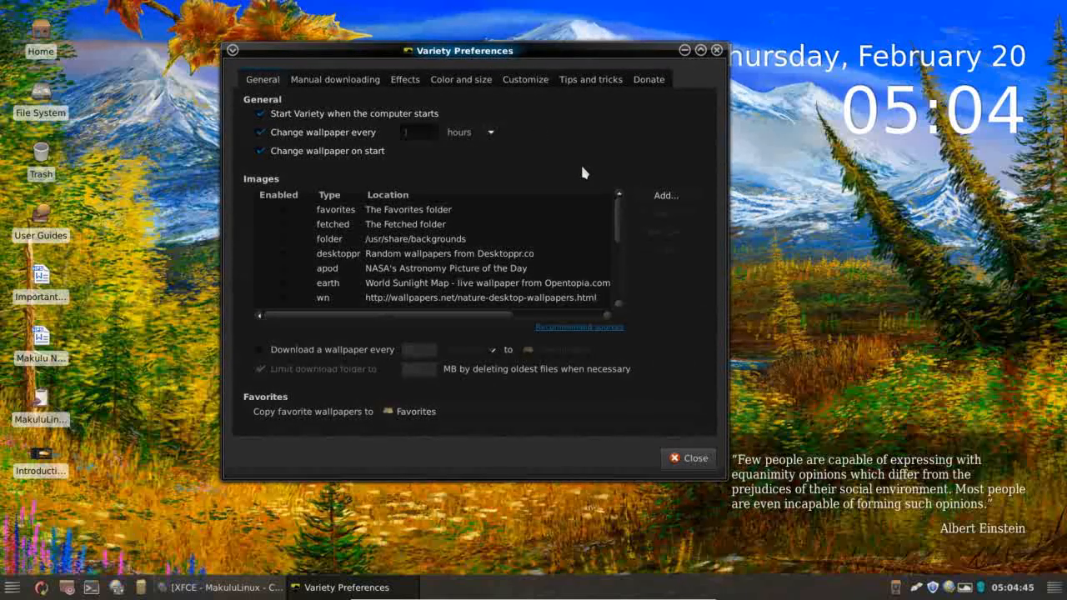
{"action": "mouse_move", "coordinate": [904, 243]}
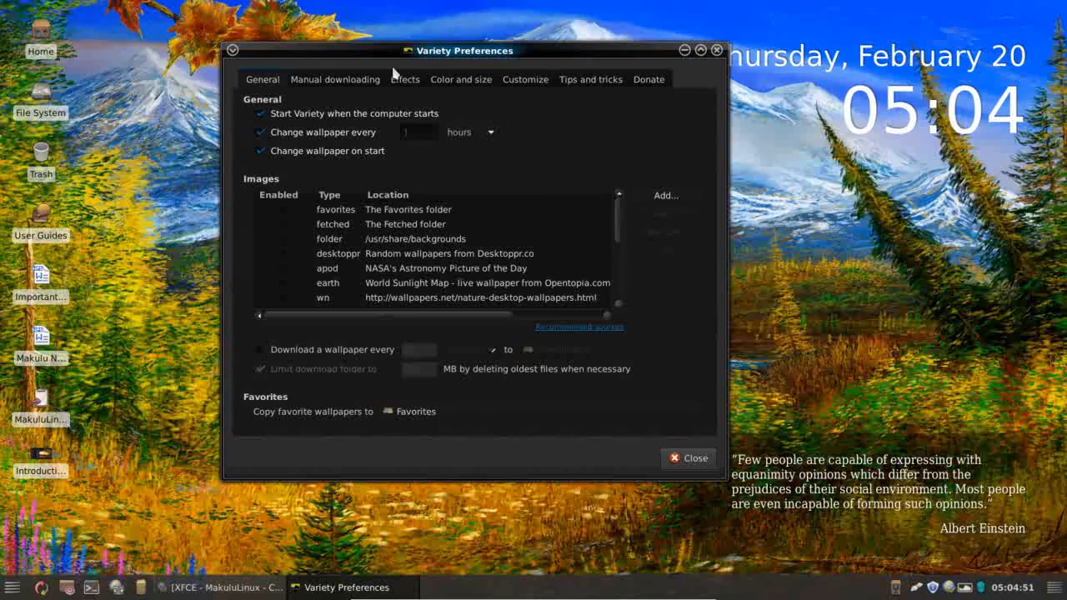
{"action": "mouse_move", "coordinate": [370, 133]}
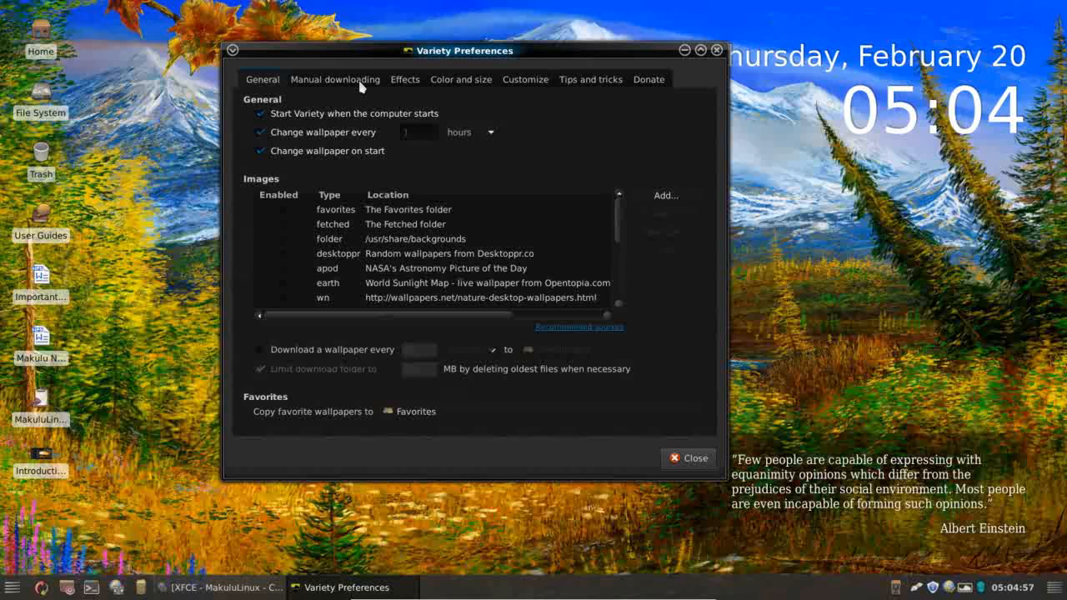
Turn off random desktop quotes in Variety's Effects settings and view Color and size.
{"action": "left_click", "coordinate": [405, 80]}
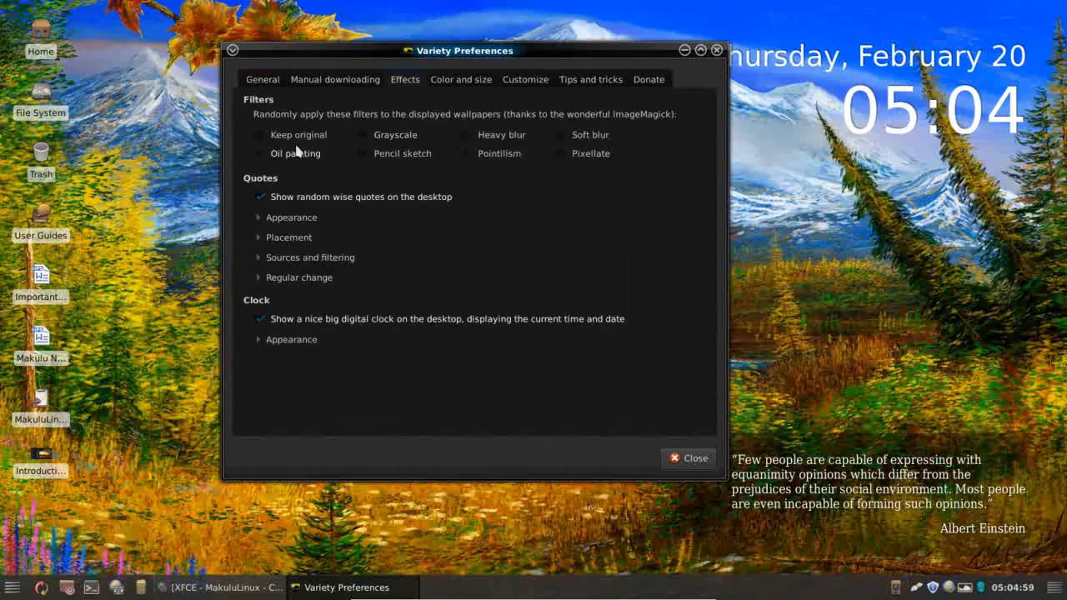
{"action": "mouse_move", "coordinate": [267, 208]}
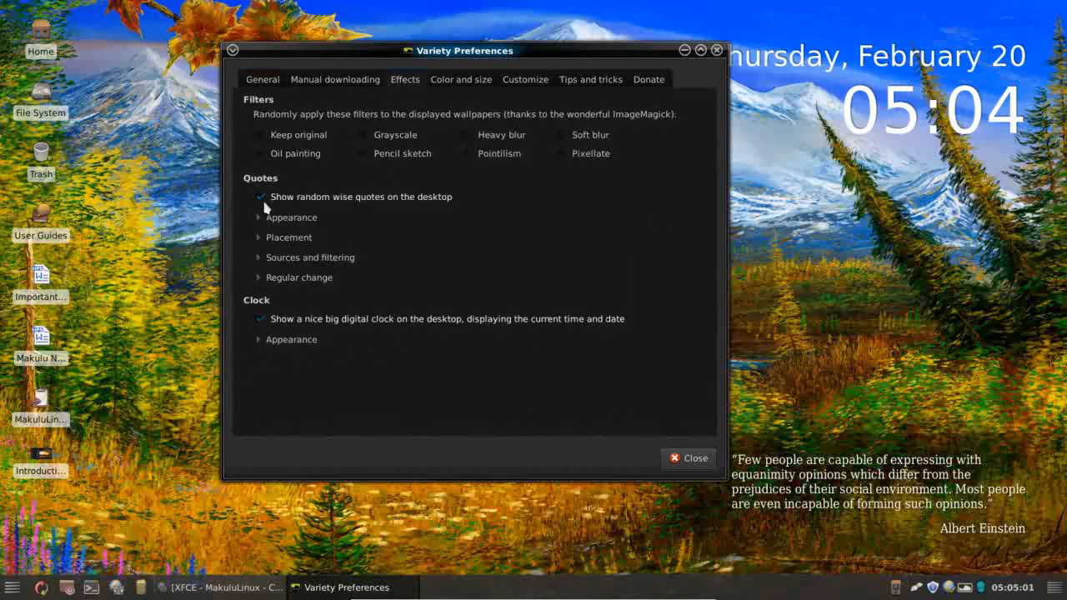
{"action": "left_click", "coordinate": [260, 197]}
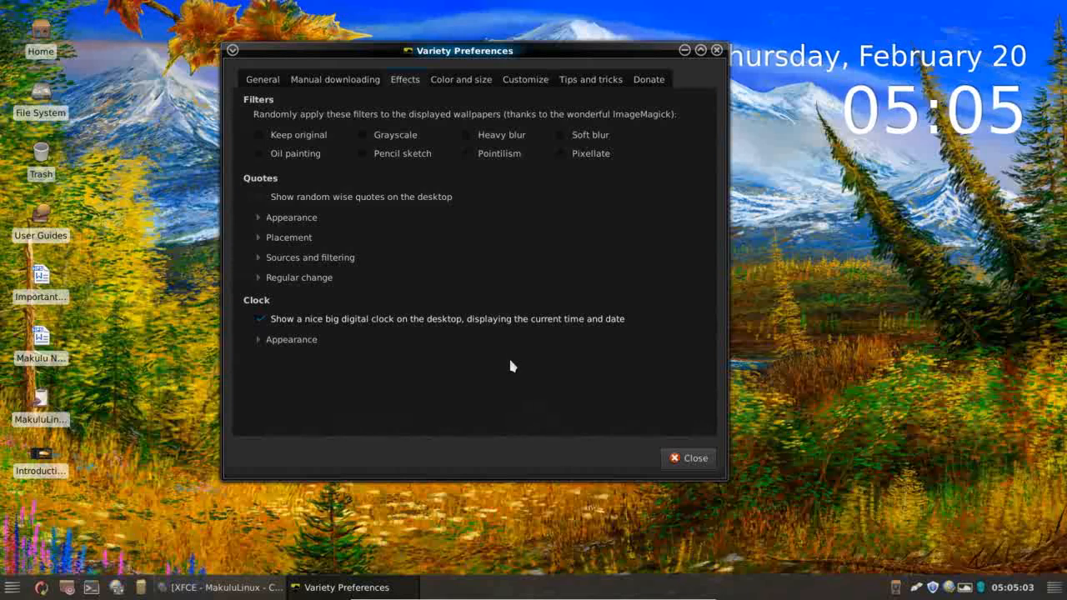
{"action": "mouse_move", "coordinate": [441, 373]}
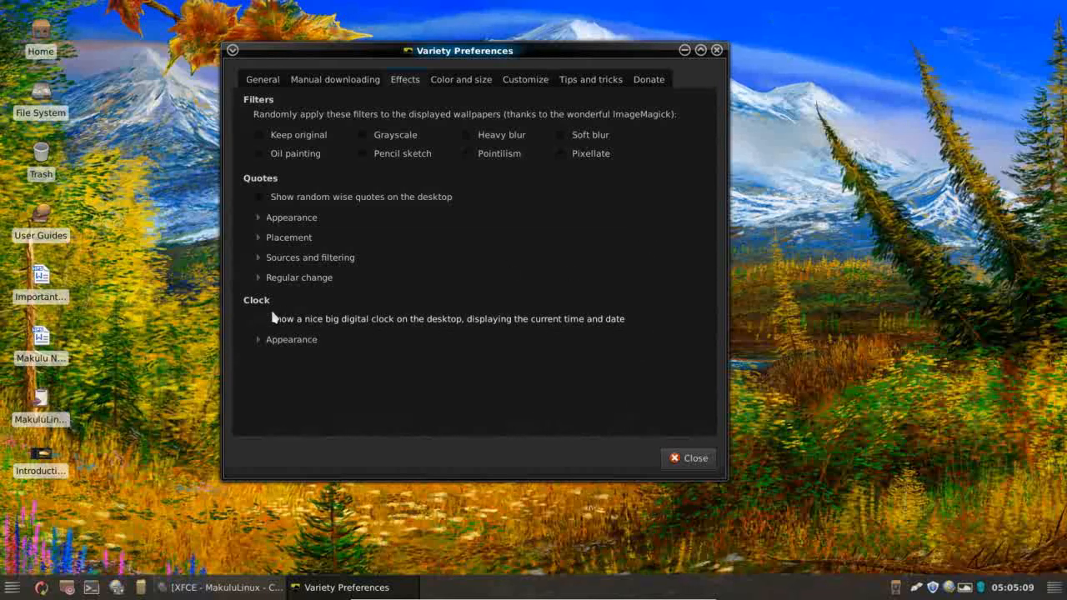
{"action": "left_click", "coordinate": [460, 80]}
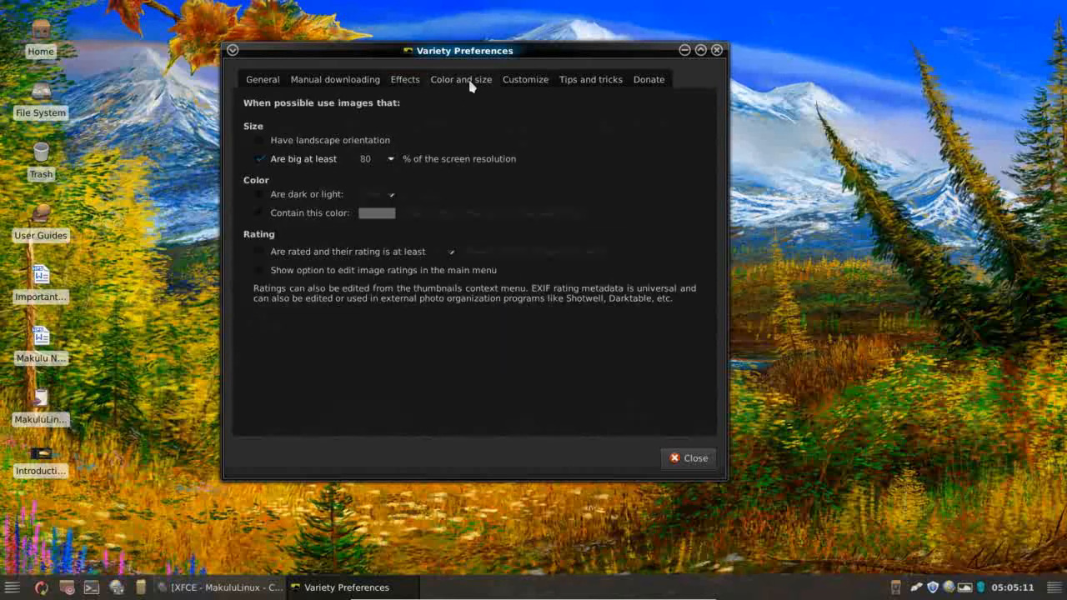
View the Customize and Tips and tricks pages, then close Variety's Preferences.
{"action": "left_click", "coordinate": [525, 81]}
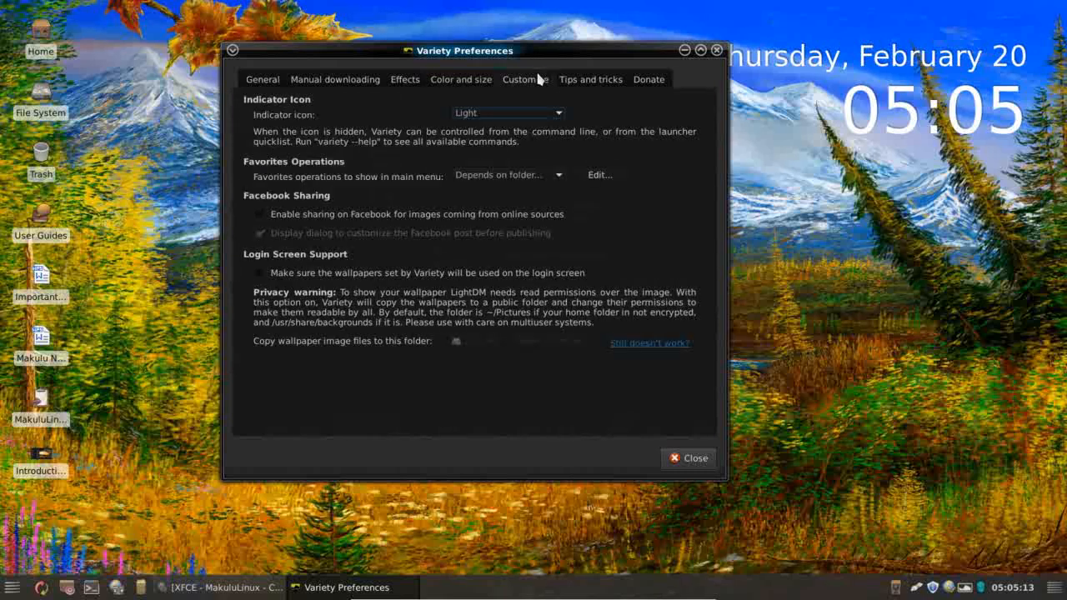
{"action": "mouse_move", "coordinate": [581, 86]}
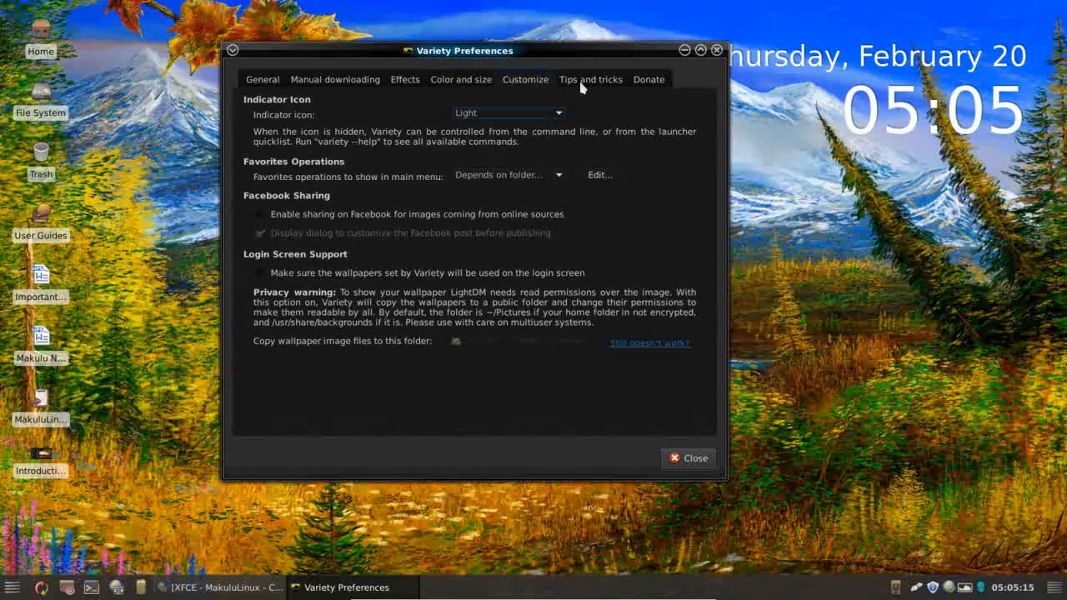
{"action": "left_click", "coordinate": [590, 80]}
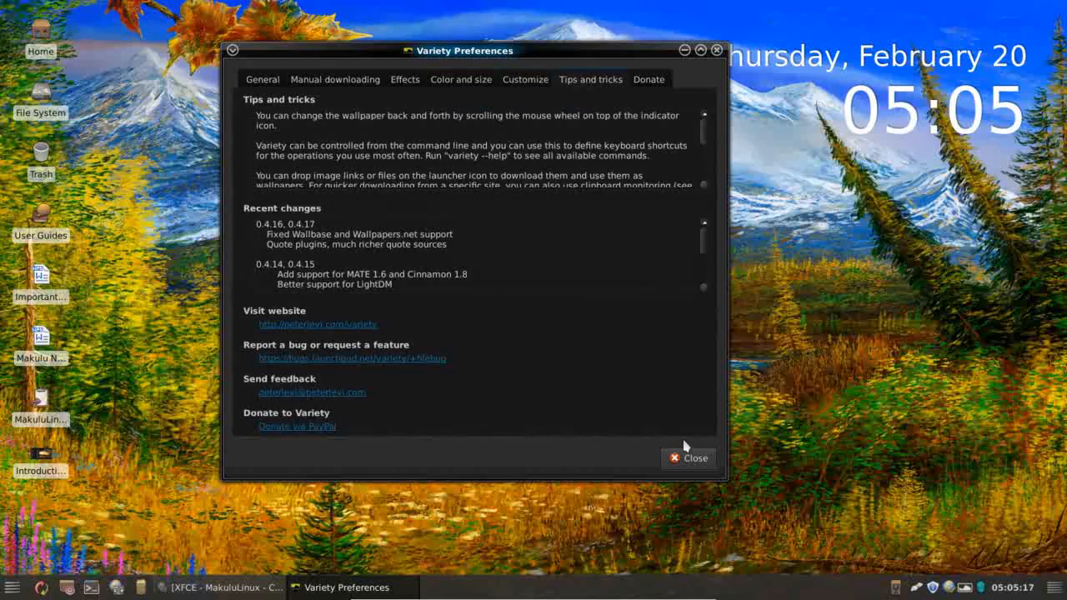
{"action": "left_click", "coordinate": [687, 457]}
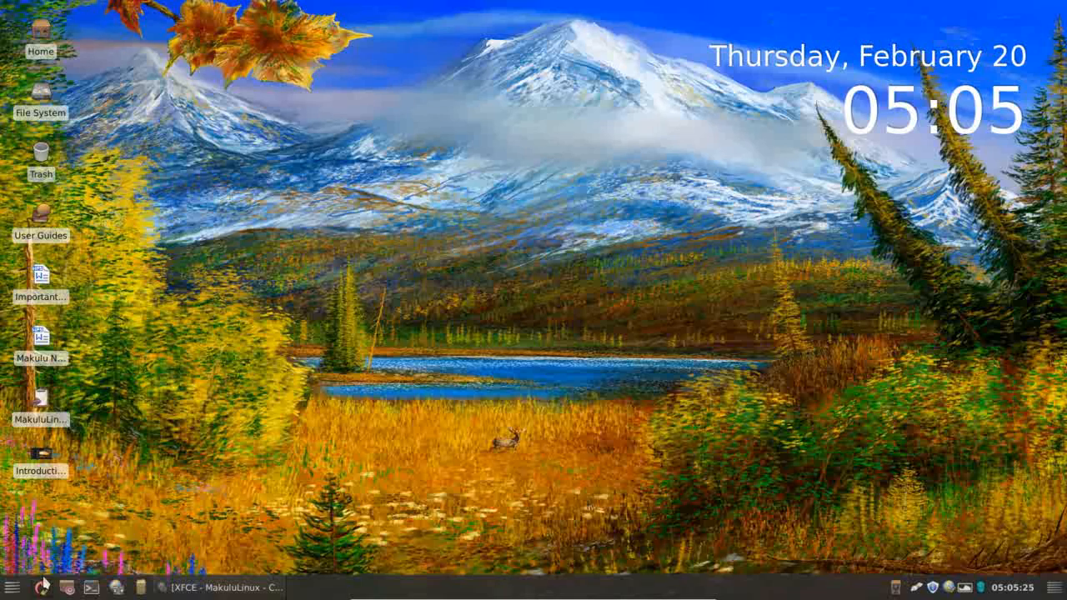
{"action": "left_click", "coordinate": [14, 587]}
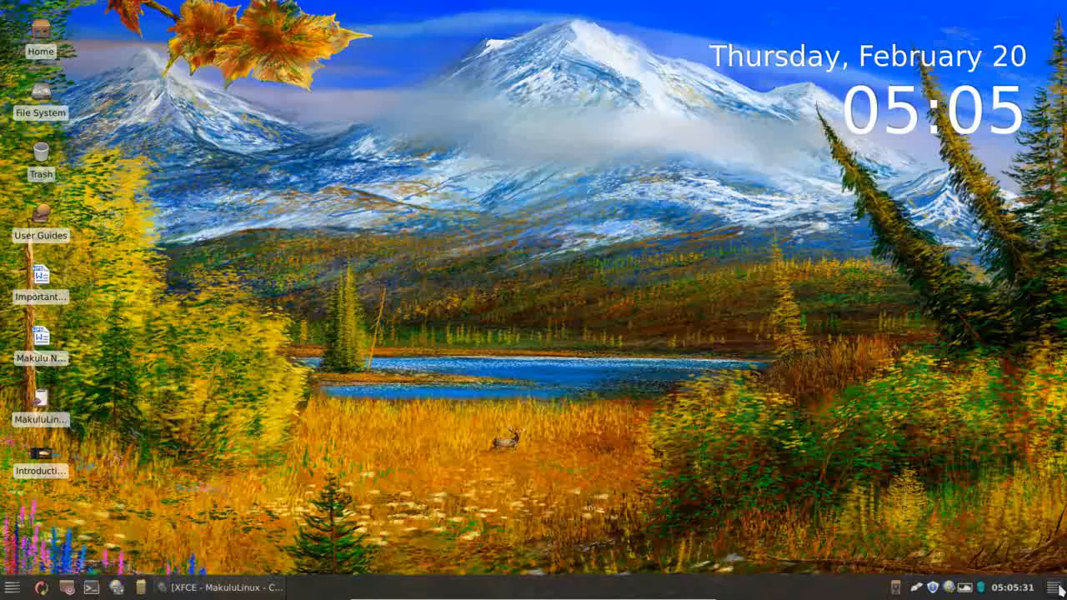
{"action": "left_click", "coordinate": [13, 587]}
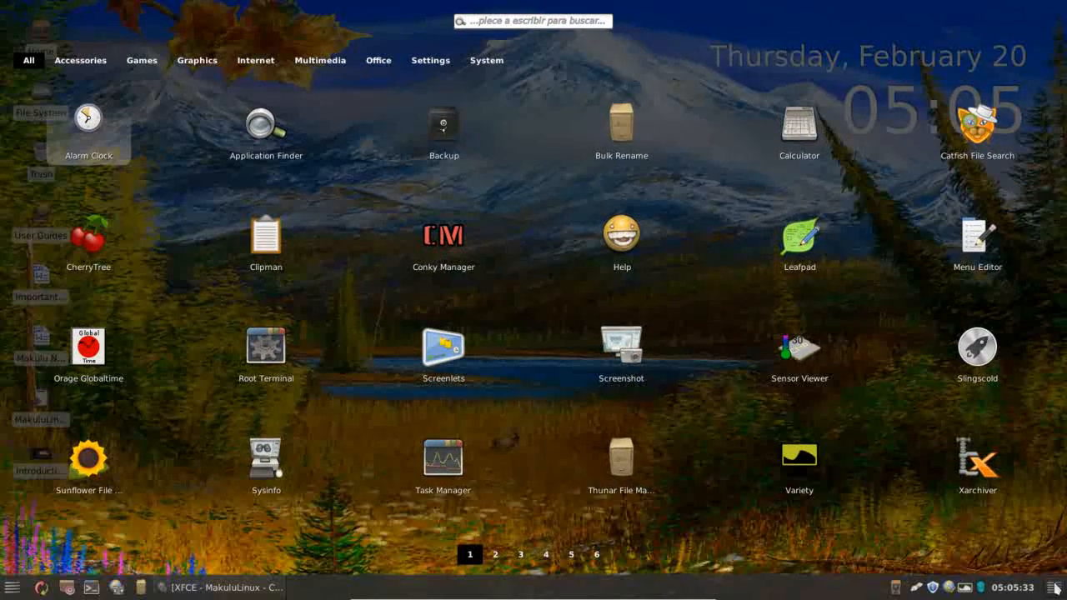
{"action": "mouse_move", "coordinate": [108, 190]}
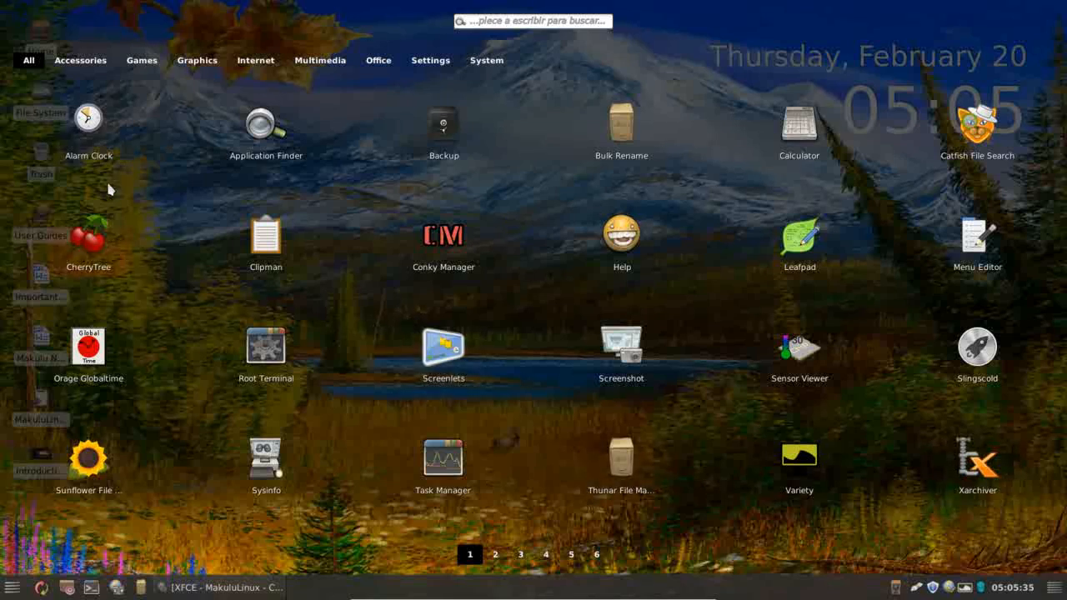
{"action": "mouse_move", "coordinate": [370, 213]}
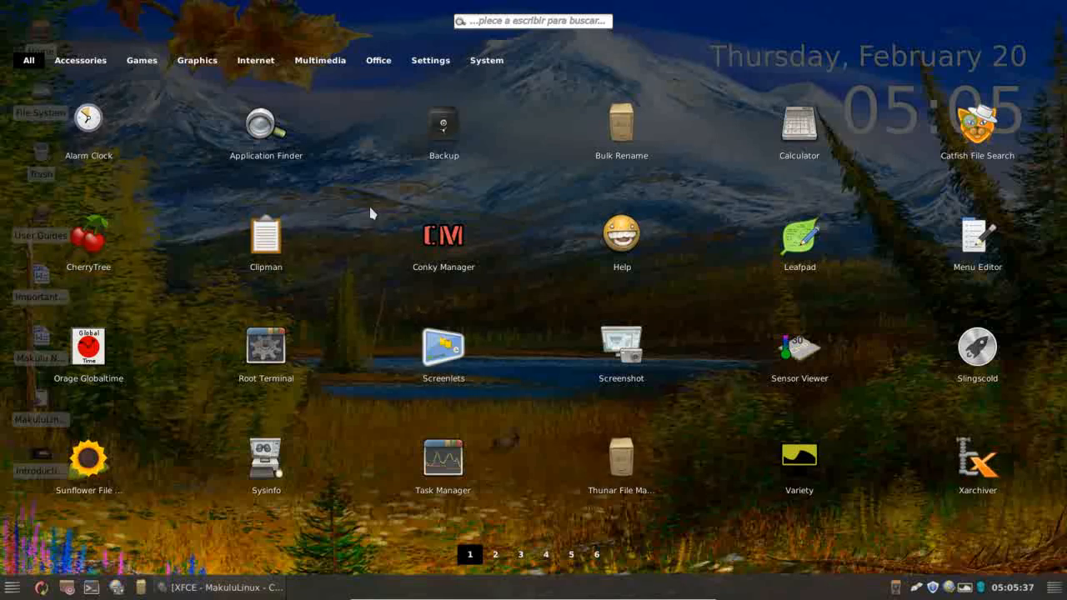
{"action": "mouse_move", "coordinate": [70, 95]}
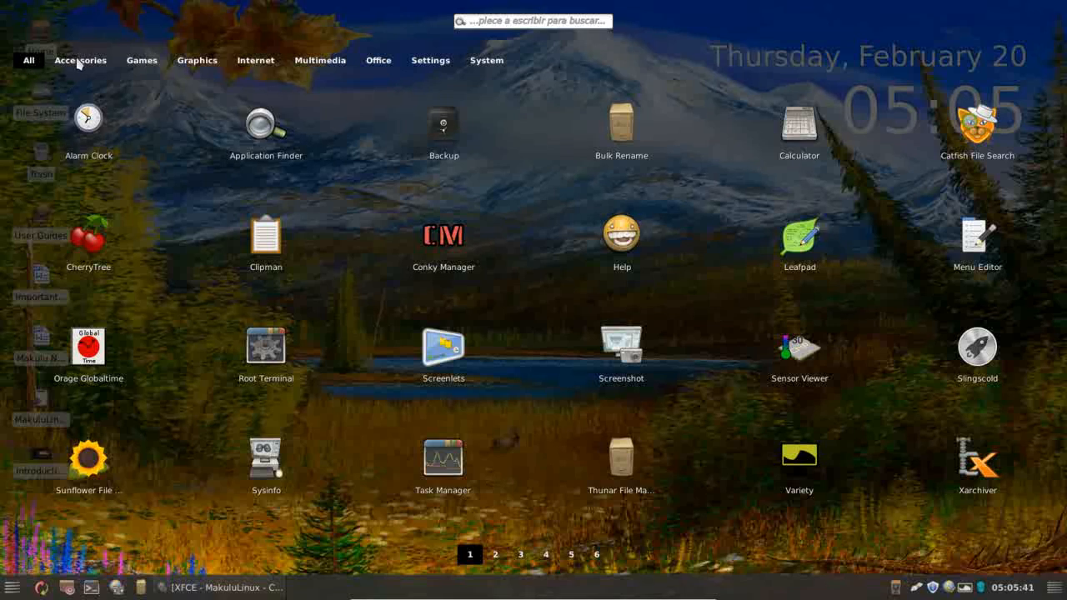
{"action": "mouse_move", "coordinate": [140, 60]}
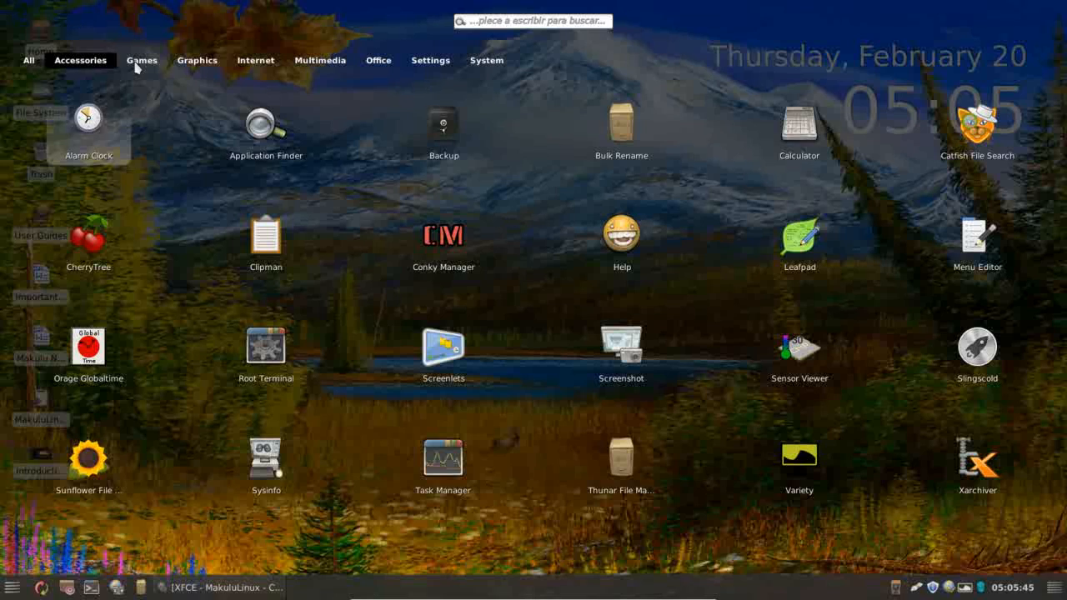
{"action": "left_click", "coordinate": [196, 60]}
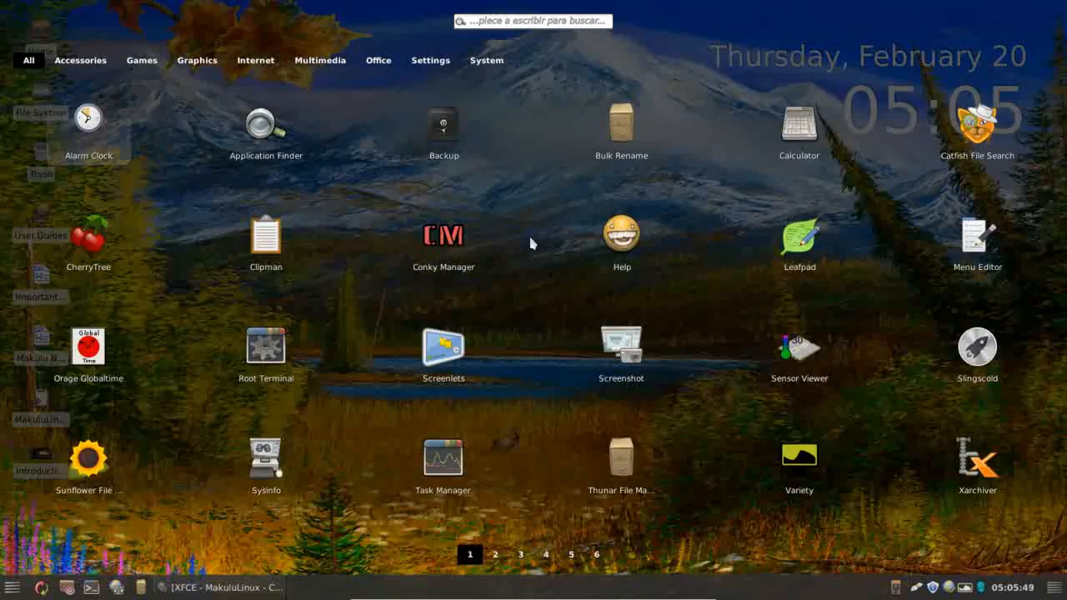
{"action": "left_click", "coordinate": [597, 554]}
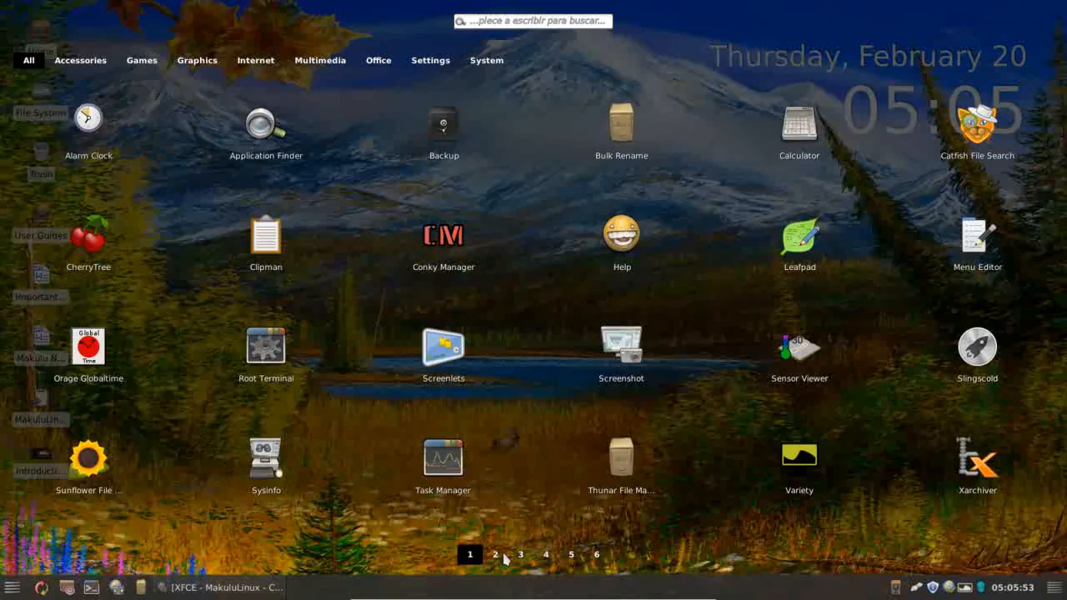
{"action": "left_click", "coordinate": [520, 553]}
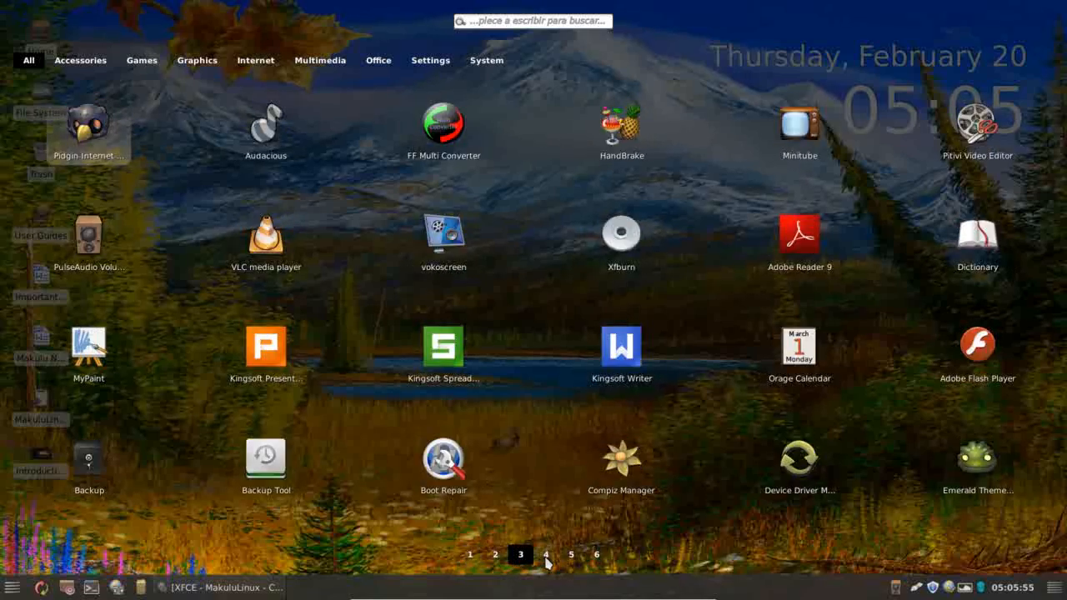
{"action": "left_click", "coordinate": [470, 553]}
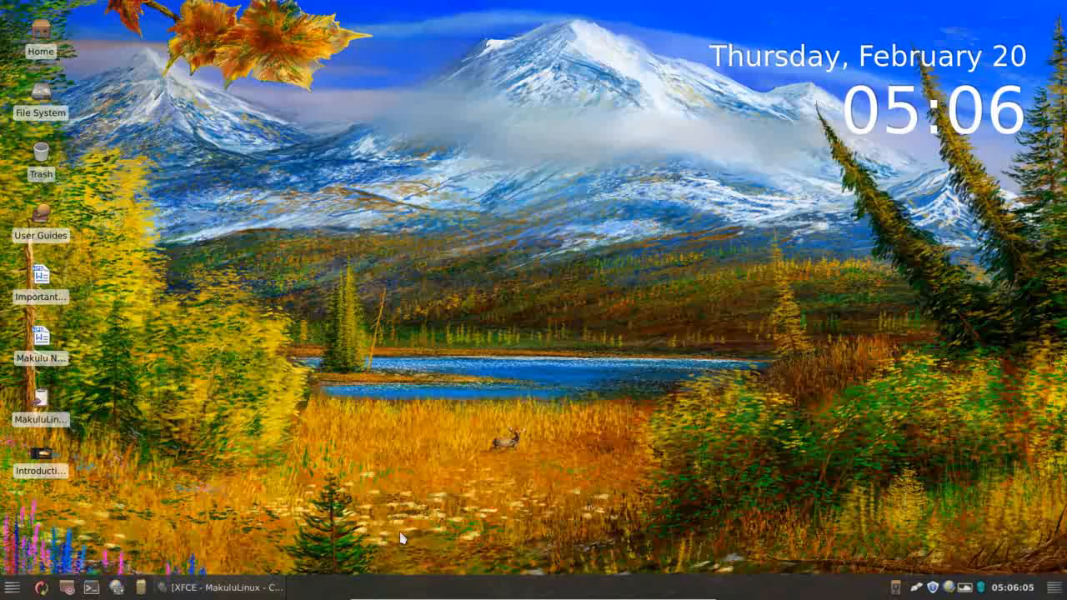
{"action": "mouse_move", "coordinate": [860, 515]}
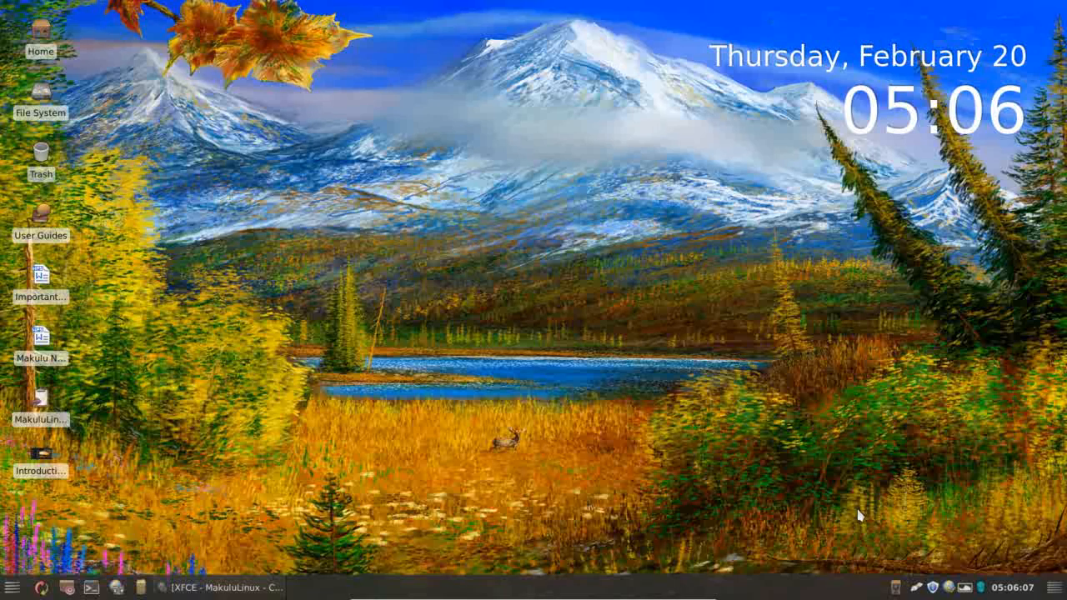
{"action": "mouse_move", "coordinate": [24, 575]}
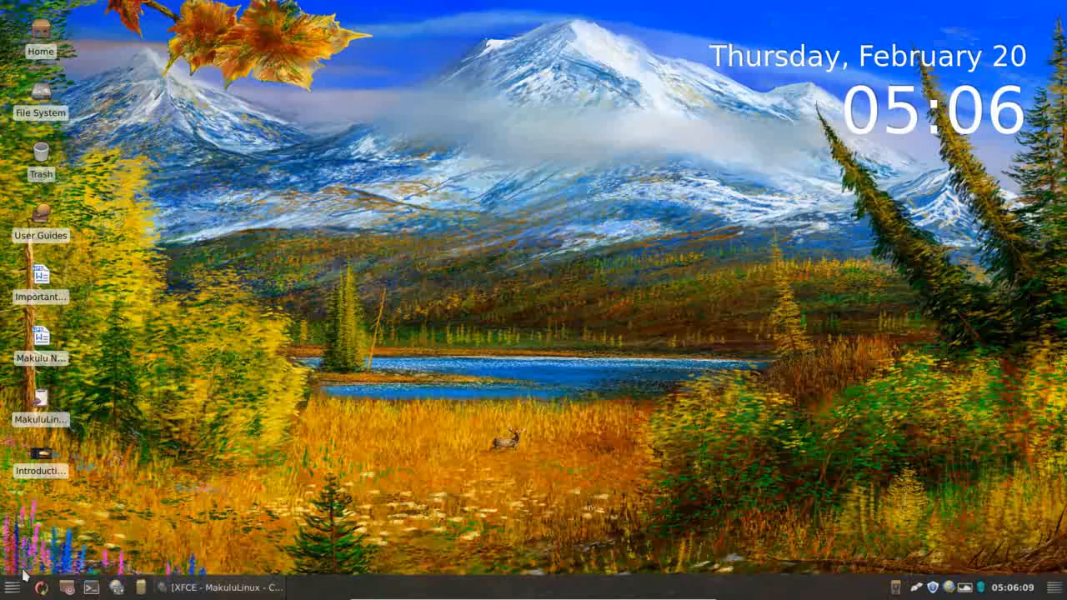
Browse the Graphics and Accessories categories in the Whisker applications menu.
{"action": "left_click", "coordinate": [11, 587]}
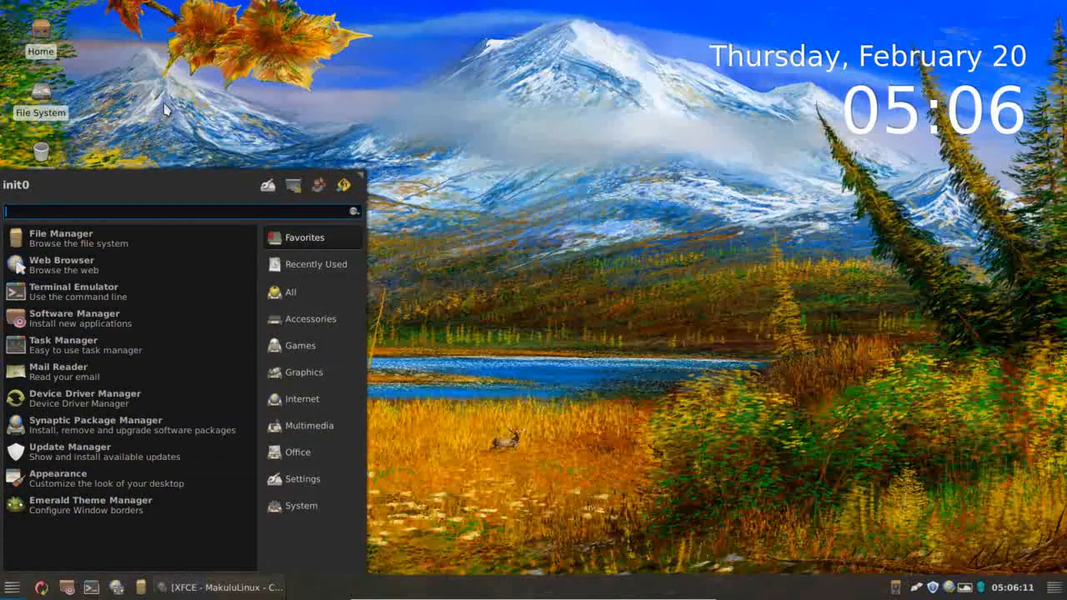
{"action": "left_click", "coordinate": [304, 372]}
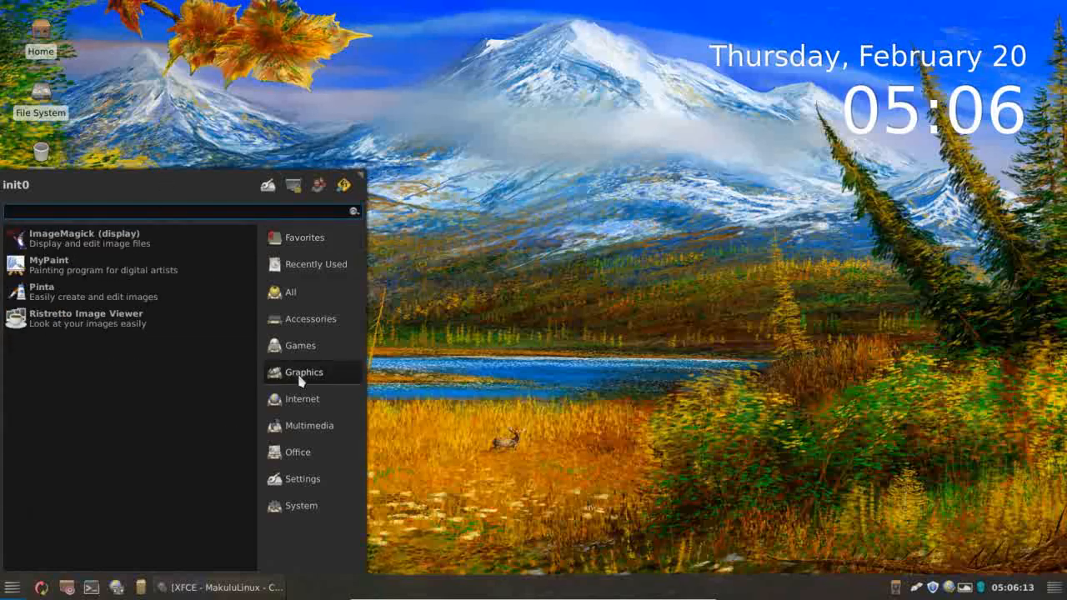
{"action": "left_click", "coordinate": [310, 318]}
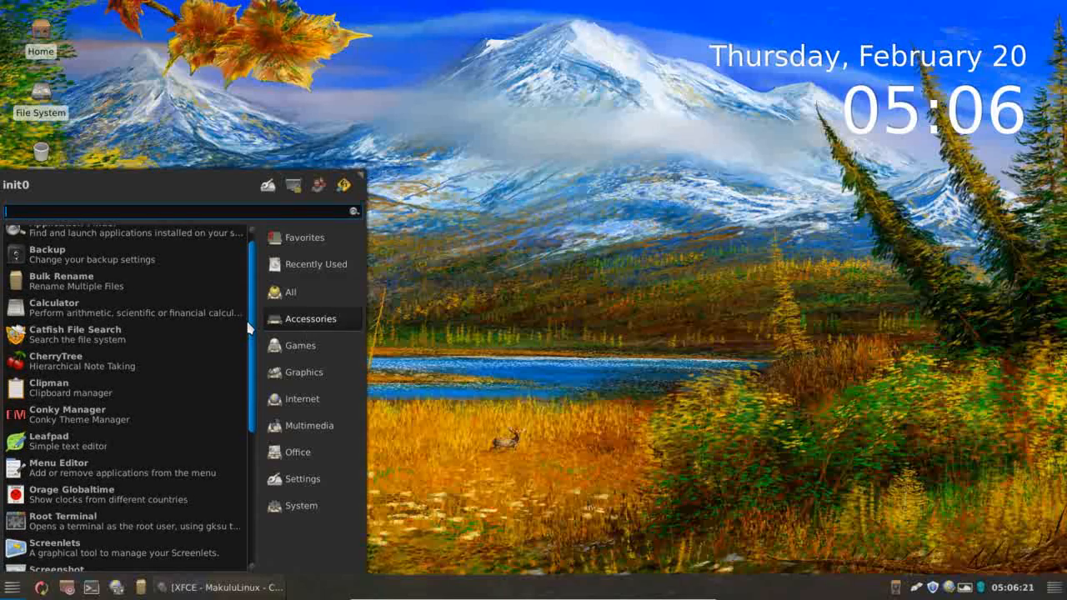
List all installed applications and scroll toward Compiz Manager.
{"action": "left_click", "coordinate": [290, 292]}
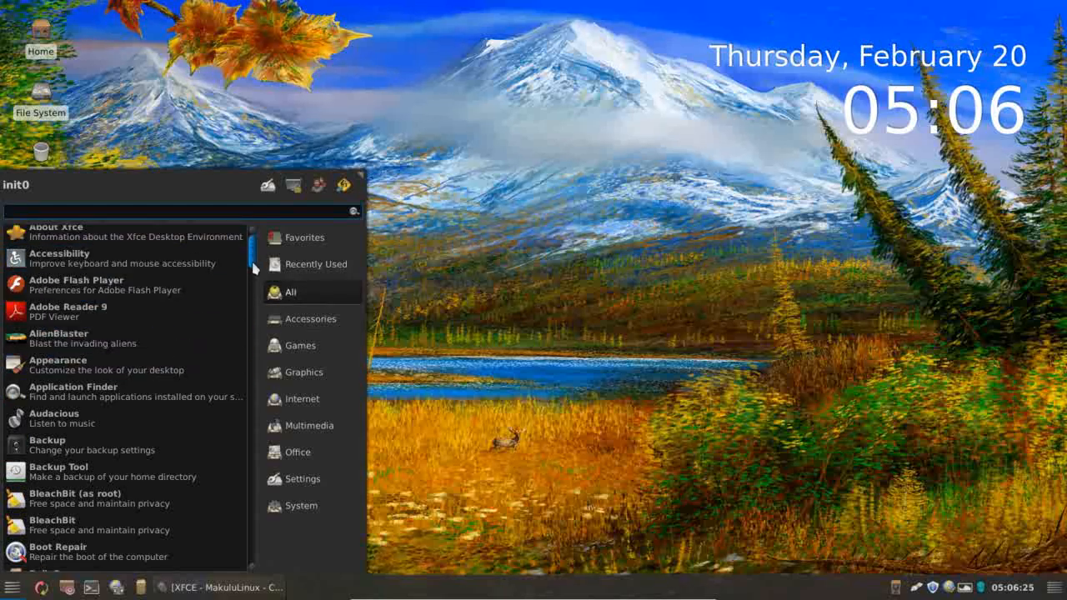
{"action": "scroll", "scroll_direction": "down", "scroll_amount": 3}
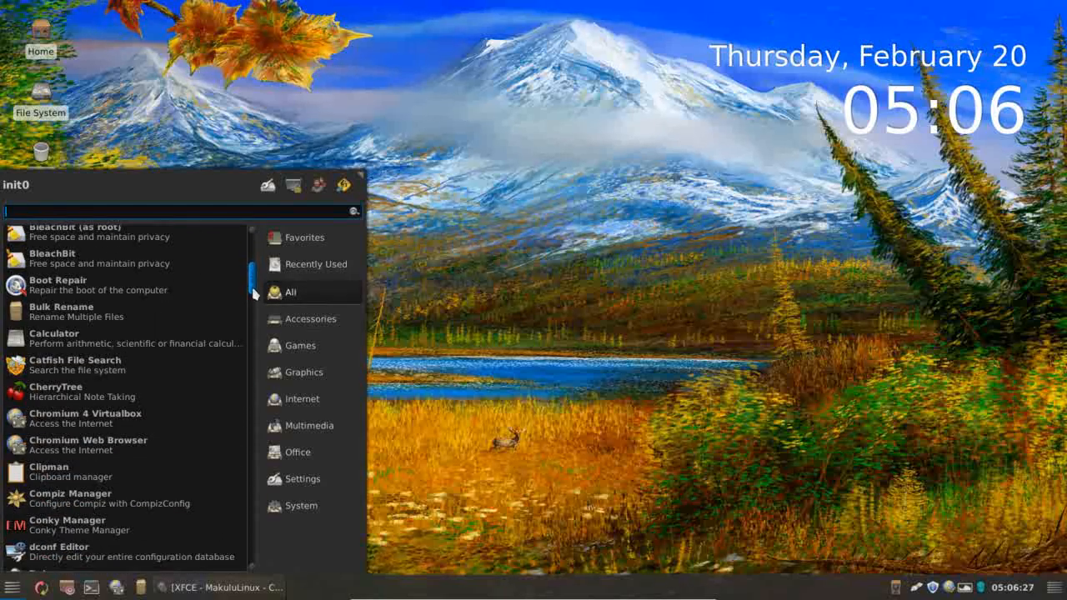
{"action": "scroll", "scroll_direction": "down", "scroll_amount": 3}
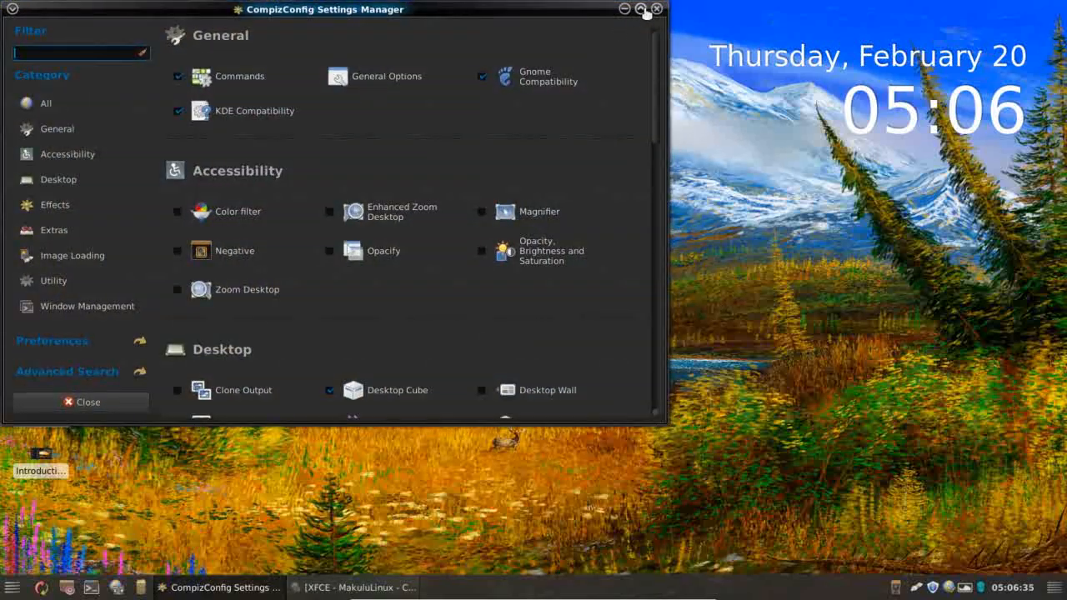
Maximize the CompizConfig Settings Manager window to fill the screen.
{"action": "left_click", "coordinate": [643, 10]}
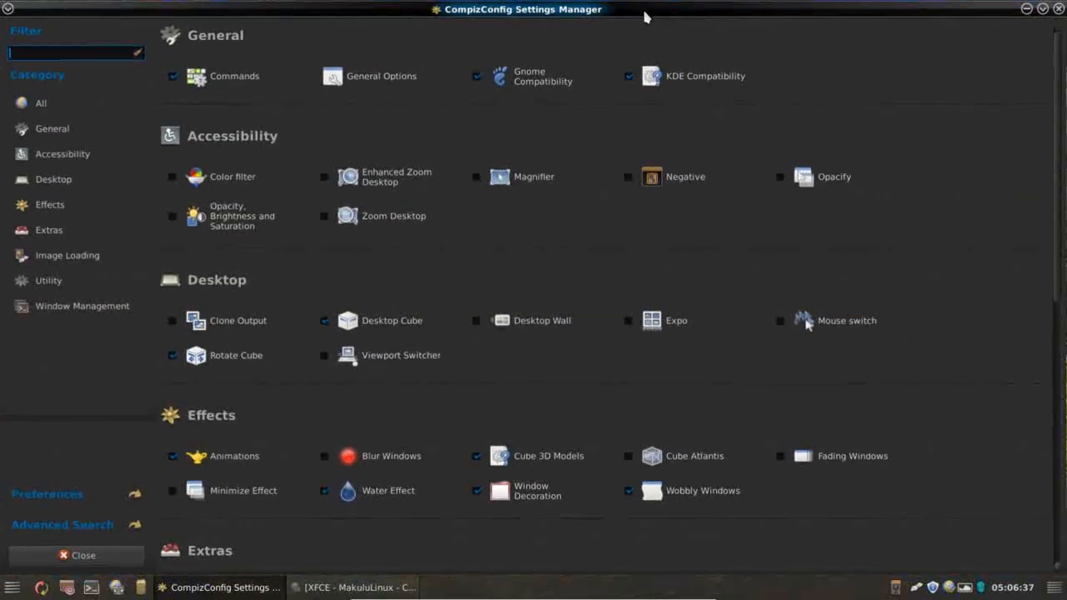
{"action": "mouse_move", "coordinate": [843, 299]}
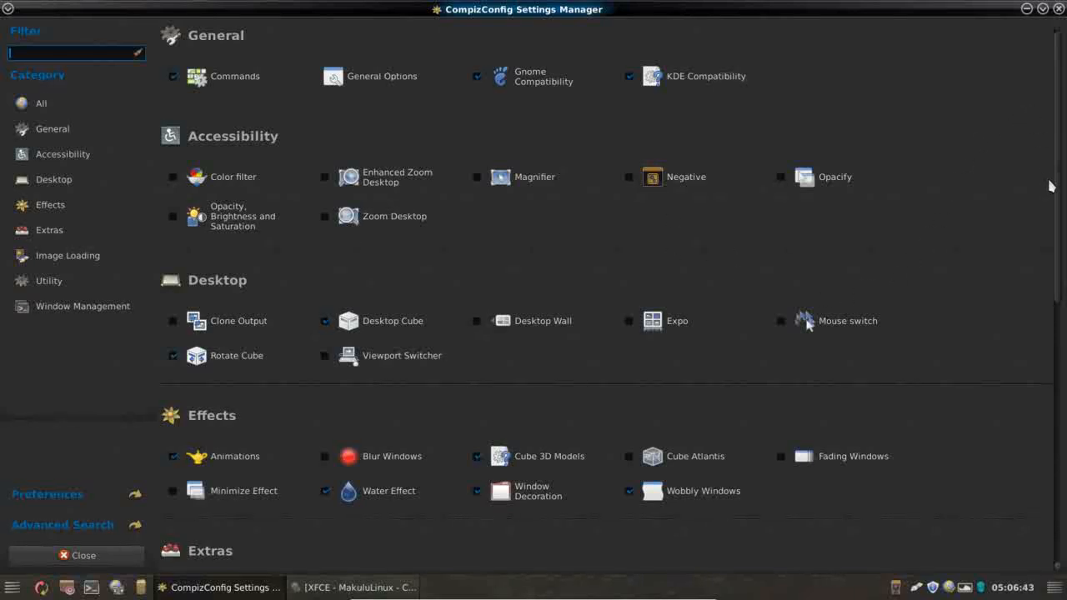
{"action": "mouse_move", "coordinate": [1030, 193]}
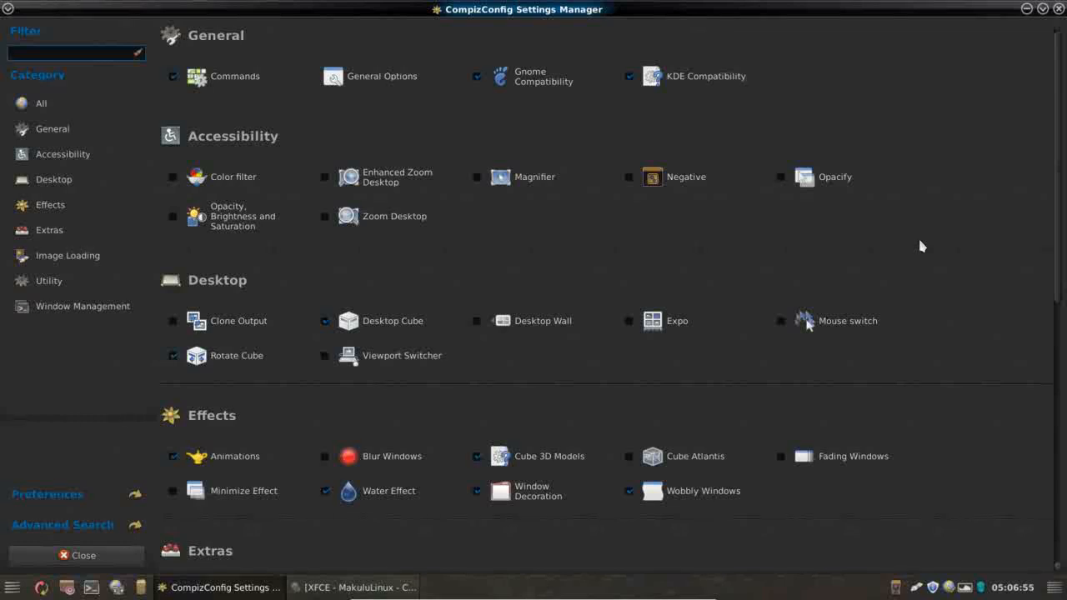
{"action": "mouse_move", "coordinate": [397, 113]}
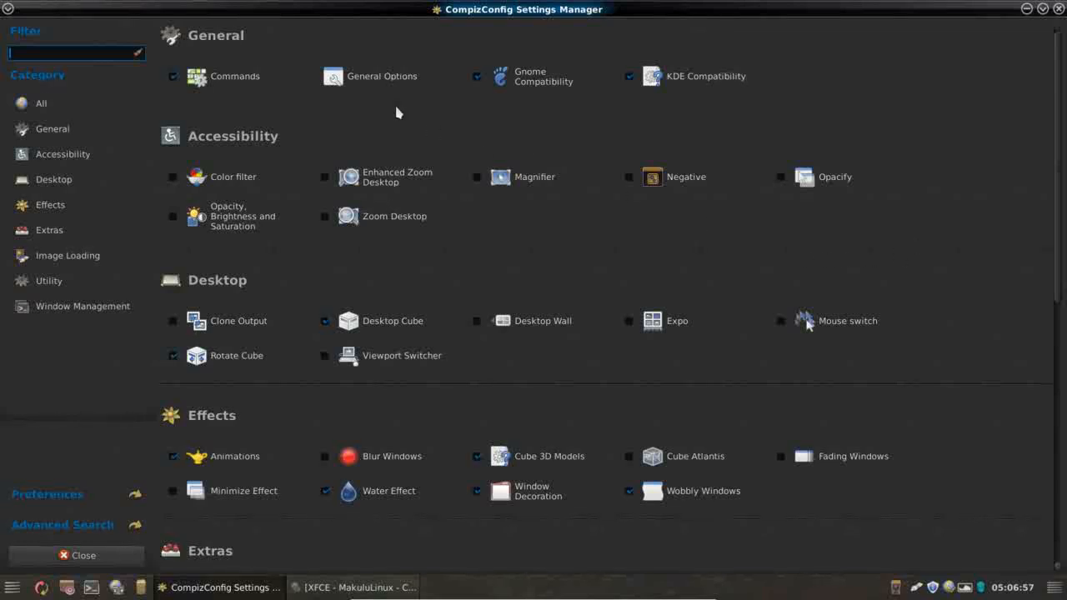
Set Horizontal Virtual Size to 6 in General Options' Desktop Size, then close CompizConfig.
{"action": "left_click", "coordinate": [370, 77]}
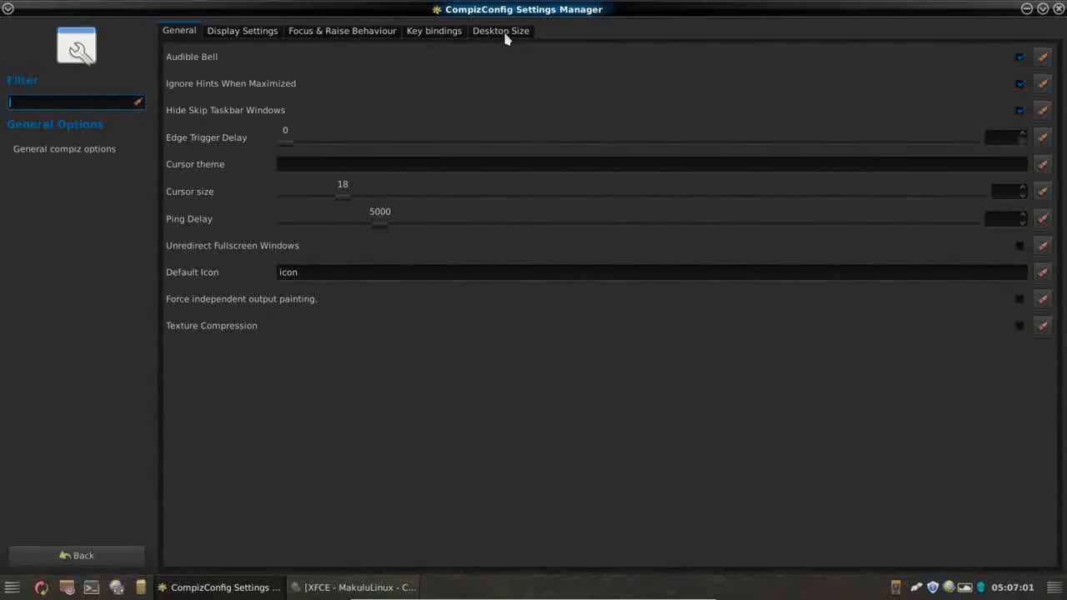
{"action": "left_click", "coordinate": [500, 31]}
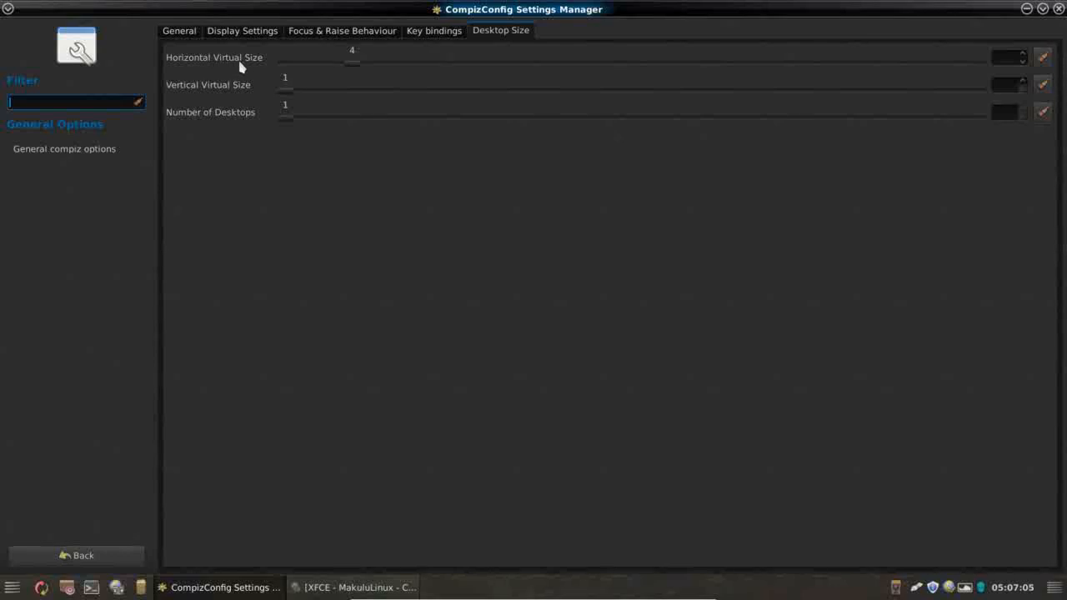
{"action": "left_click_drag", "start_coordinate": [351, 63], "coordinate": [373, 63]}
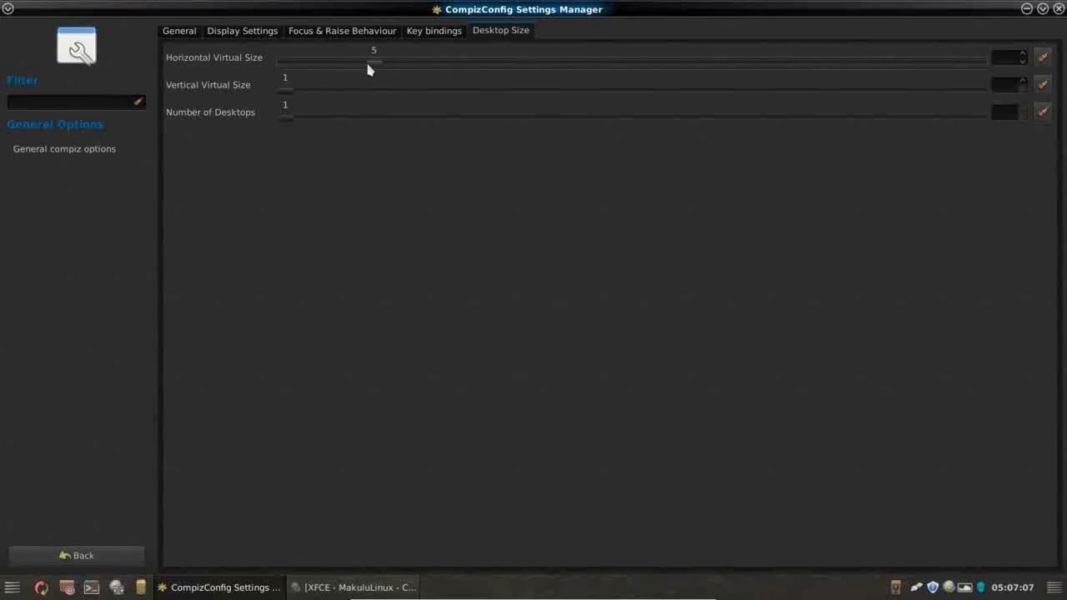
{"action": "left_click_drag", "start_coordinate": [374, 61], "coordinate": [396, 62]}
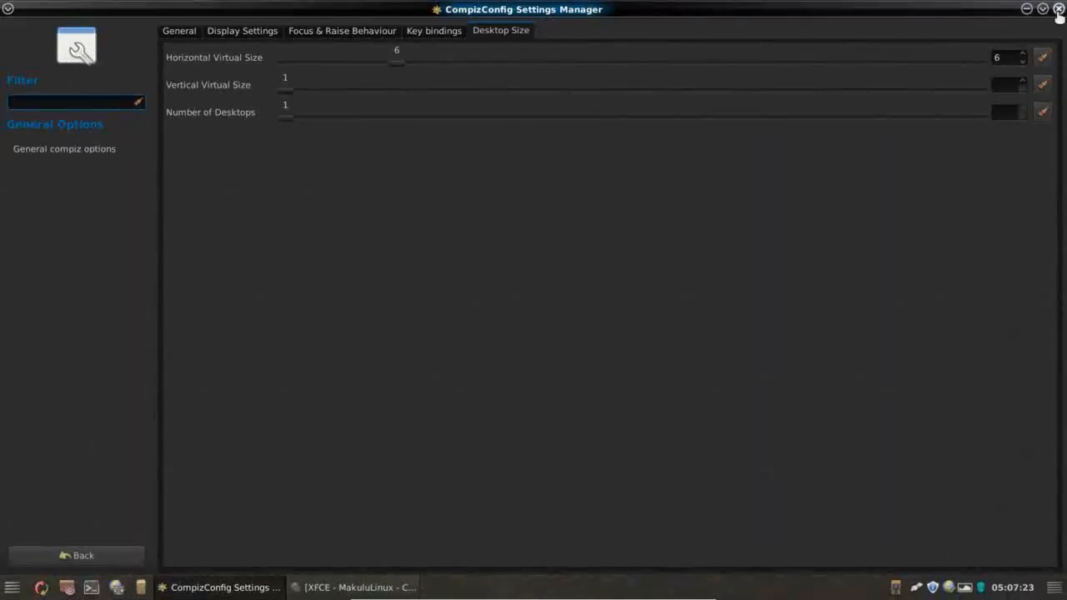
{"action": "left_click", "coordinate": [1058, 10]}
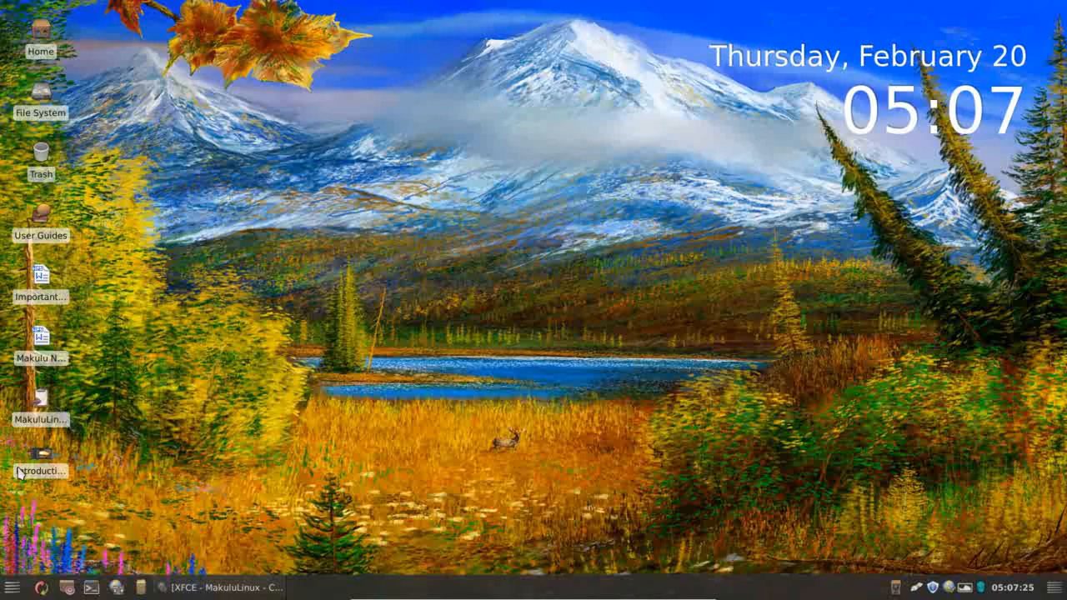
Open the Whisker menu and list the Accessories applications.
{"action": "left_click", "coordinate": [10, 587]}
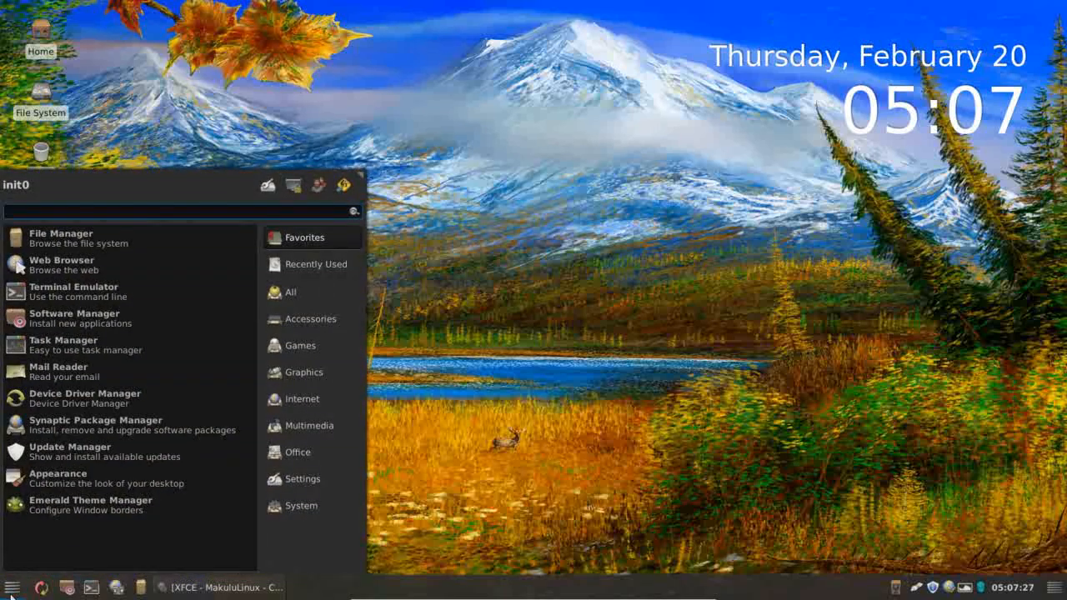
{"action": "mouse_move", "coordinate": [543, 386]}
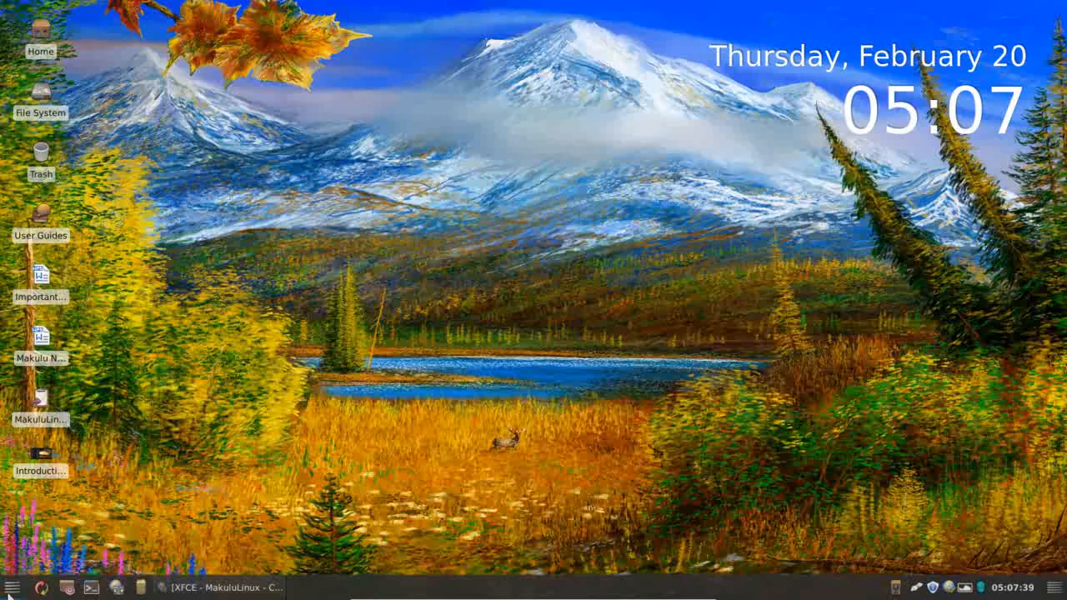
{"action": "left_click", "coordinate": [13, 587]}
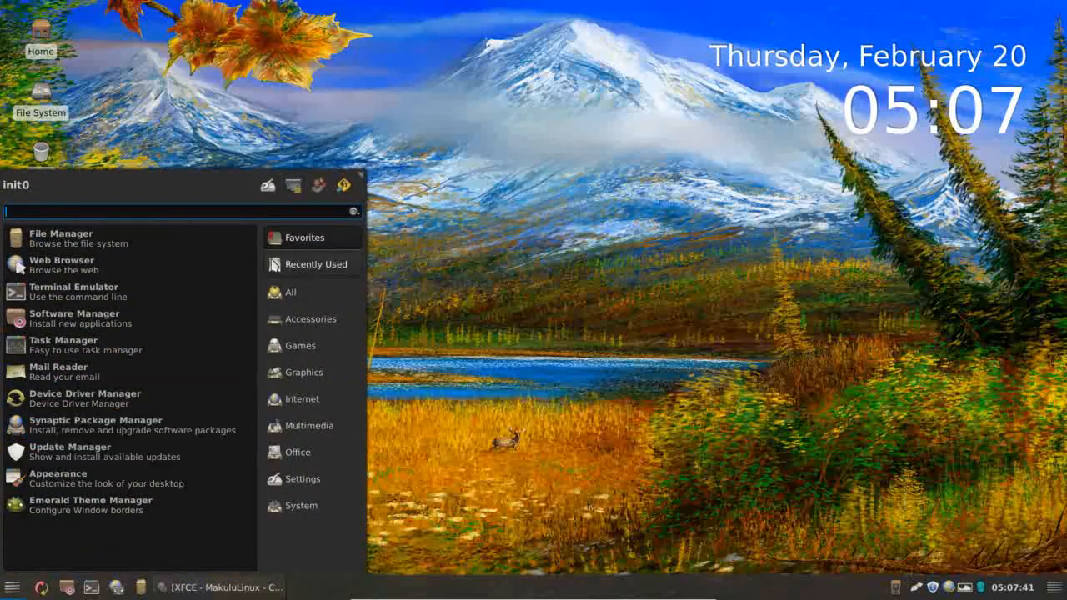
{"action": "left_click", "coordinate": [310, 319]}
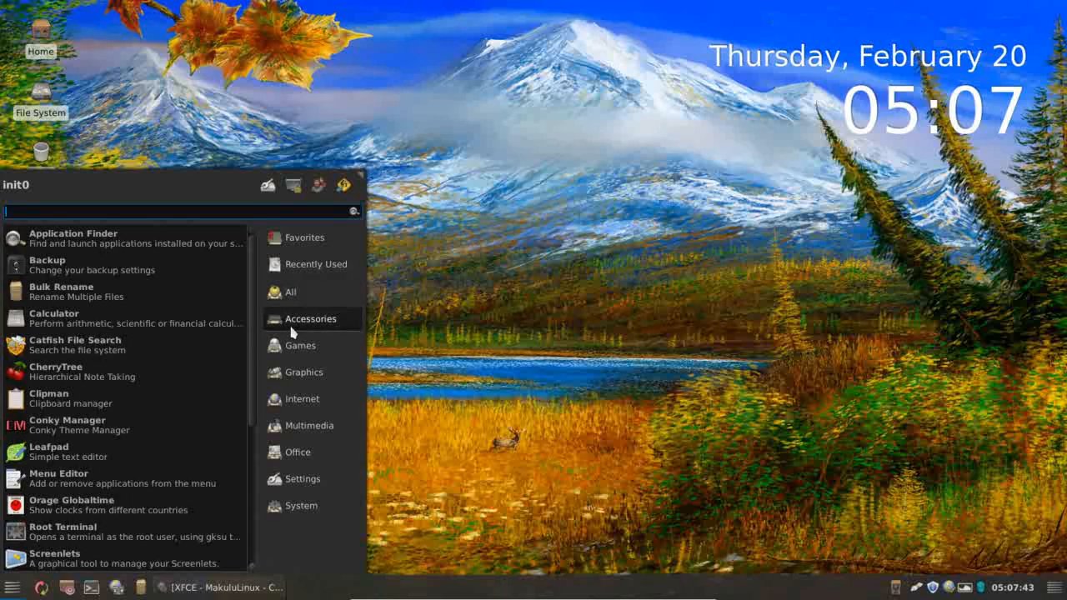
Browse the Games, Graphics and Internet application categories.
{"action": "left_click", "coordinate": [303, 372]}
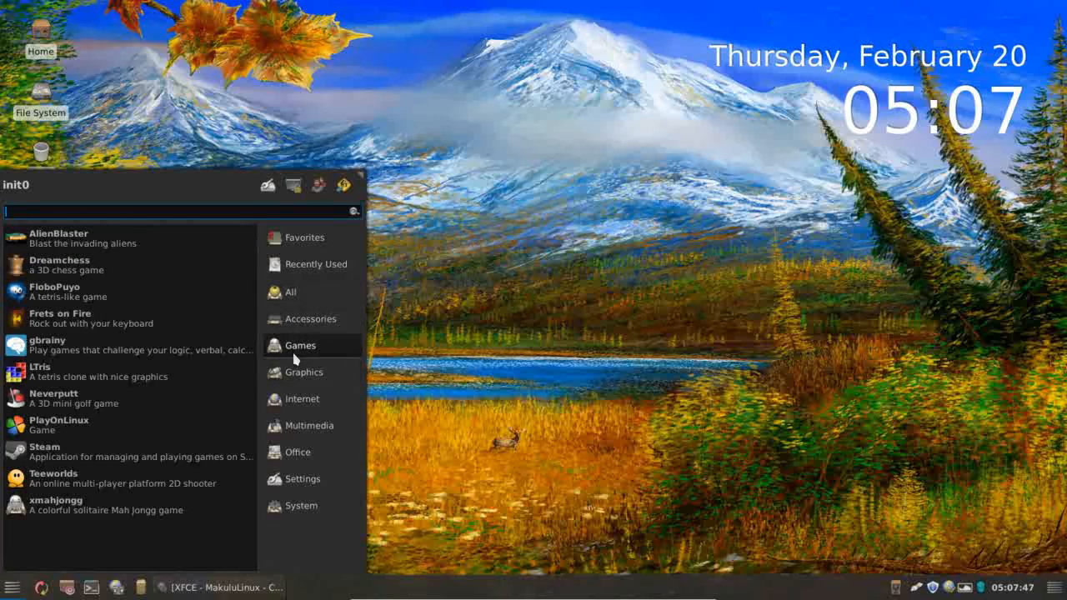
{"action": "mouse_move", "coordinate": [150, 457]}
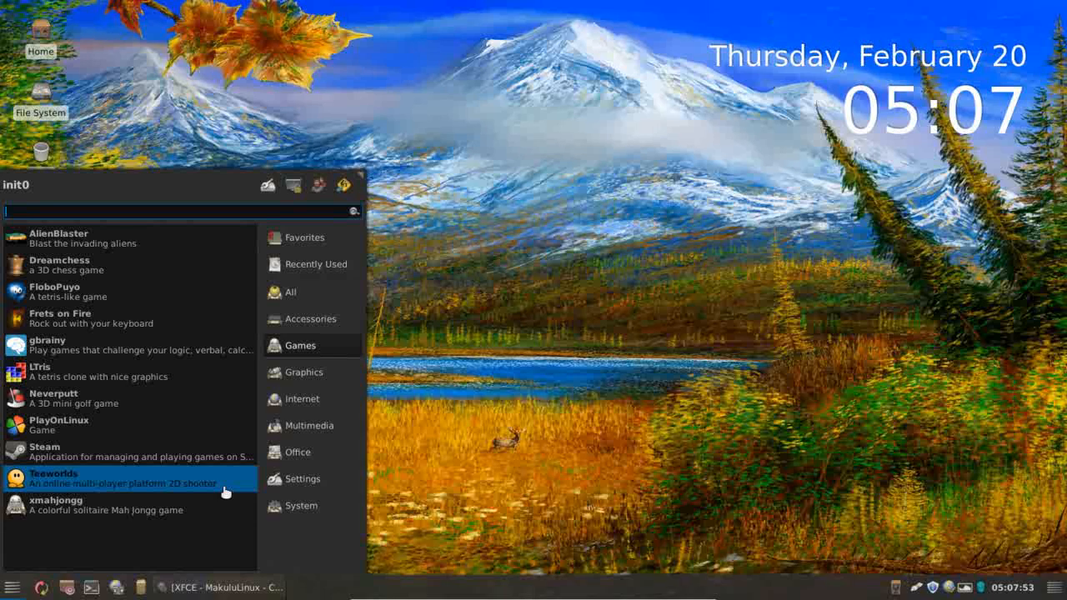
{"action": "left_click", "coordinate": [304, 372]}
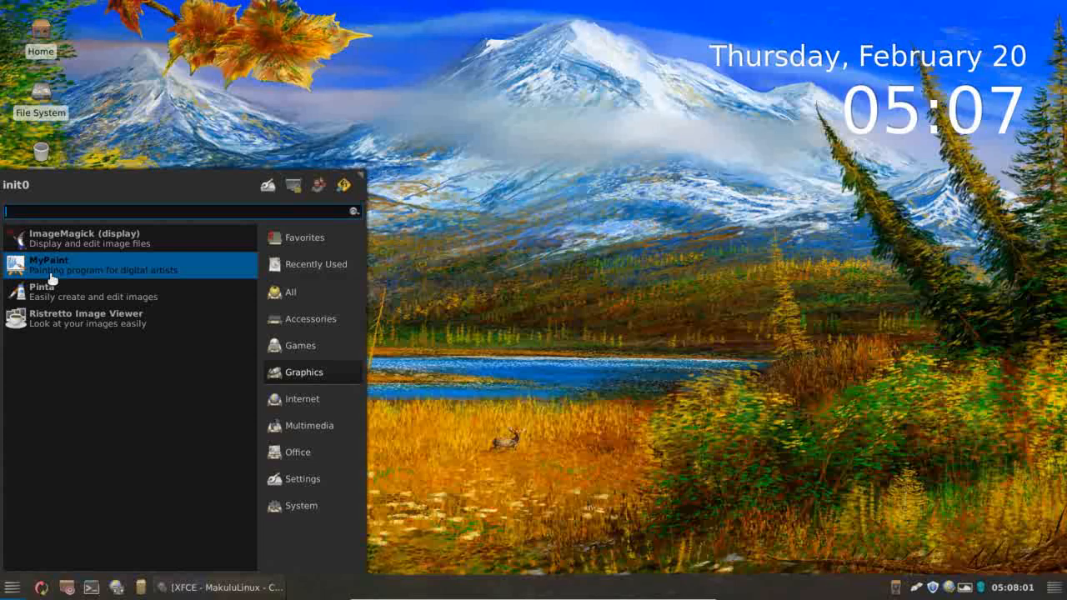
{"action": "left_click", "coordinate": [303, 399]}
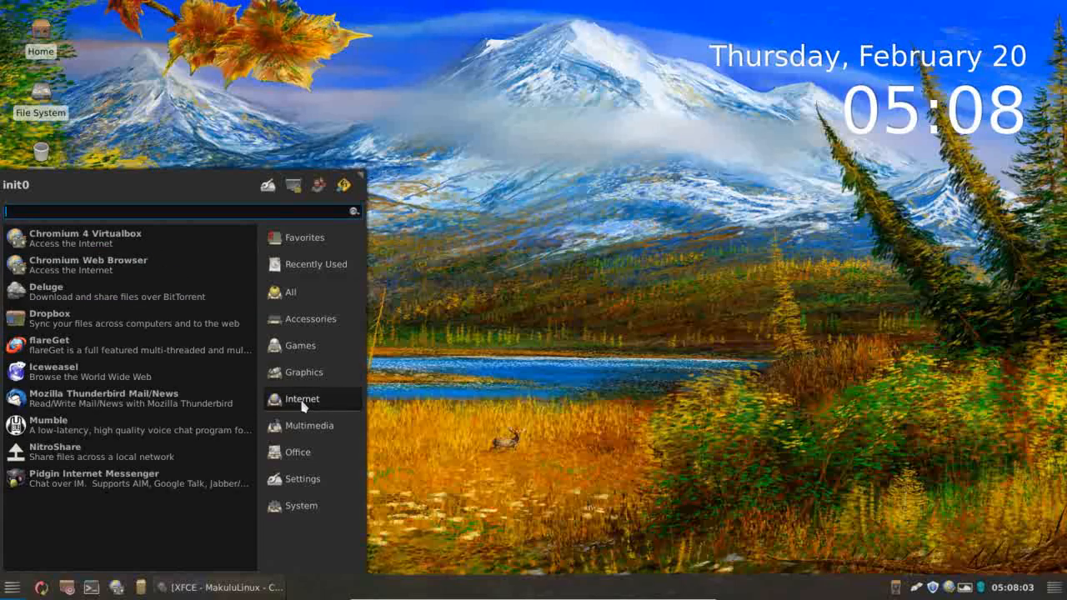
{"action": "mouse_move", "coordinate": [293, 406]}
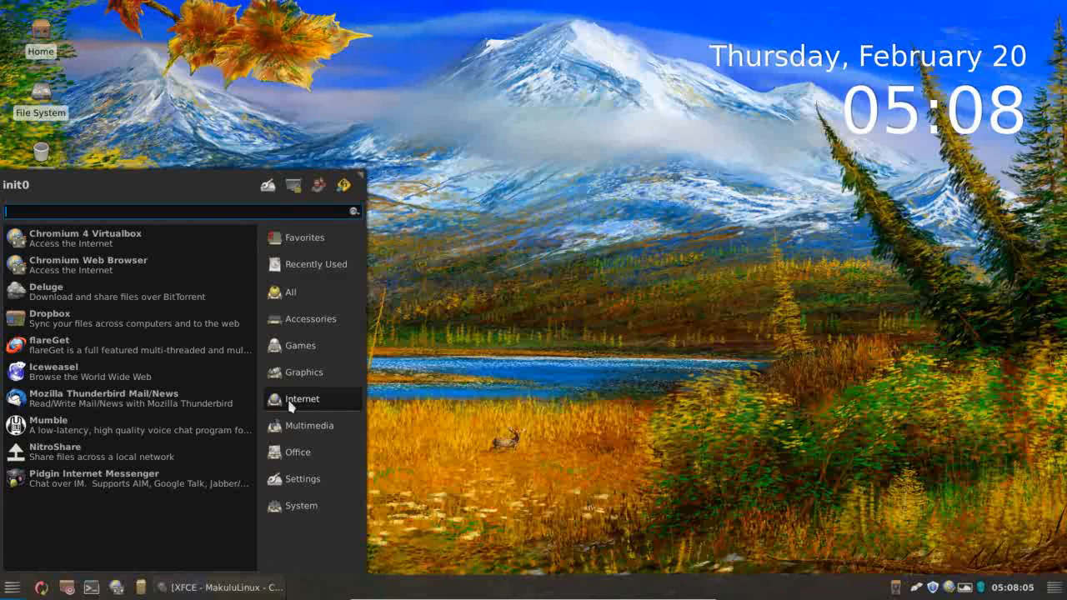
{"action": "mouse_move", "coordinate": [54, 370]}
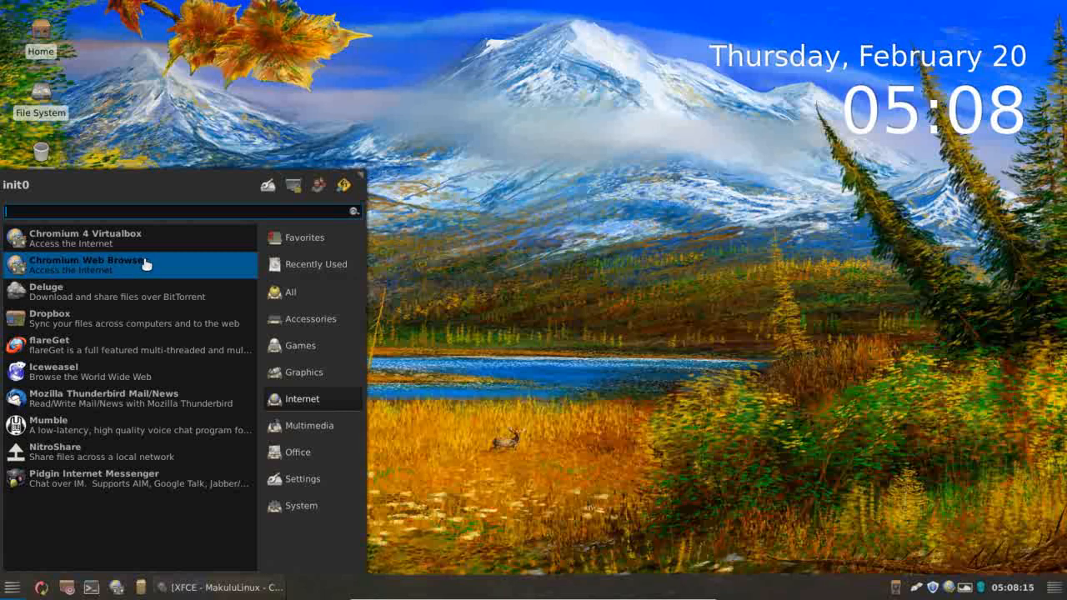
{"action": "mouse_move", "coordinate": [59, 242]}
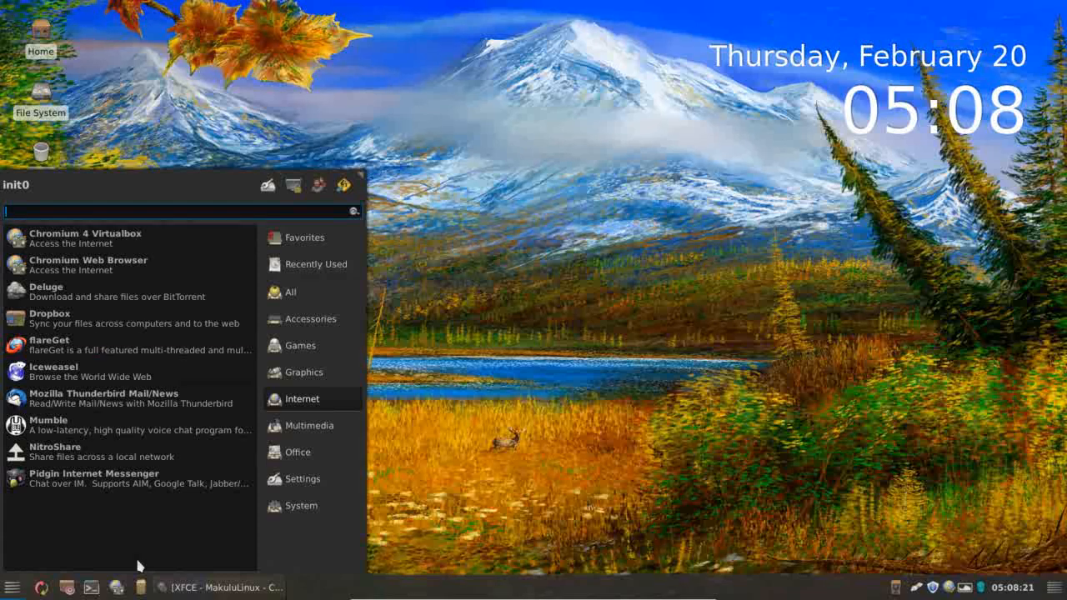
{"action": "mouse_move", "coordinate": [117, 591]}
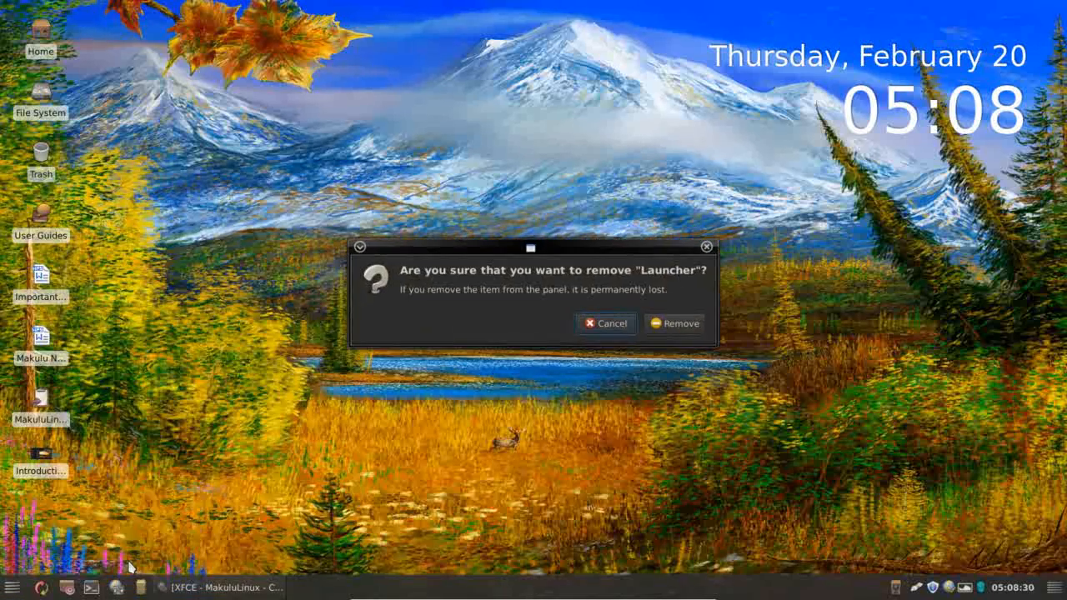
Confirm removing the panel launcher, then list Internet applications in the Whisker menu.
{"action": "left_click", "coordinate": [674, 324]}
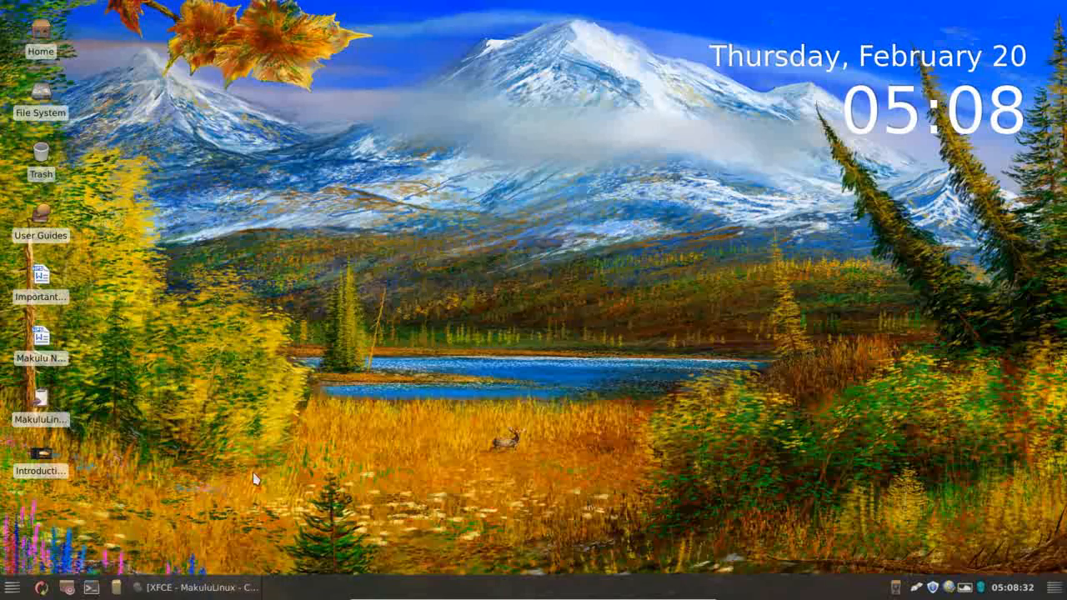
{"action": "left_click", "coordinate": [12, 587]}
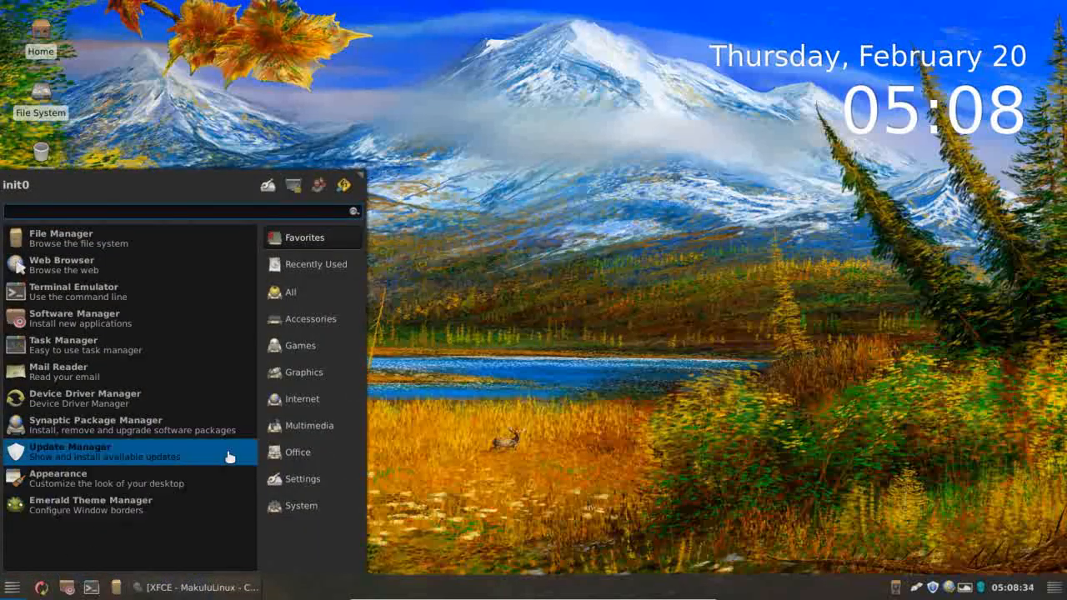
{"action": "left_click", "coordinate": [304, 398]}
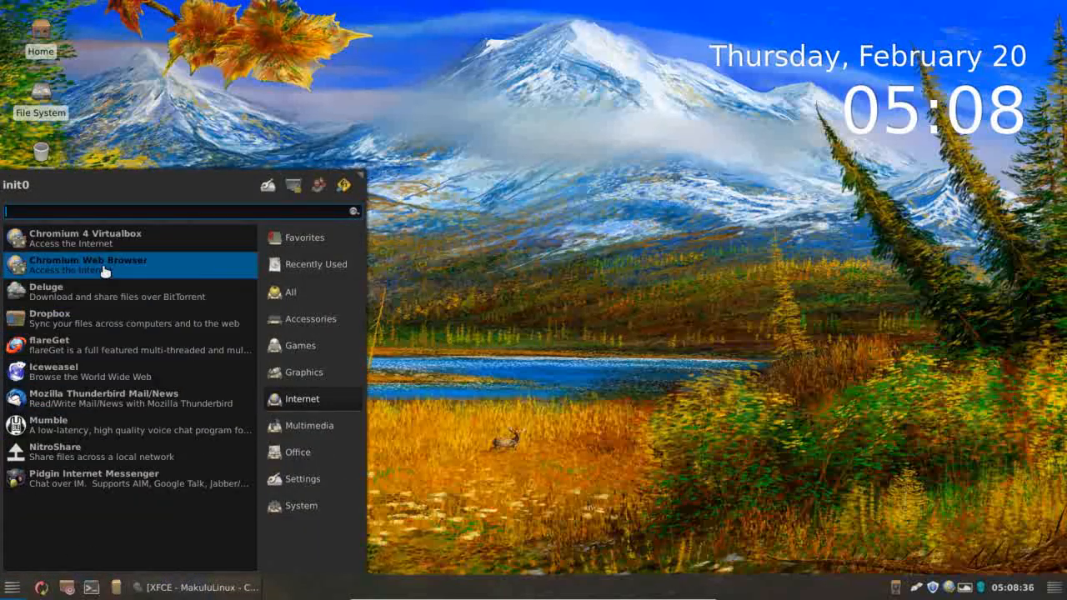
{"action": "mouse_move", "coordinate": [68, 275]}
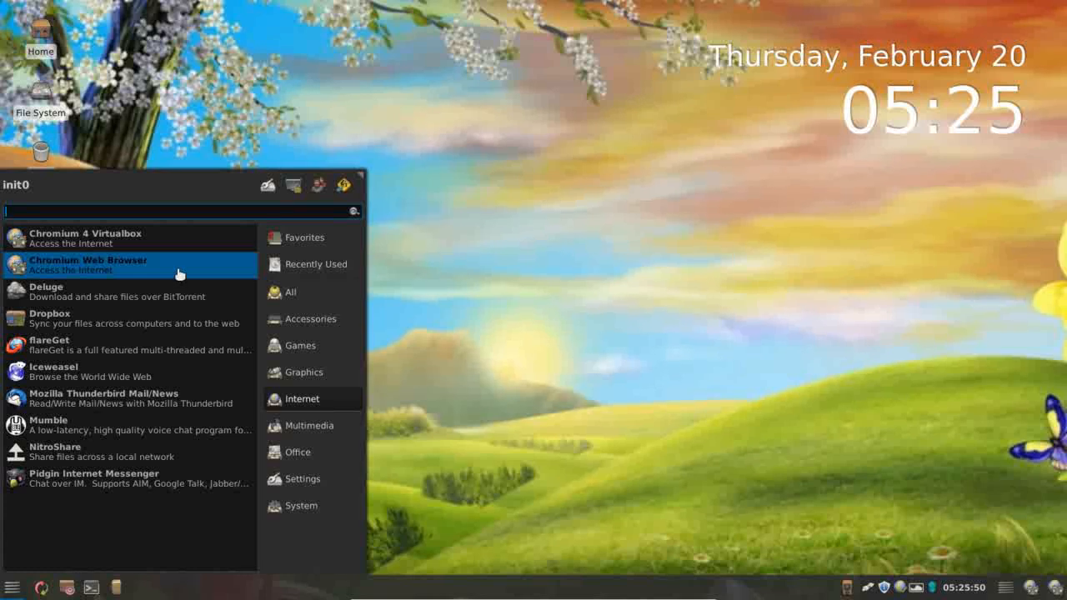
{"action": "mouse_move", "coordinate": [115, 267]}
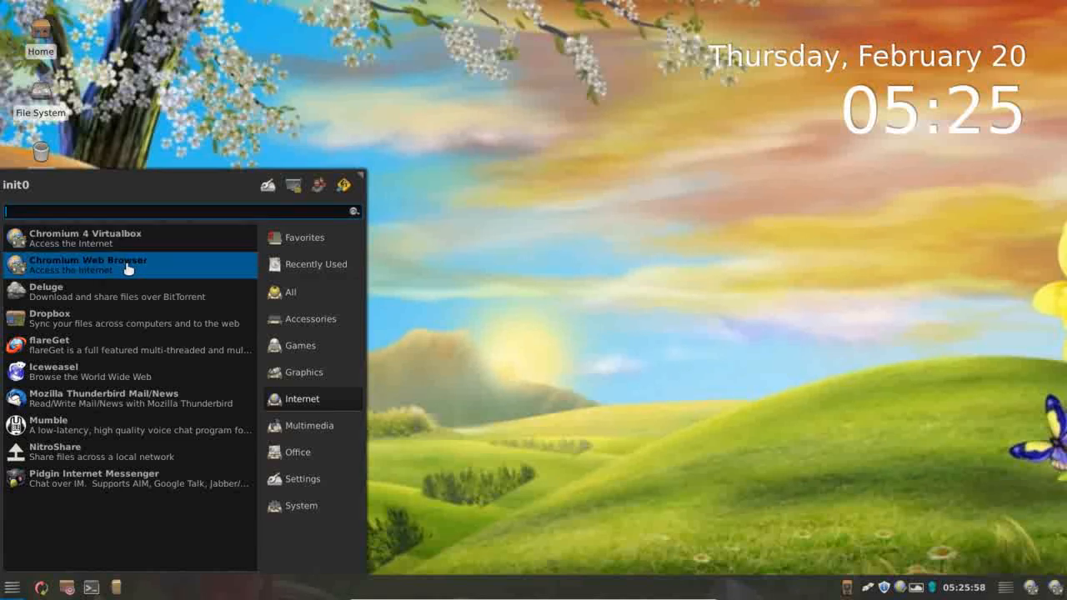
{"action": "mouse_move", "coordinate": [54, 270]}
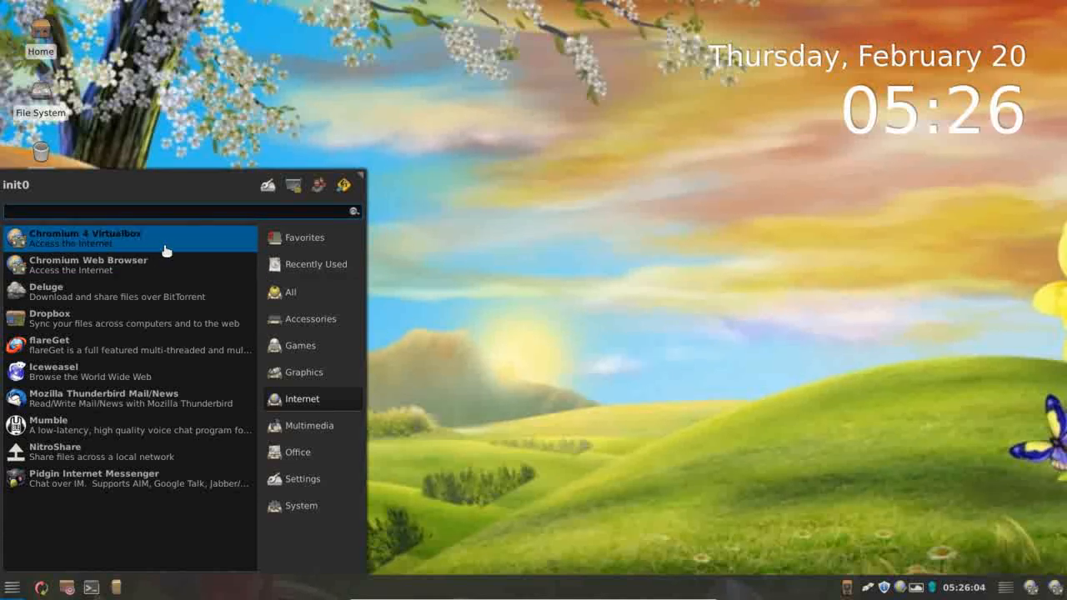
{"action": "mouse_move", "coordinate": [240, 133]}
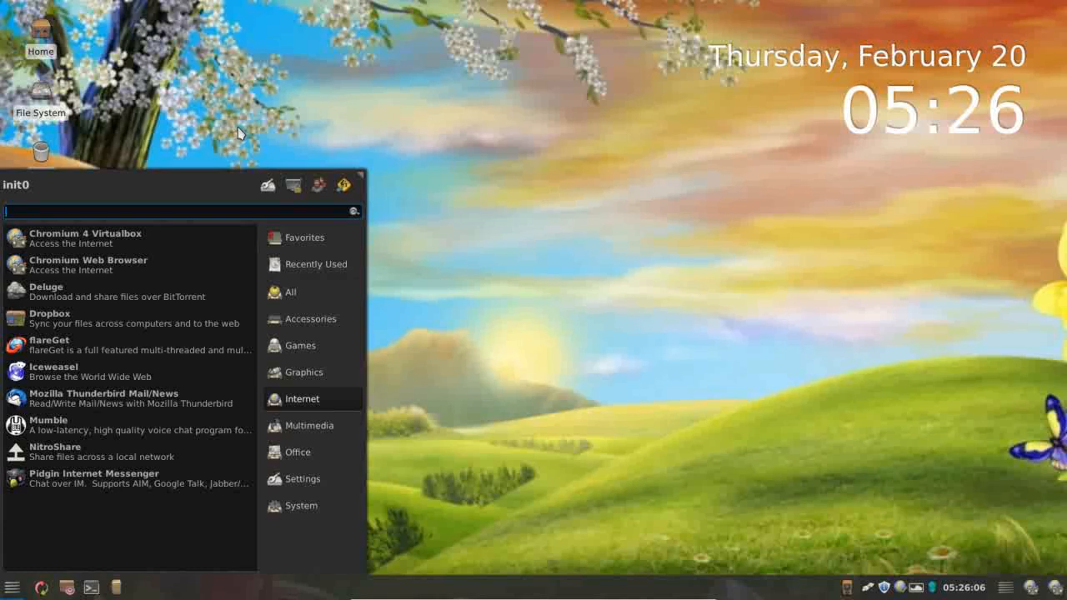
Show the init0 home folder in Thunar as an unmaximized window centred on the desktop.
{"action": "left_click", "coordinate": [347, 290]}
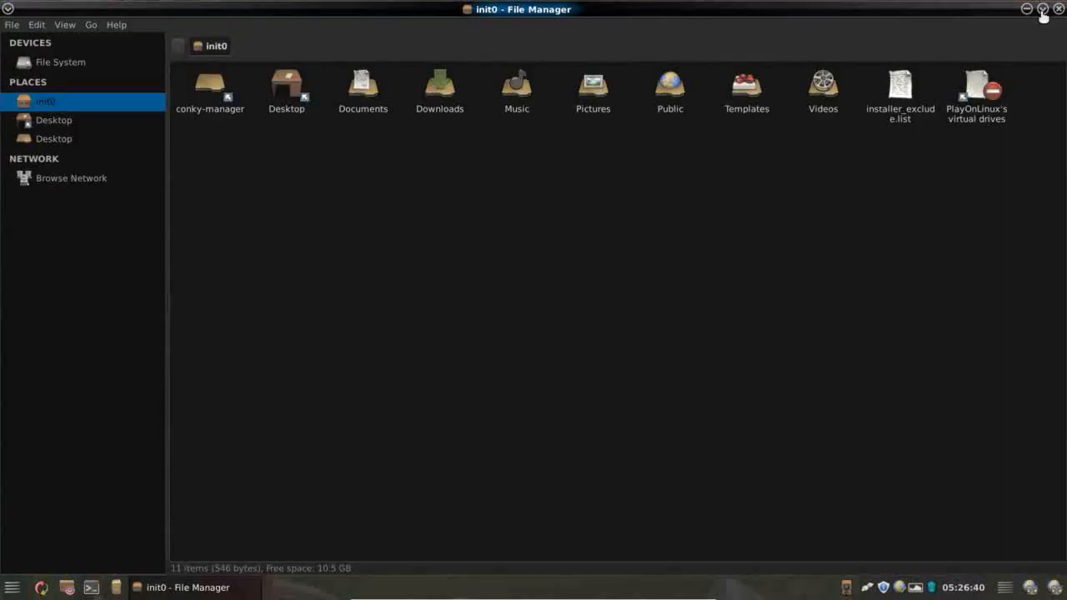
{"action": "left_click", "coordinate": [1044, 10]}
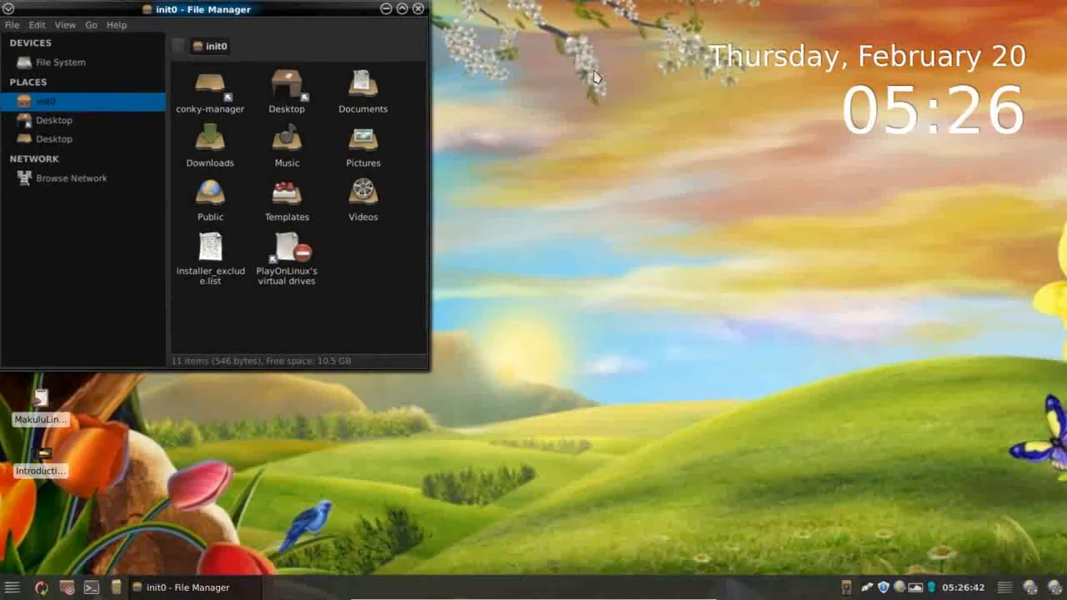
{"action": "left_click_drag", "start_coordinate": [203, 10], "coordinate": [417, 167]}
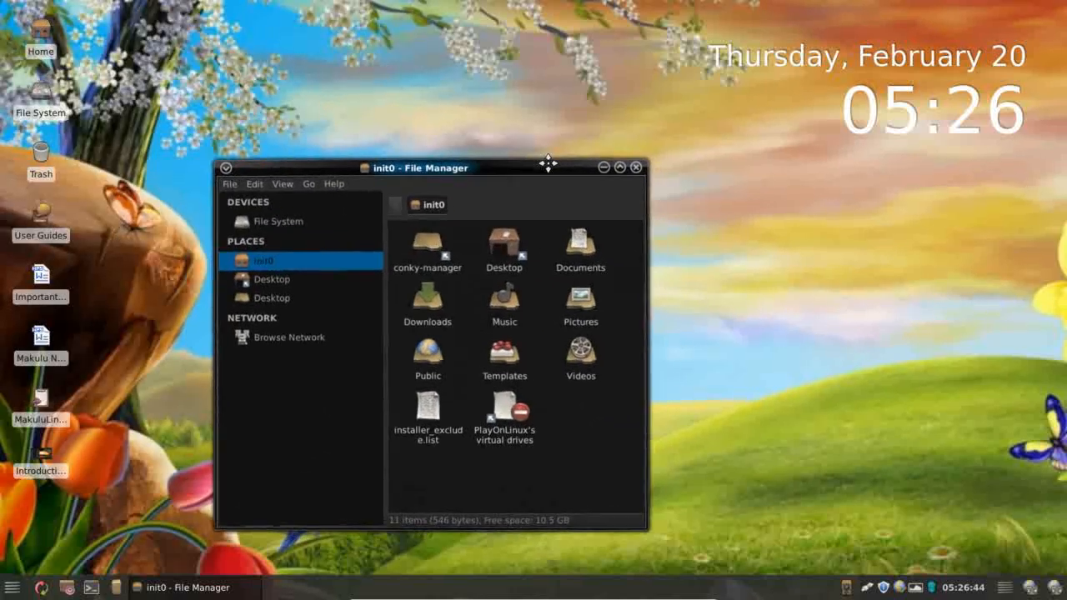